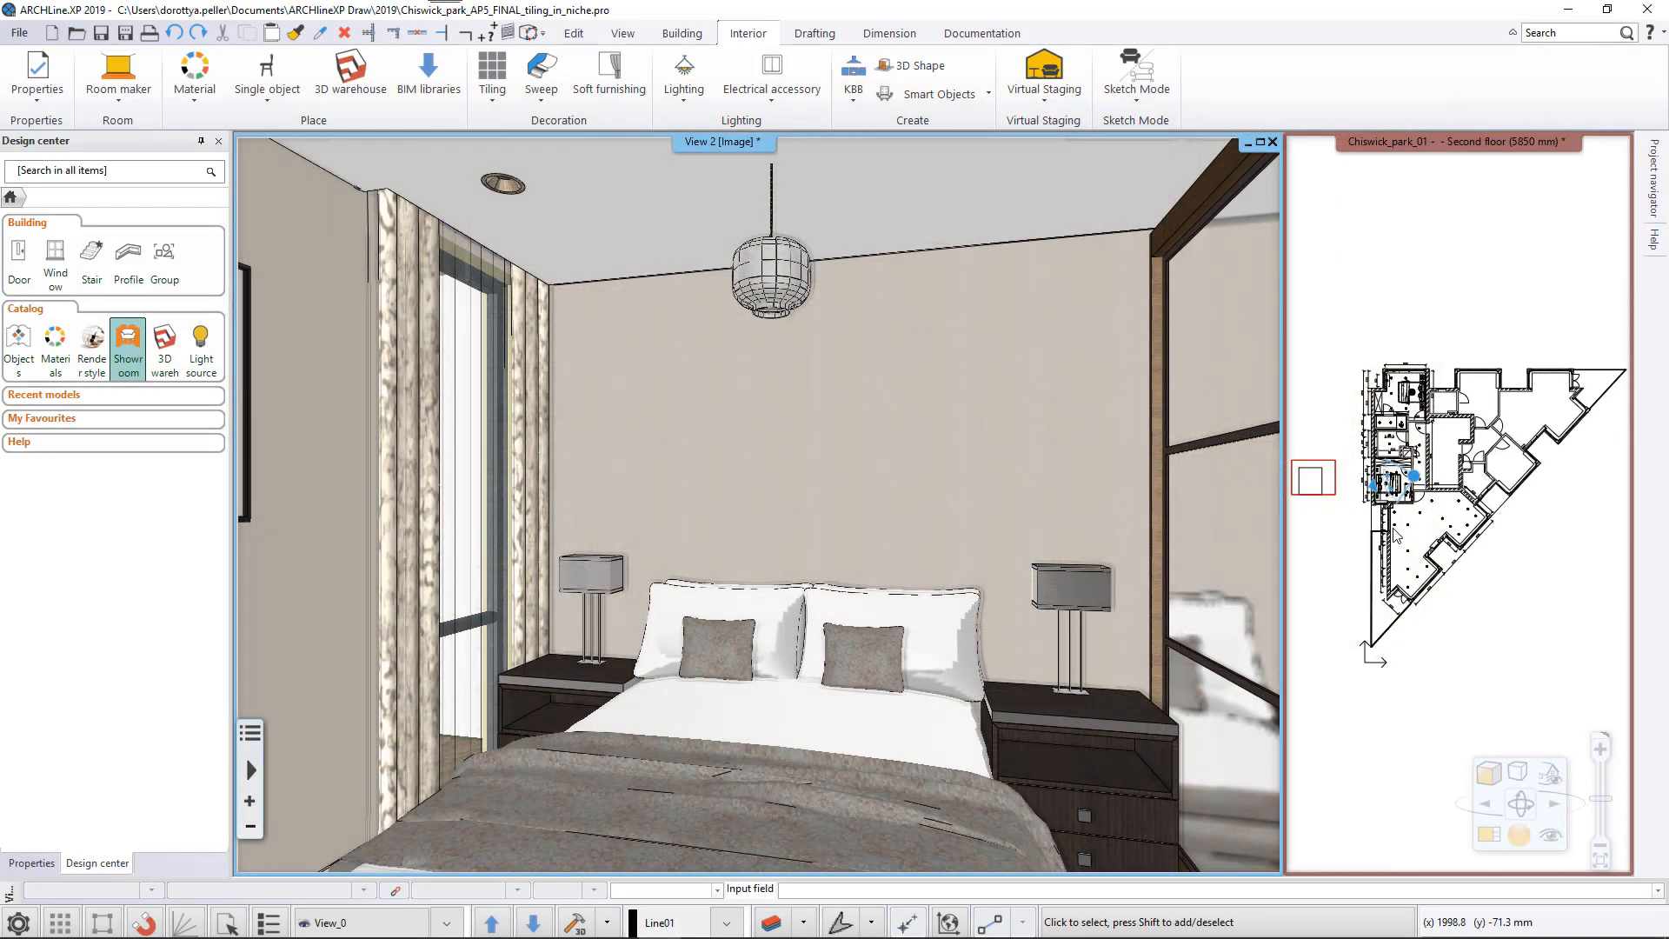
pyautogui.moveTo(164, 341)
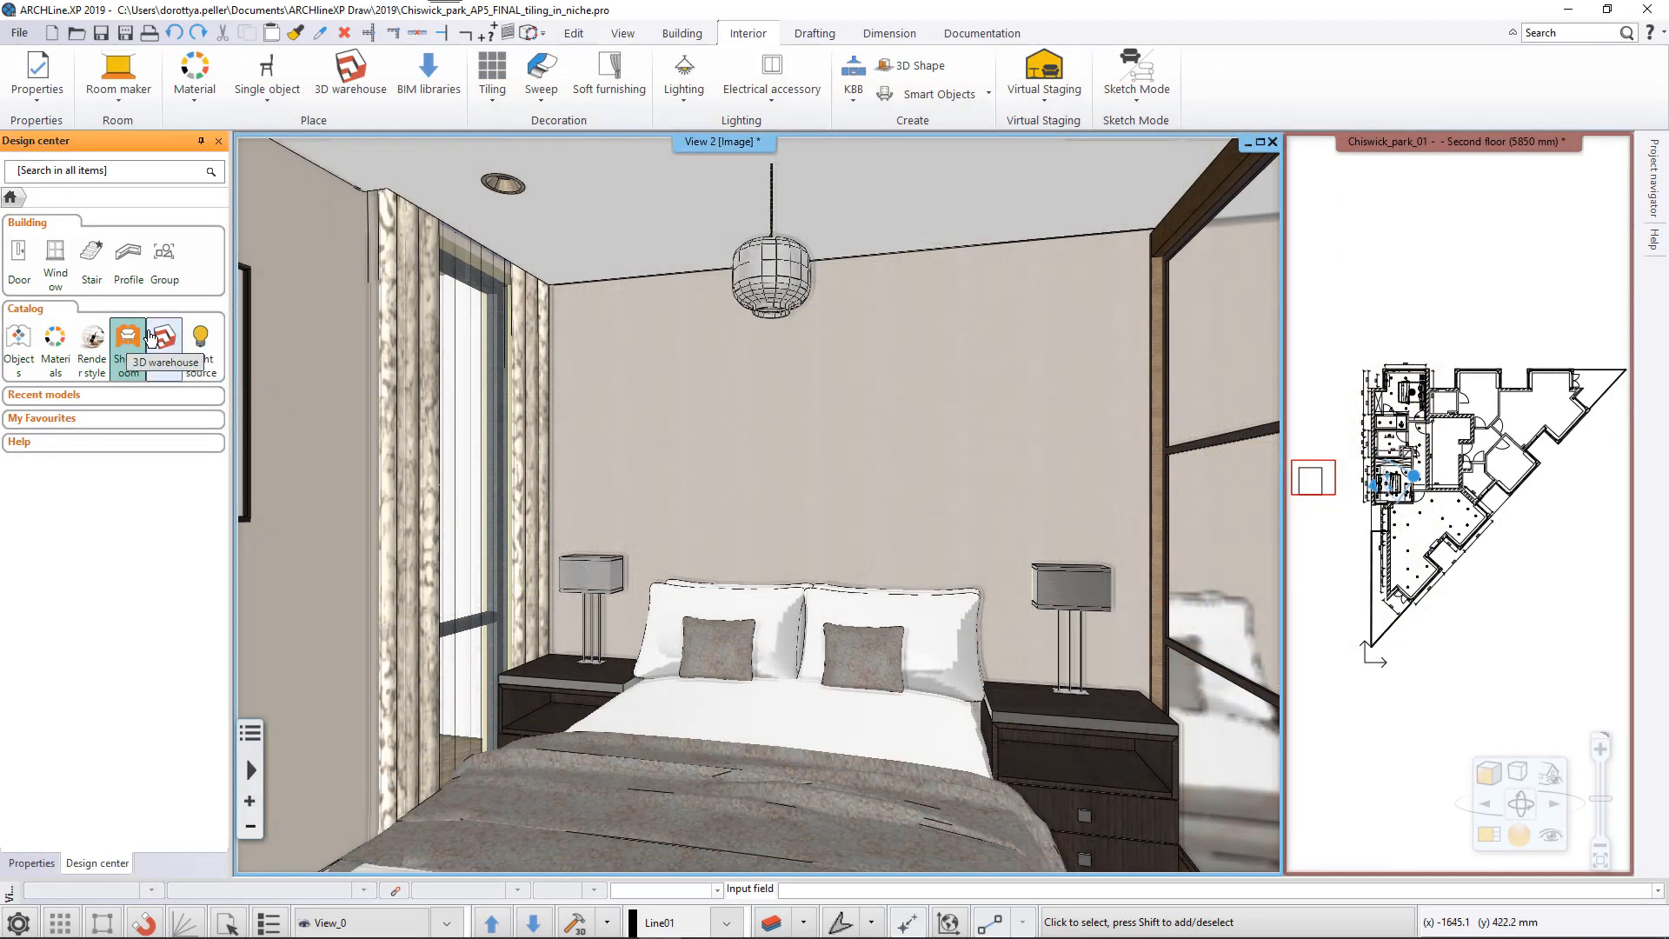
# Show the Innowall brand's 3D wall panel products in the Design center Showroom.
pyautogui.click(127, 341)
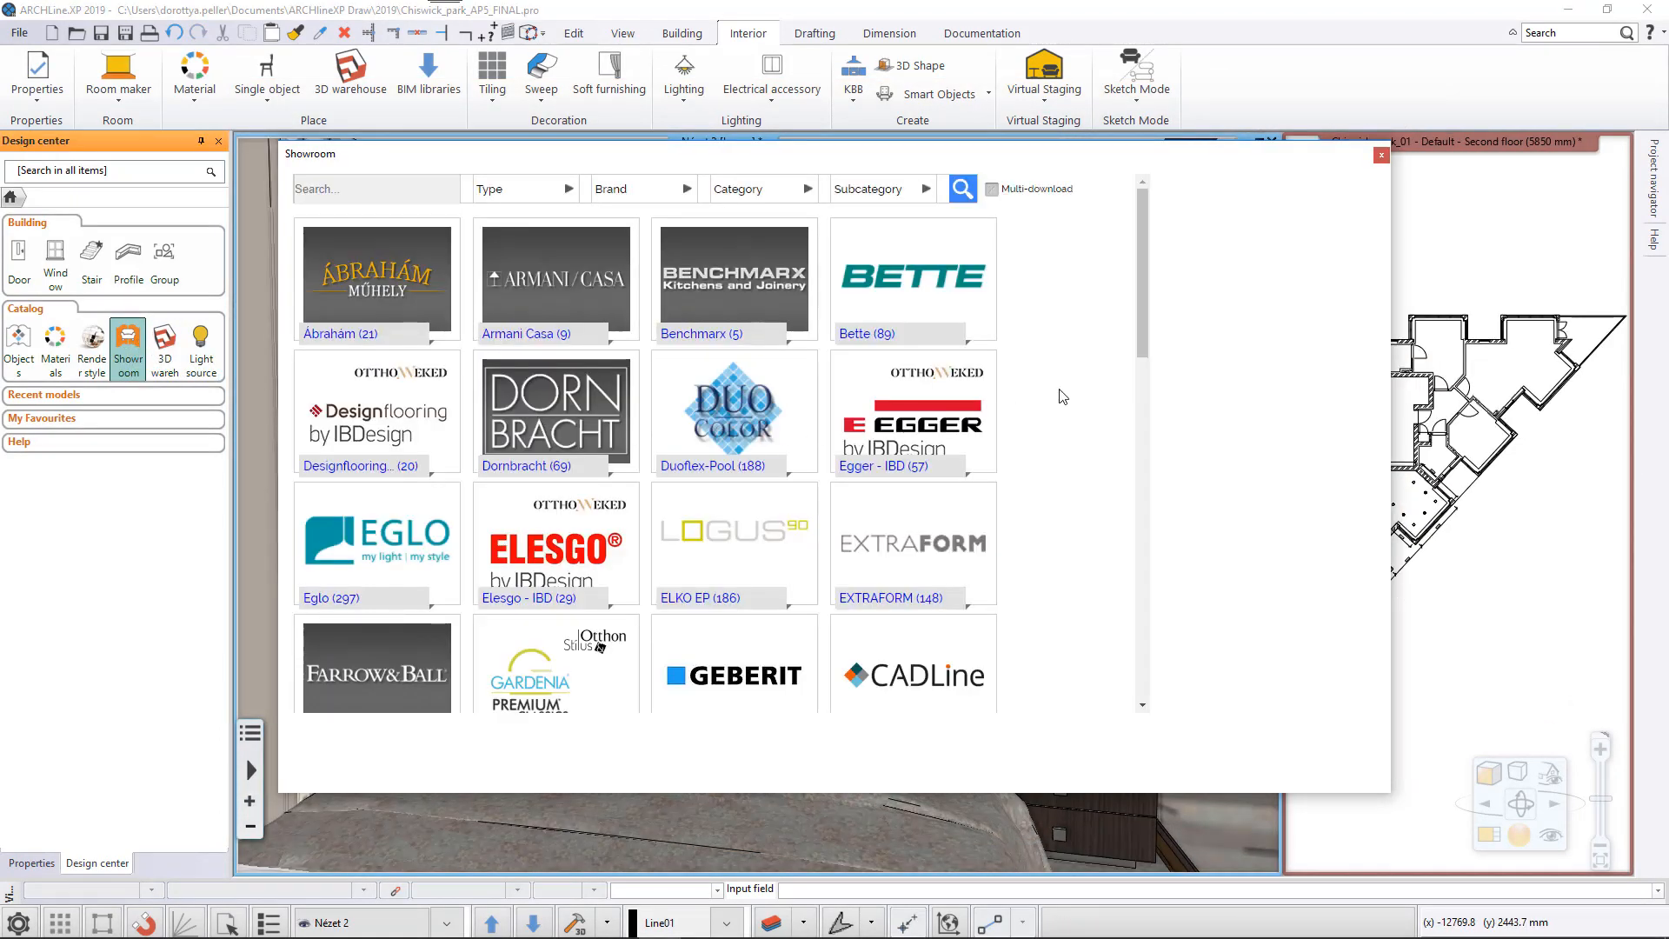
pyautogui.scroll(-3)
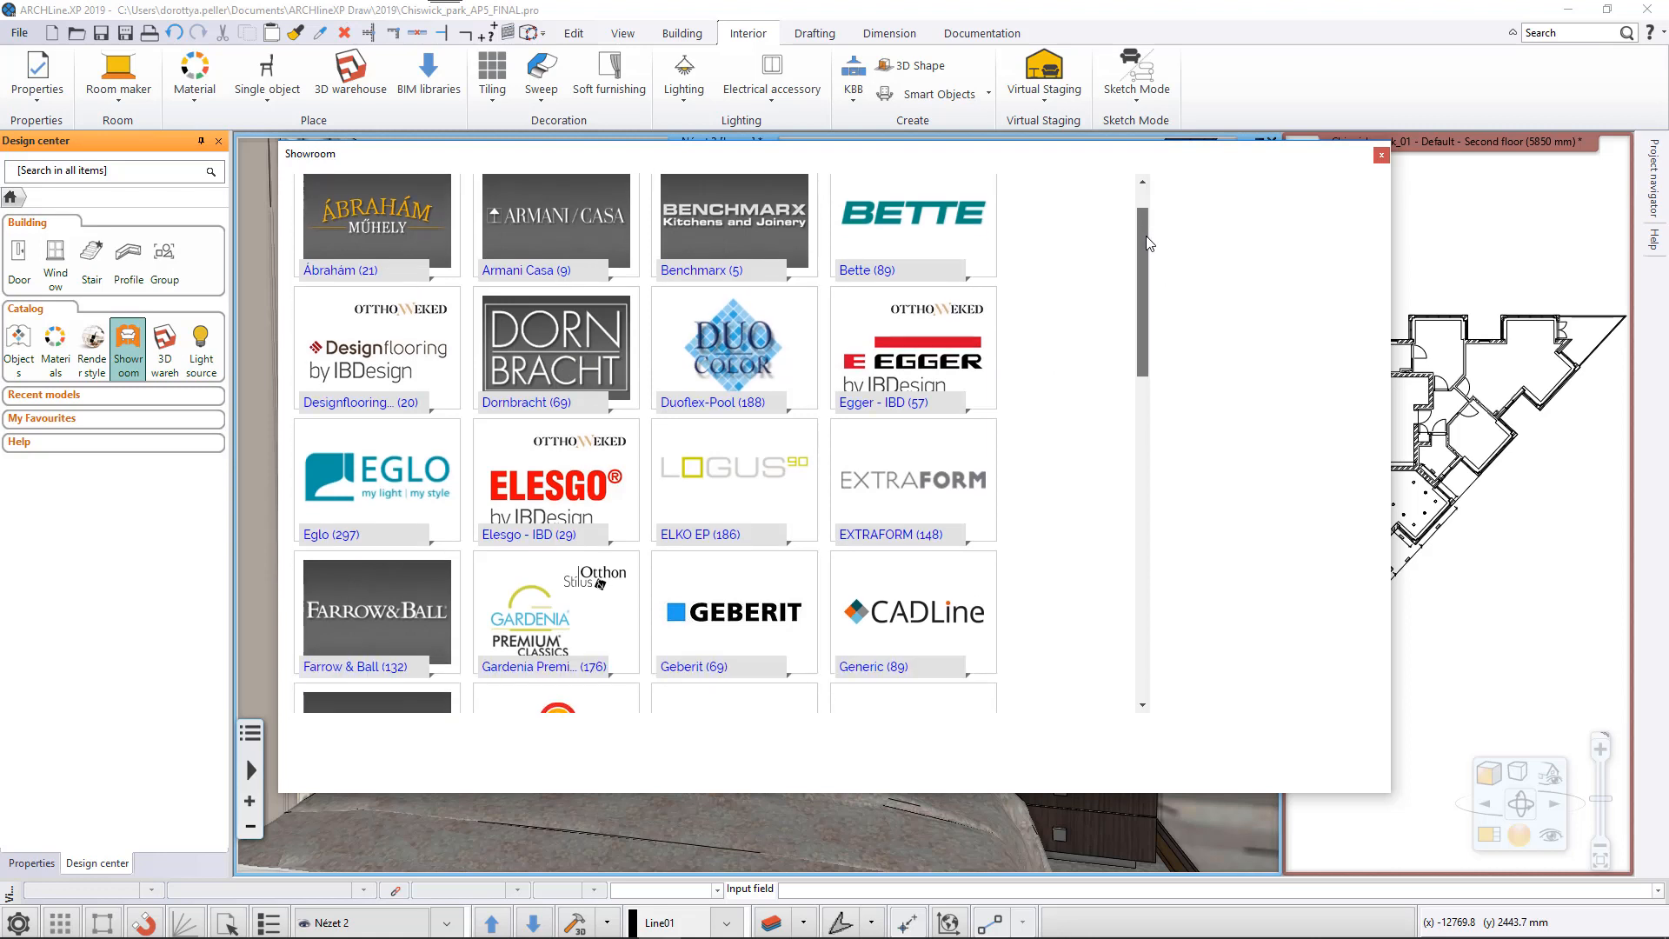
pyautogui.scroll(-3)
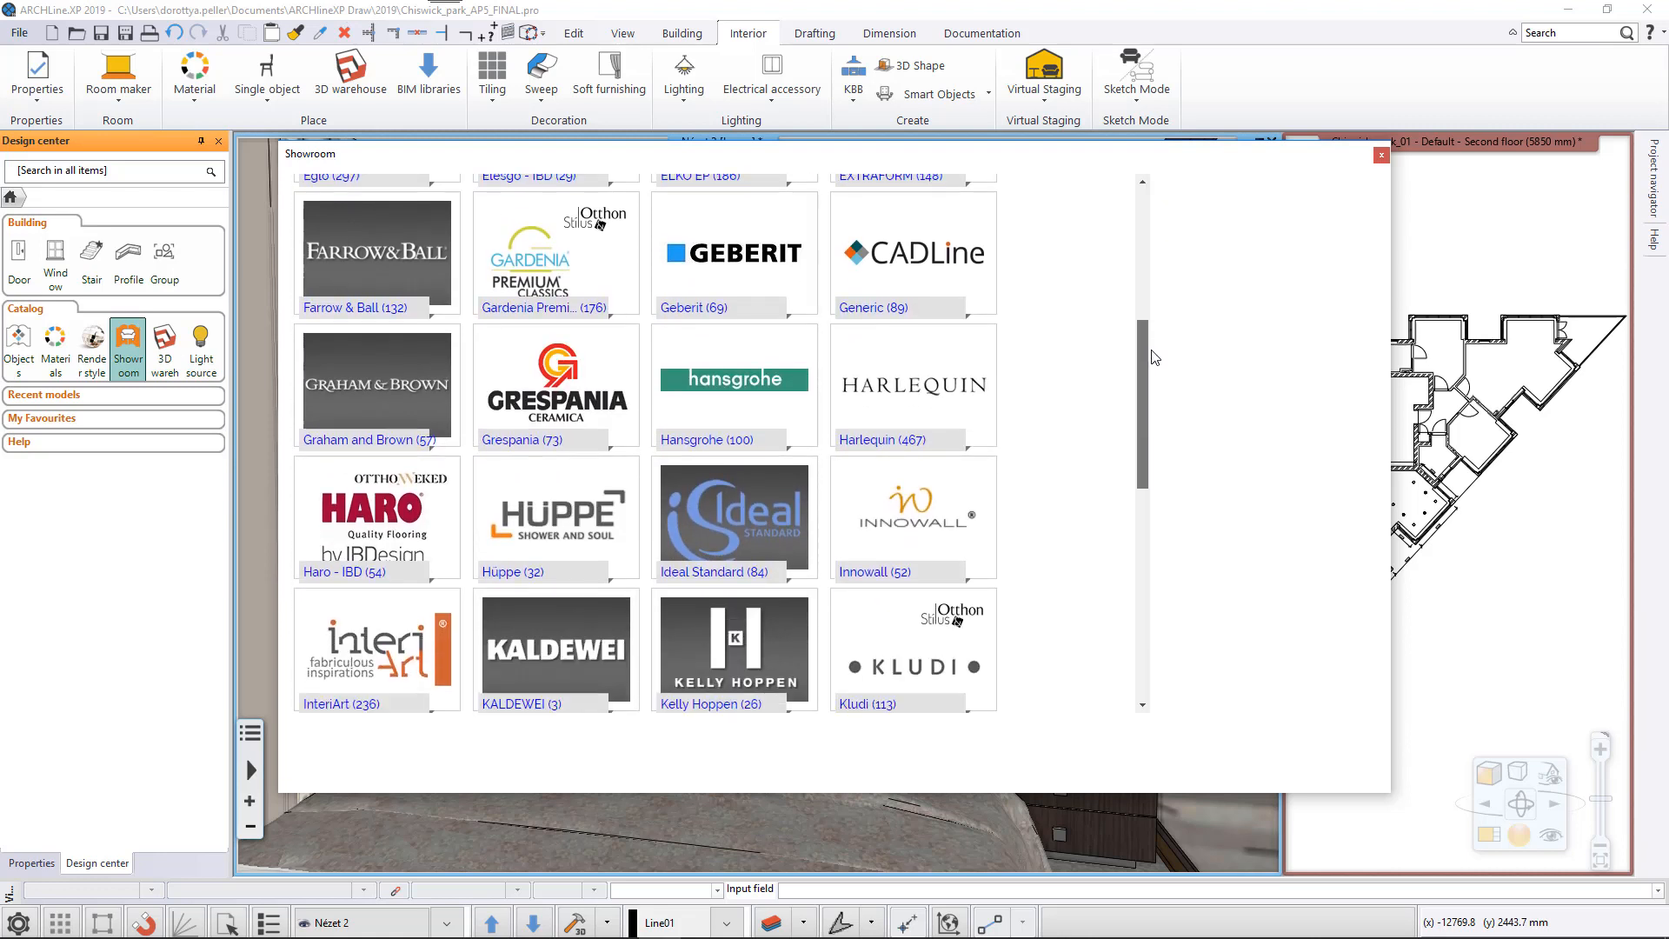
pyautogui.click(913, 502)
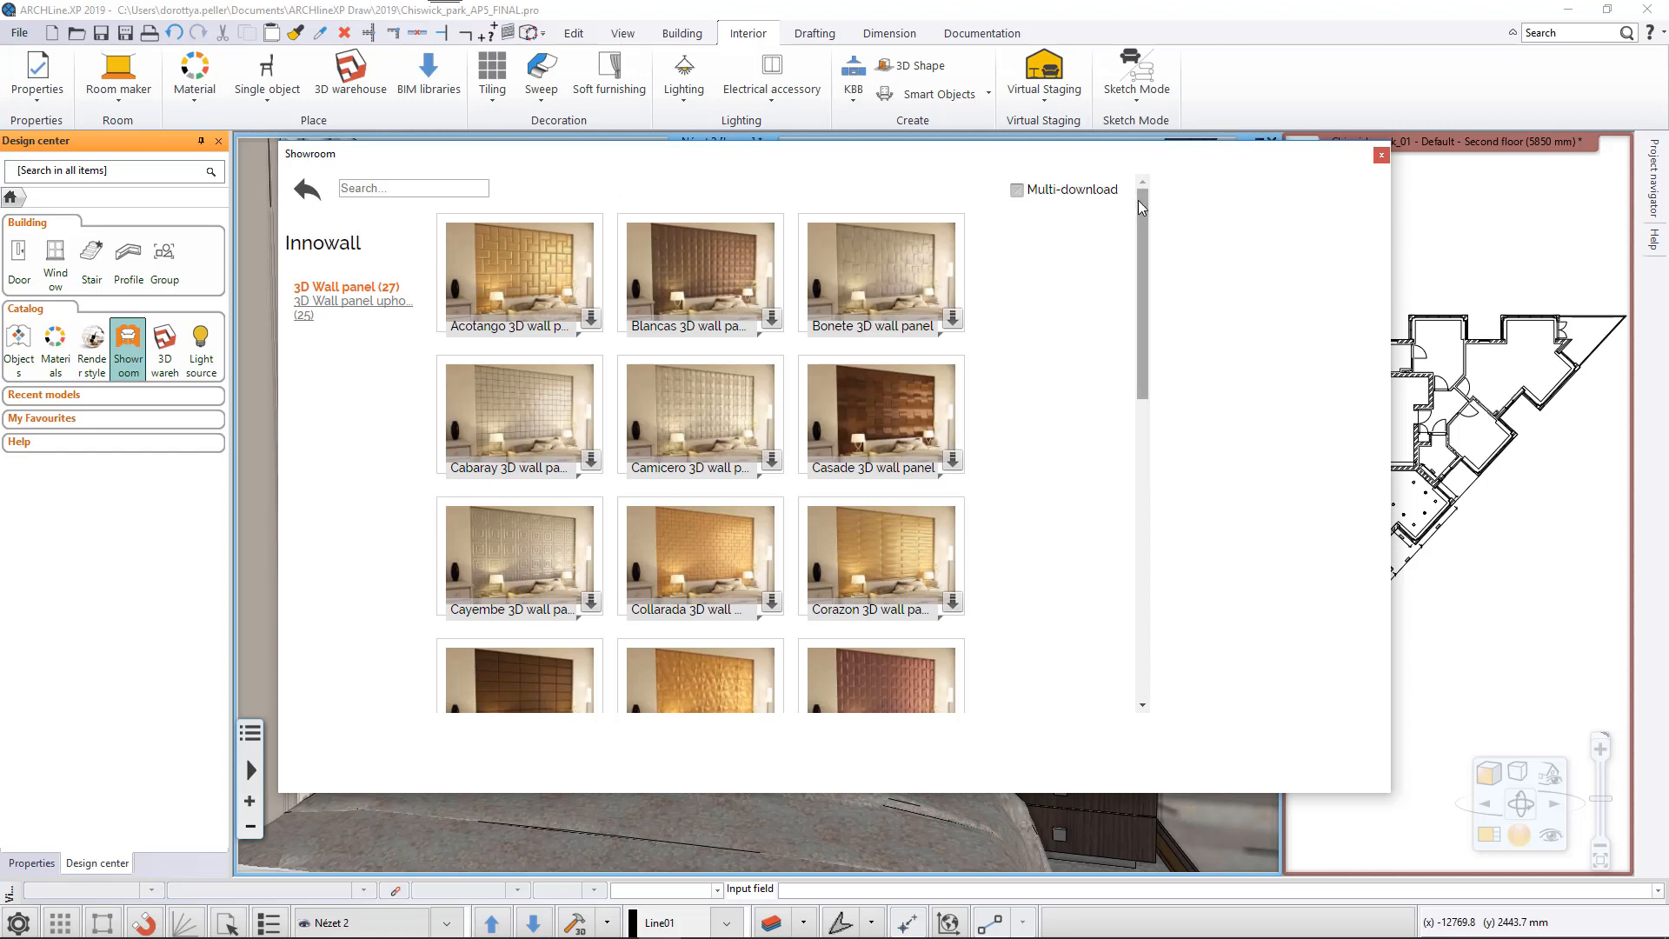
pyautogui.scroll(-3)
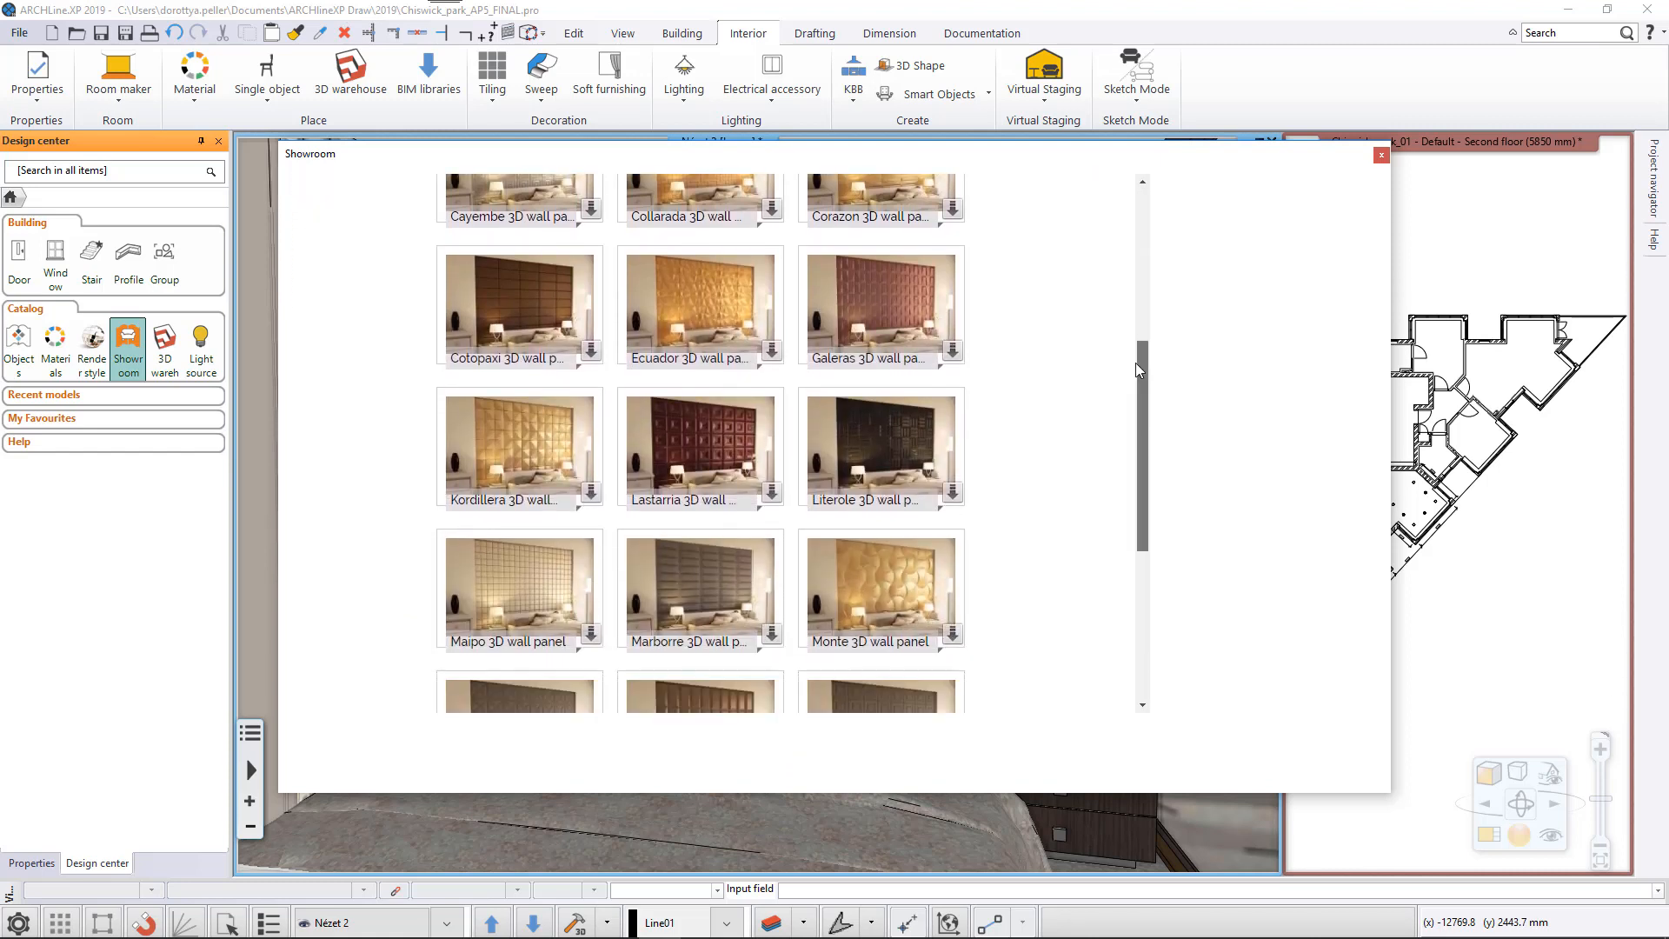
pyautogui.scroll(-3)
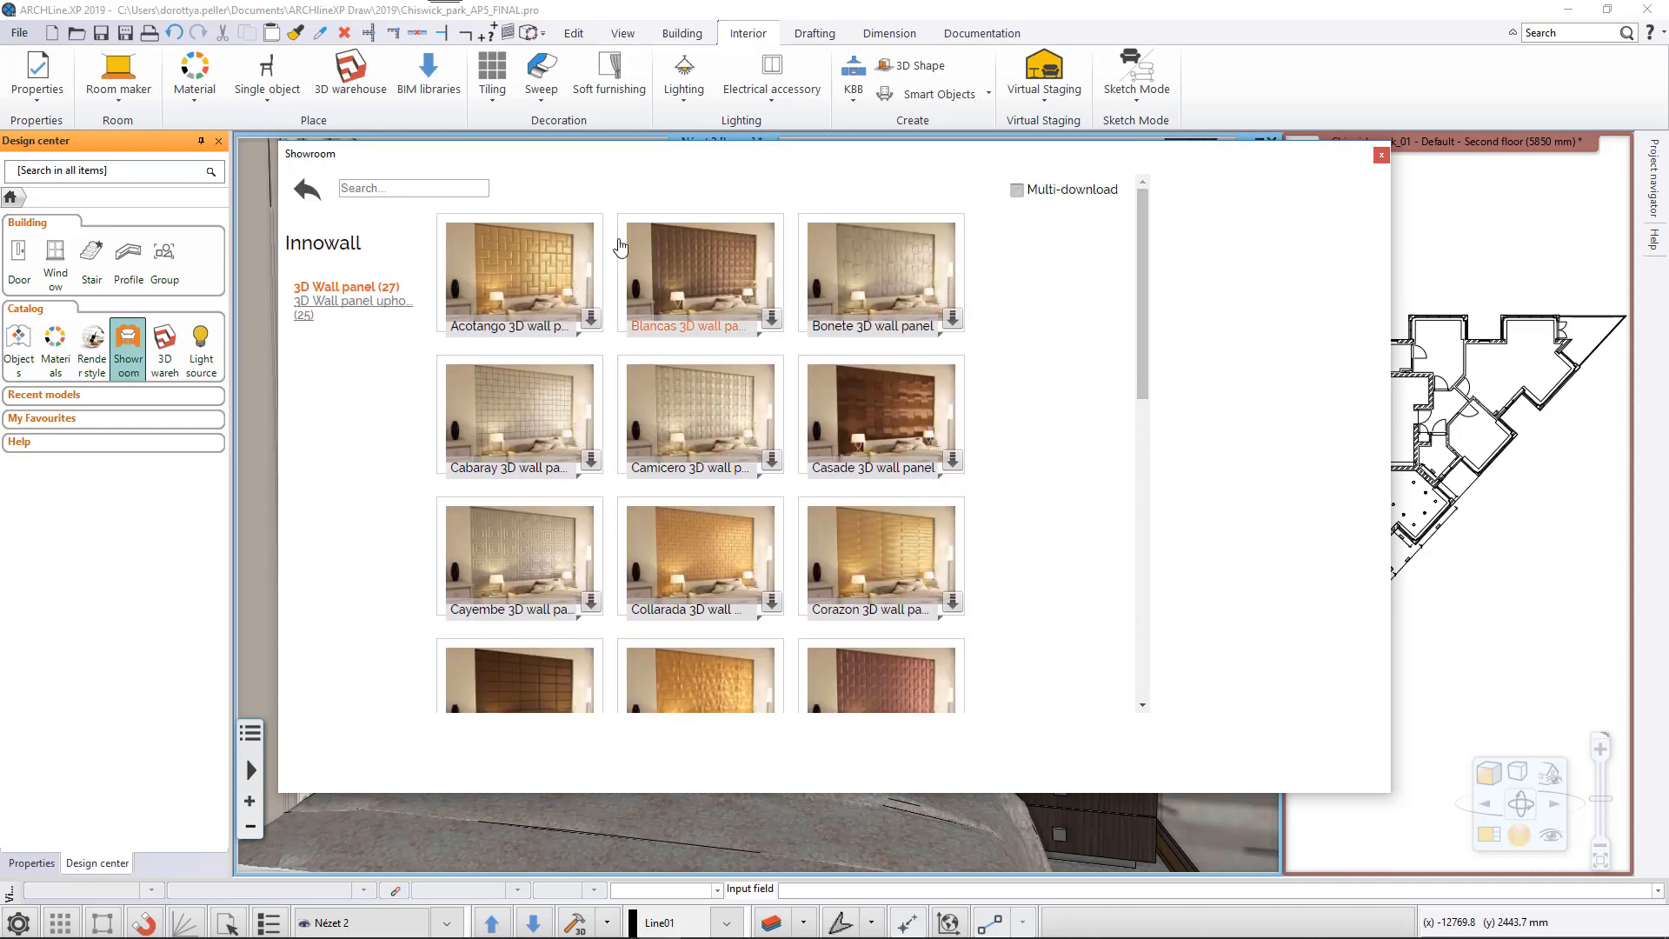
# Review the Acotango, Blancas and Bonete panels, then download the Innowall 27-item wall panel library.
pyautogui.click(520, 271)
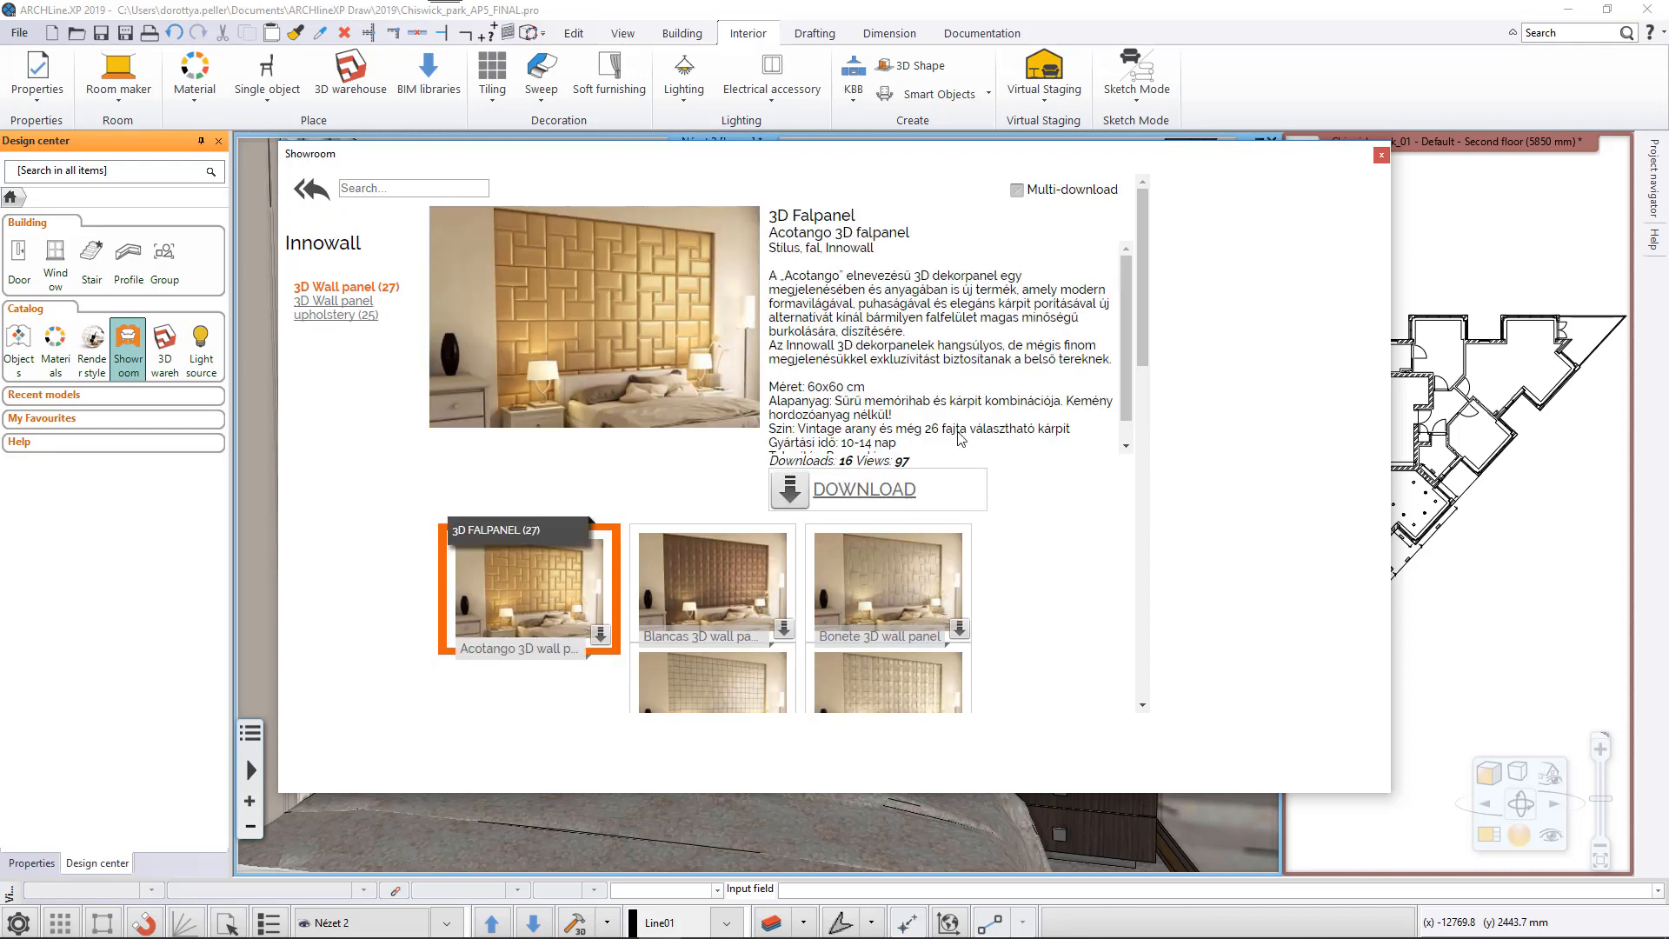
pyautogui.click(704, 586)
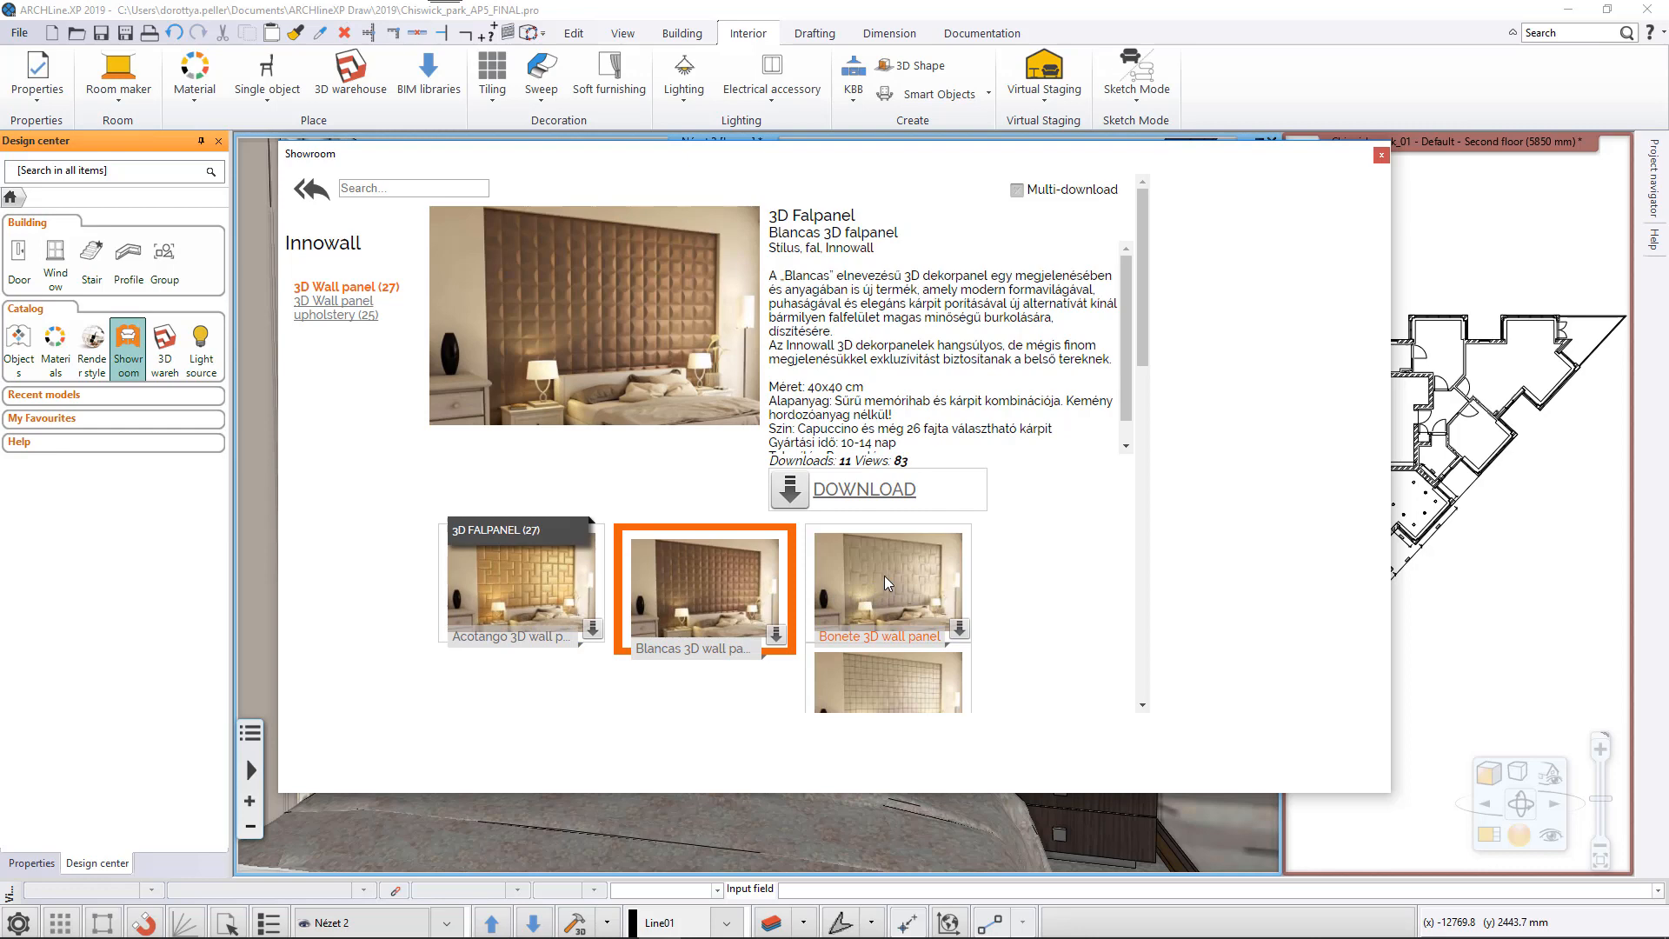
pyautogui.click(886, 581)
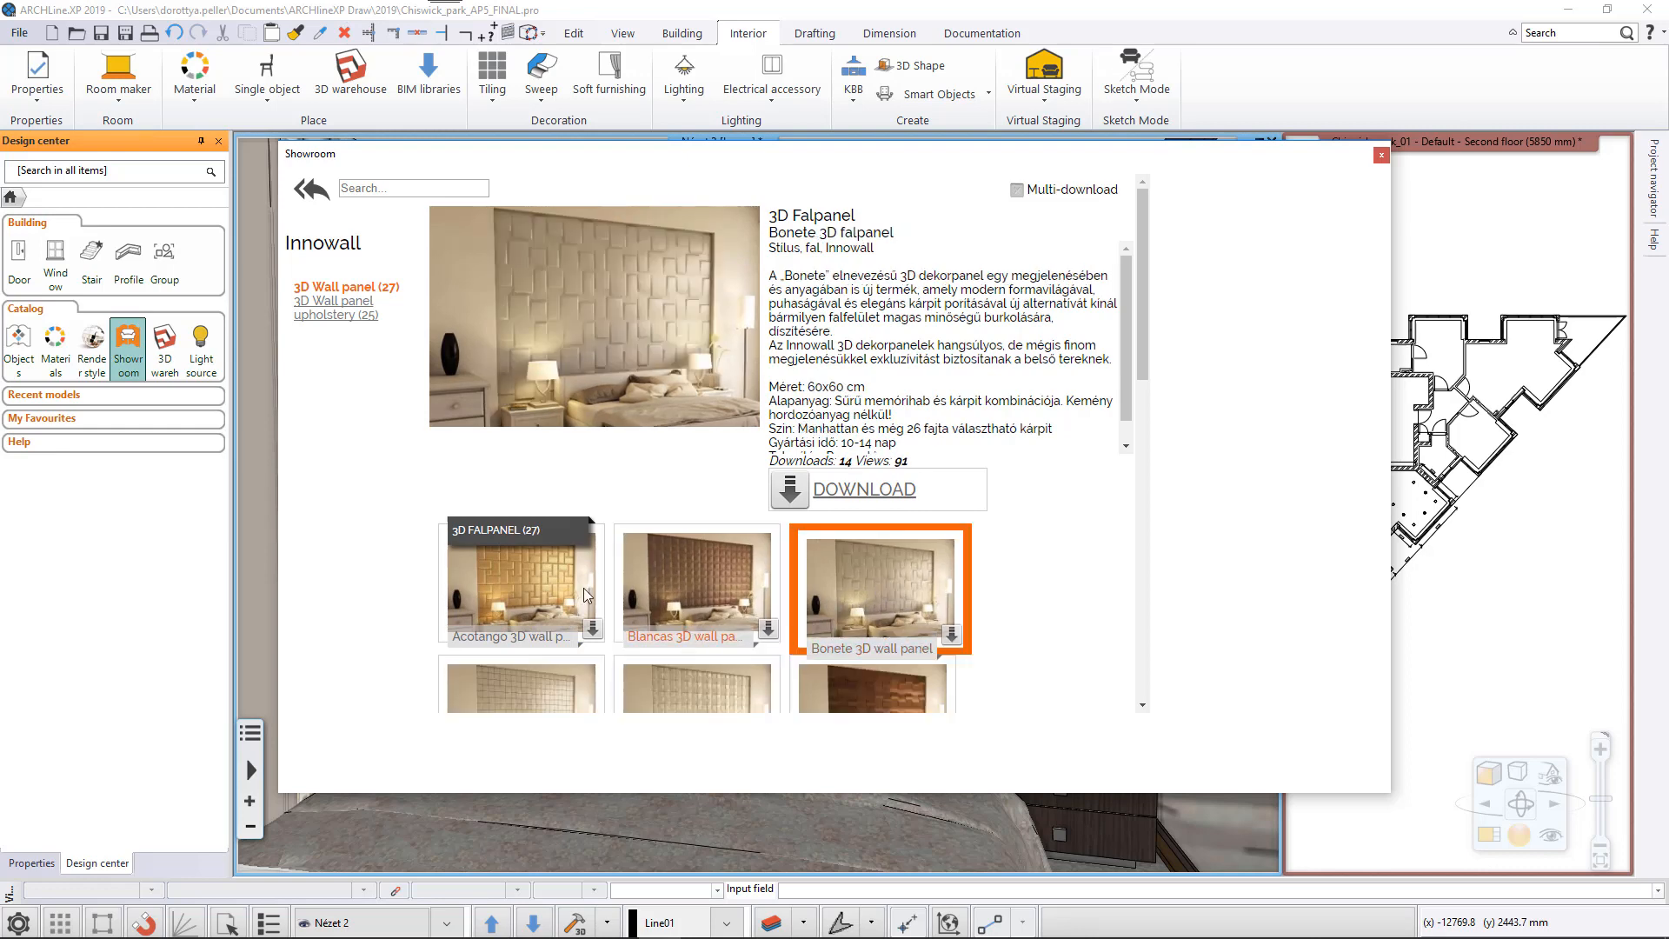
pyautogui.click(520, 580)
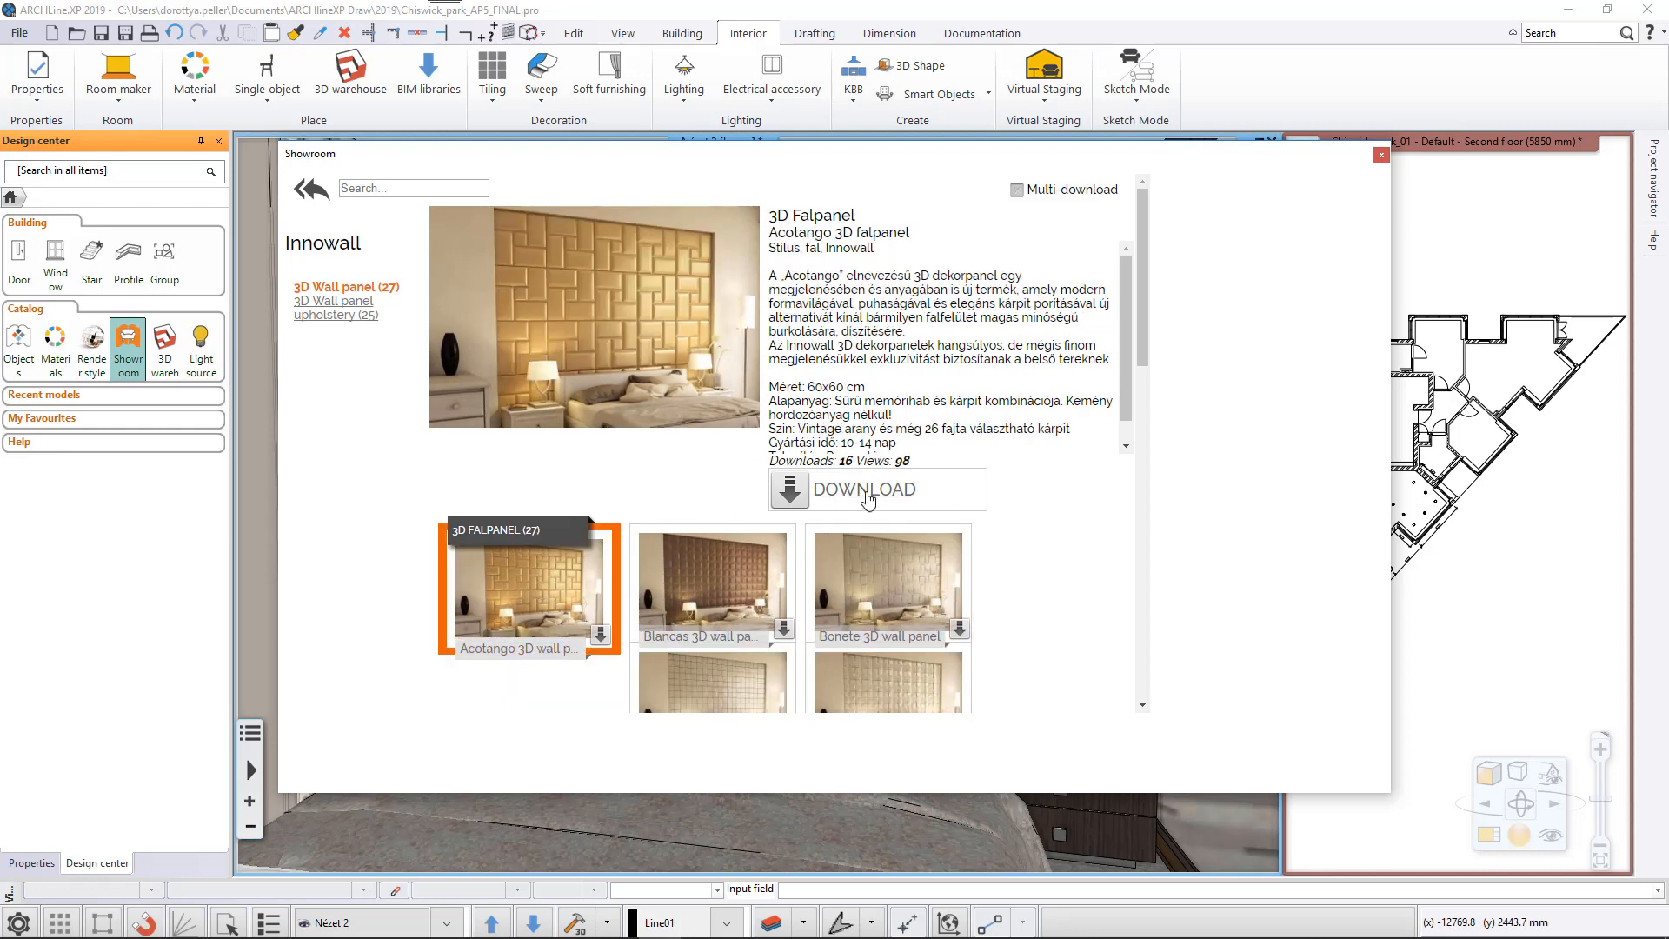
pyautogui.click(863, 489)
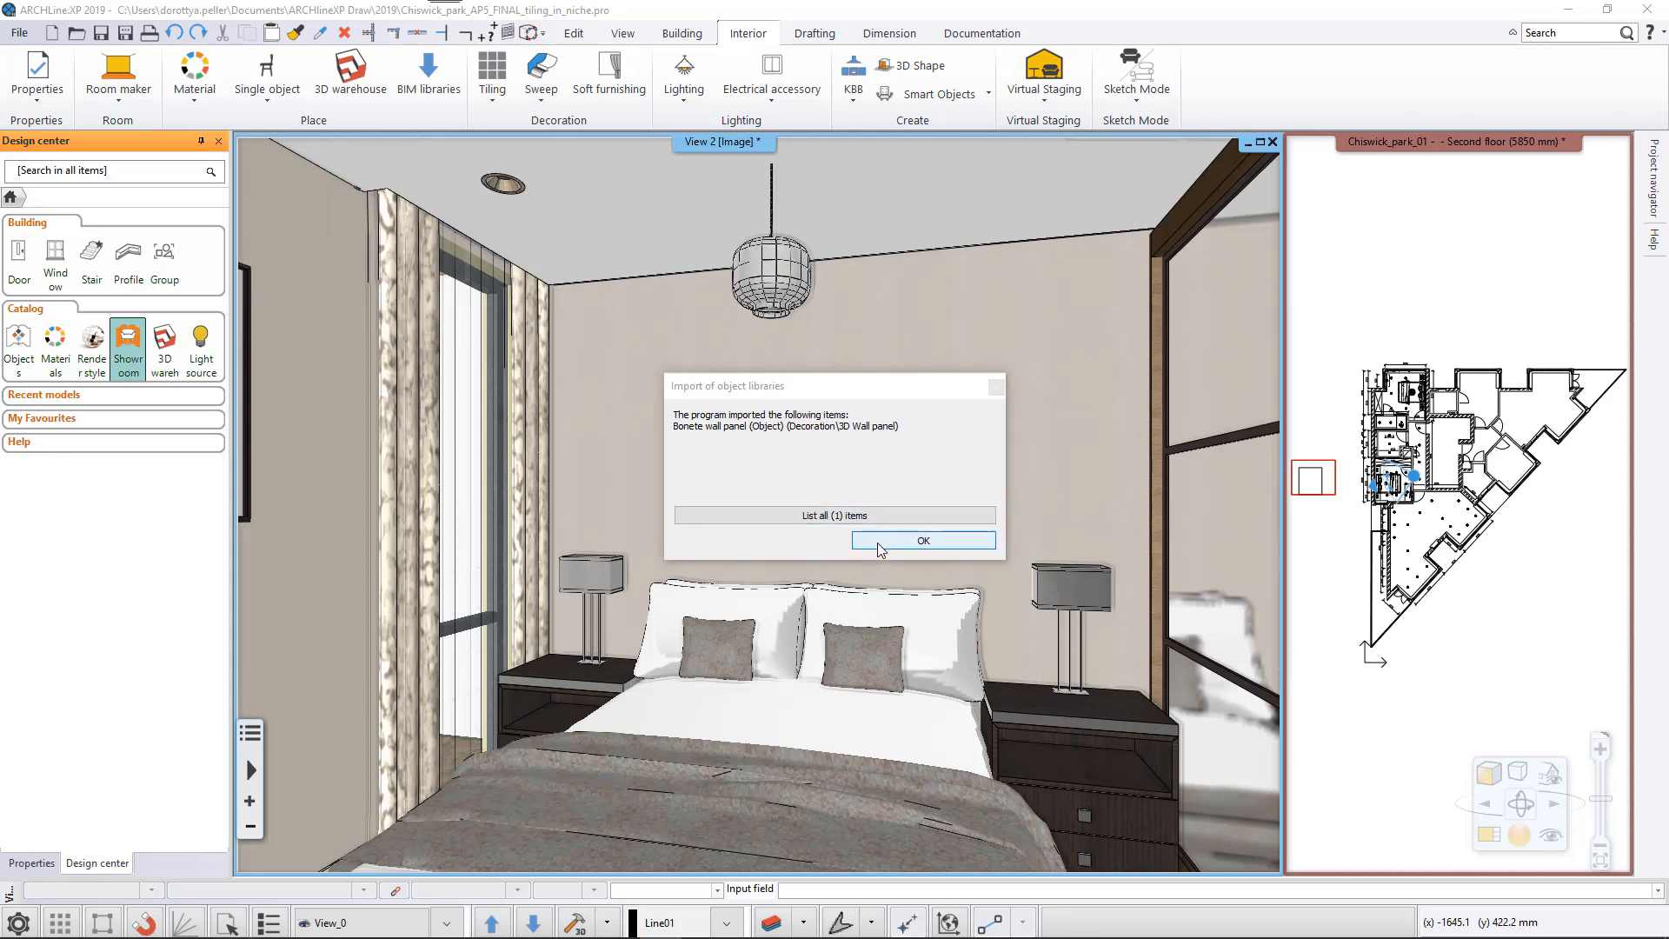
pyautogui.click(921, 539)
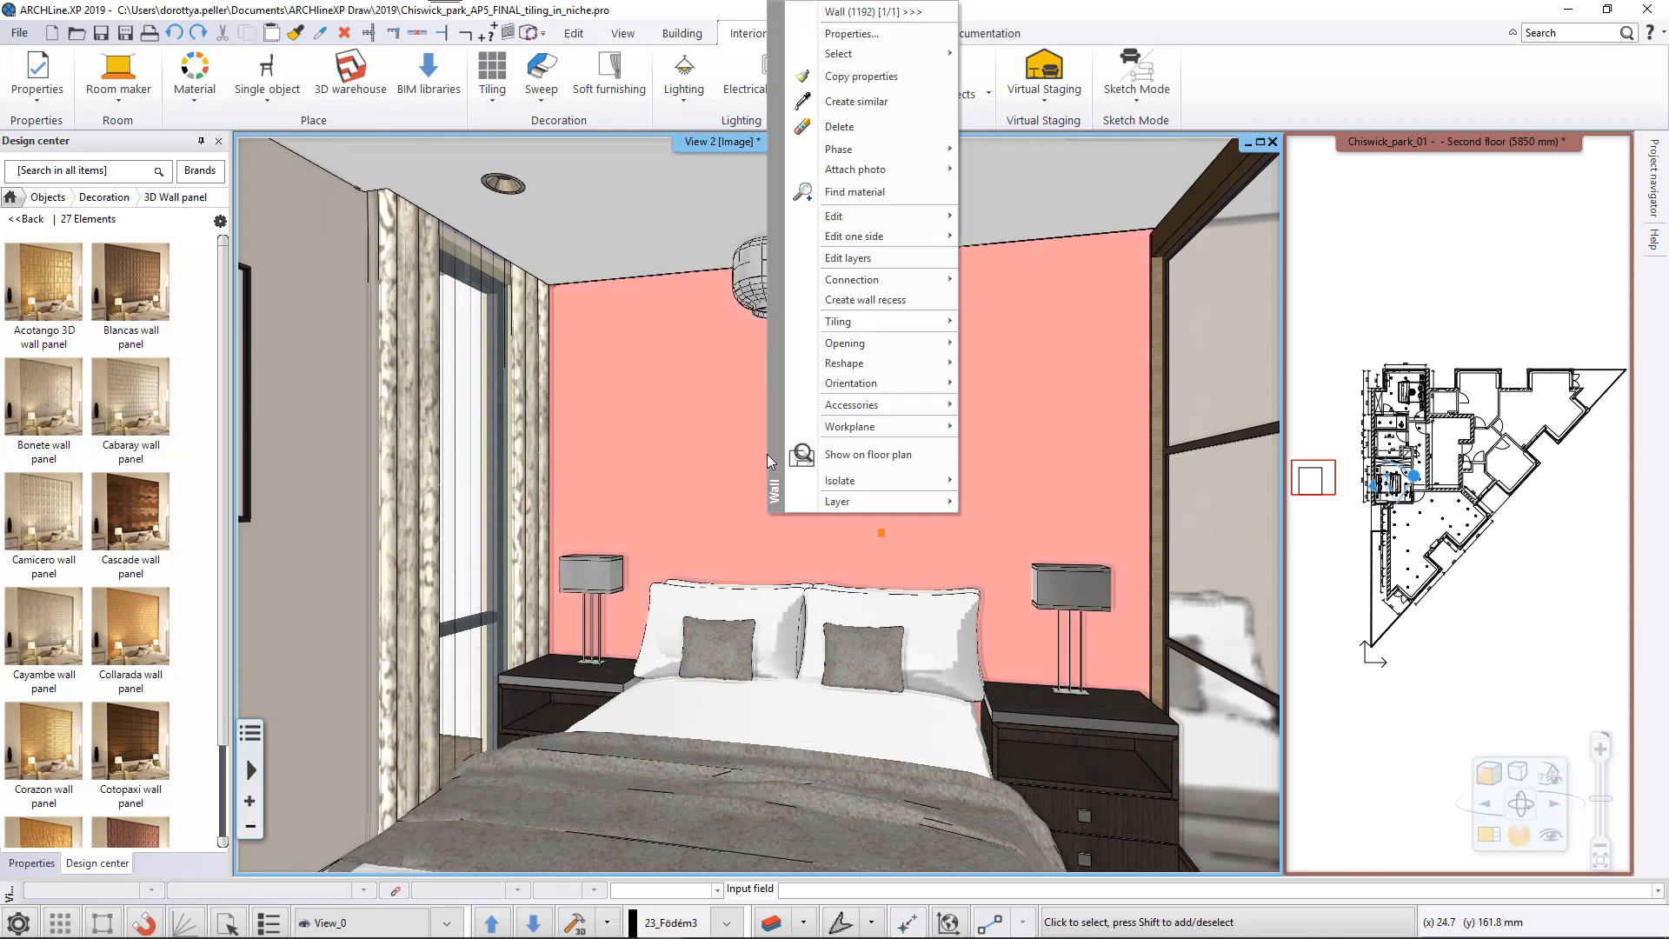
pyautogui.moveTo(838, 320)
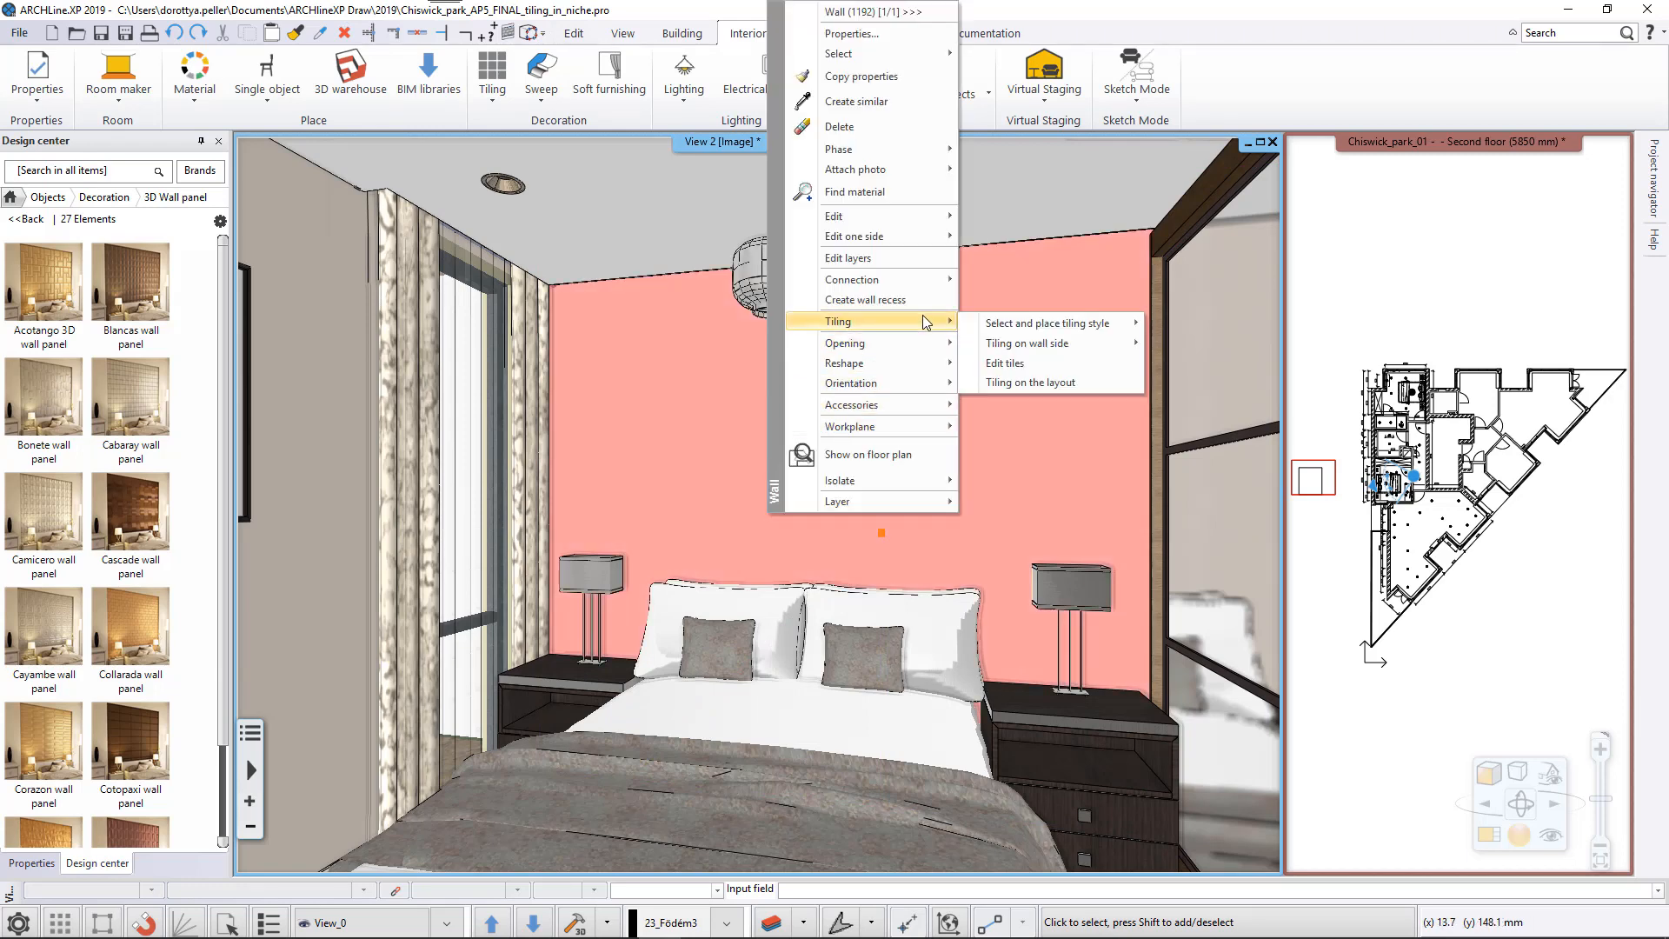
# Start Tiling on the layout for the headboard wall and place the layout in the plan.
pyautogui.click(1027, 382)
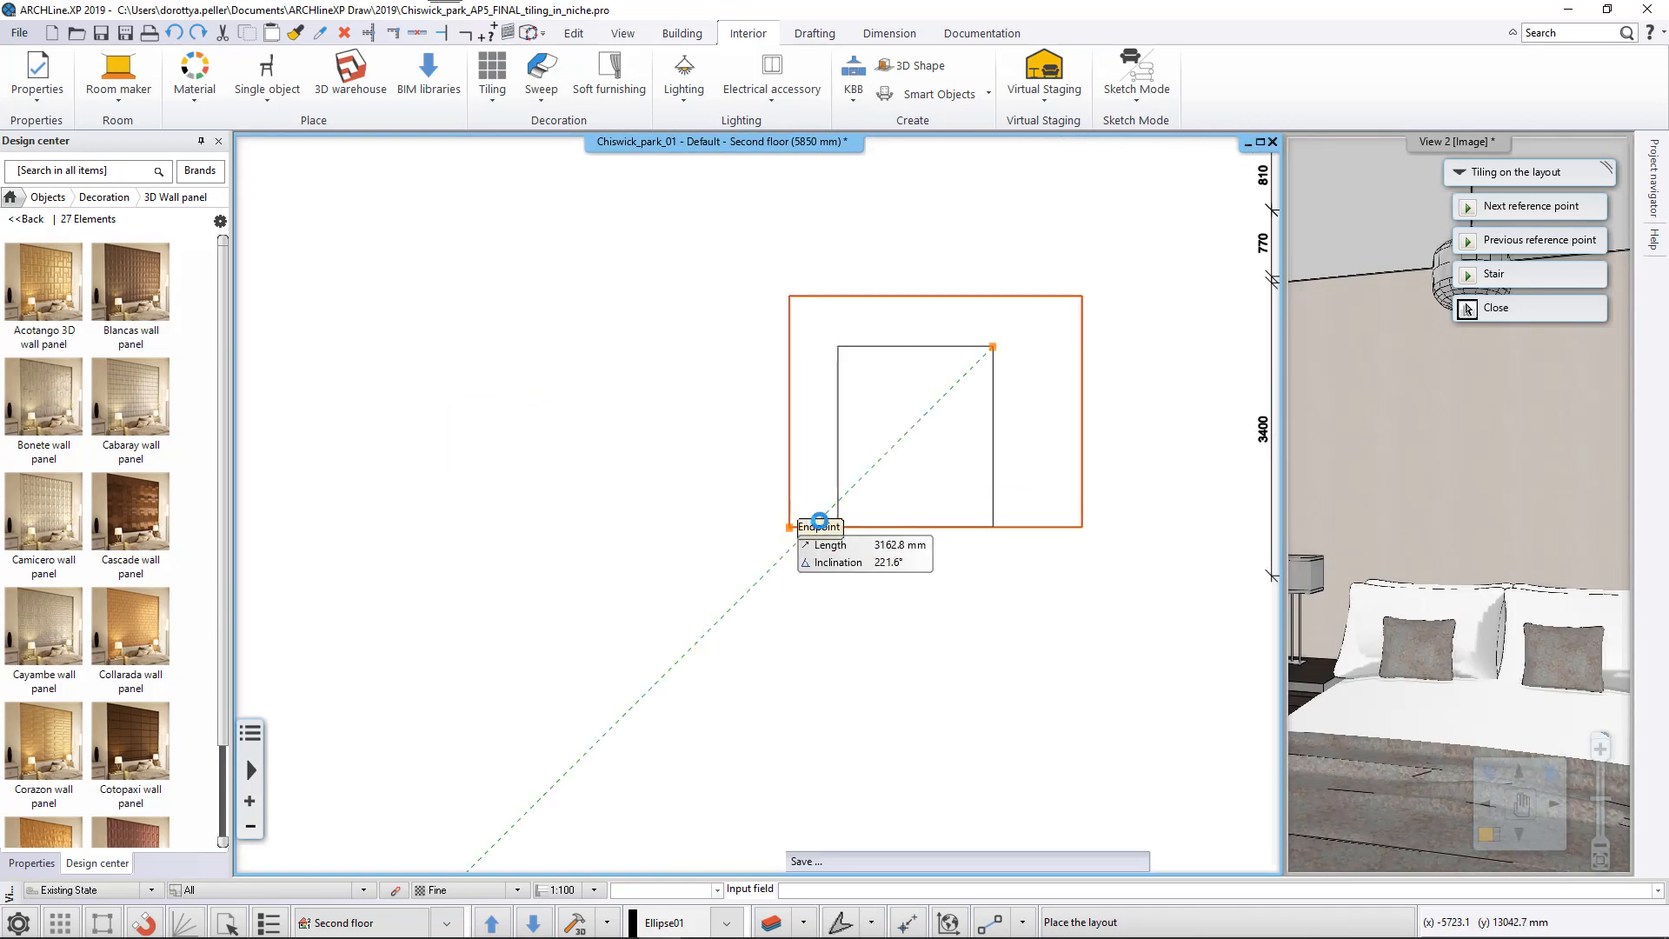
pyautogui.click(1496, 308)
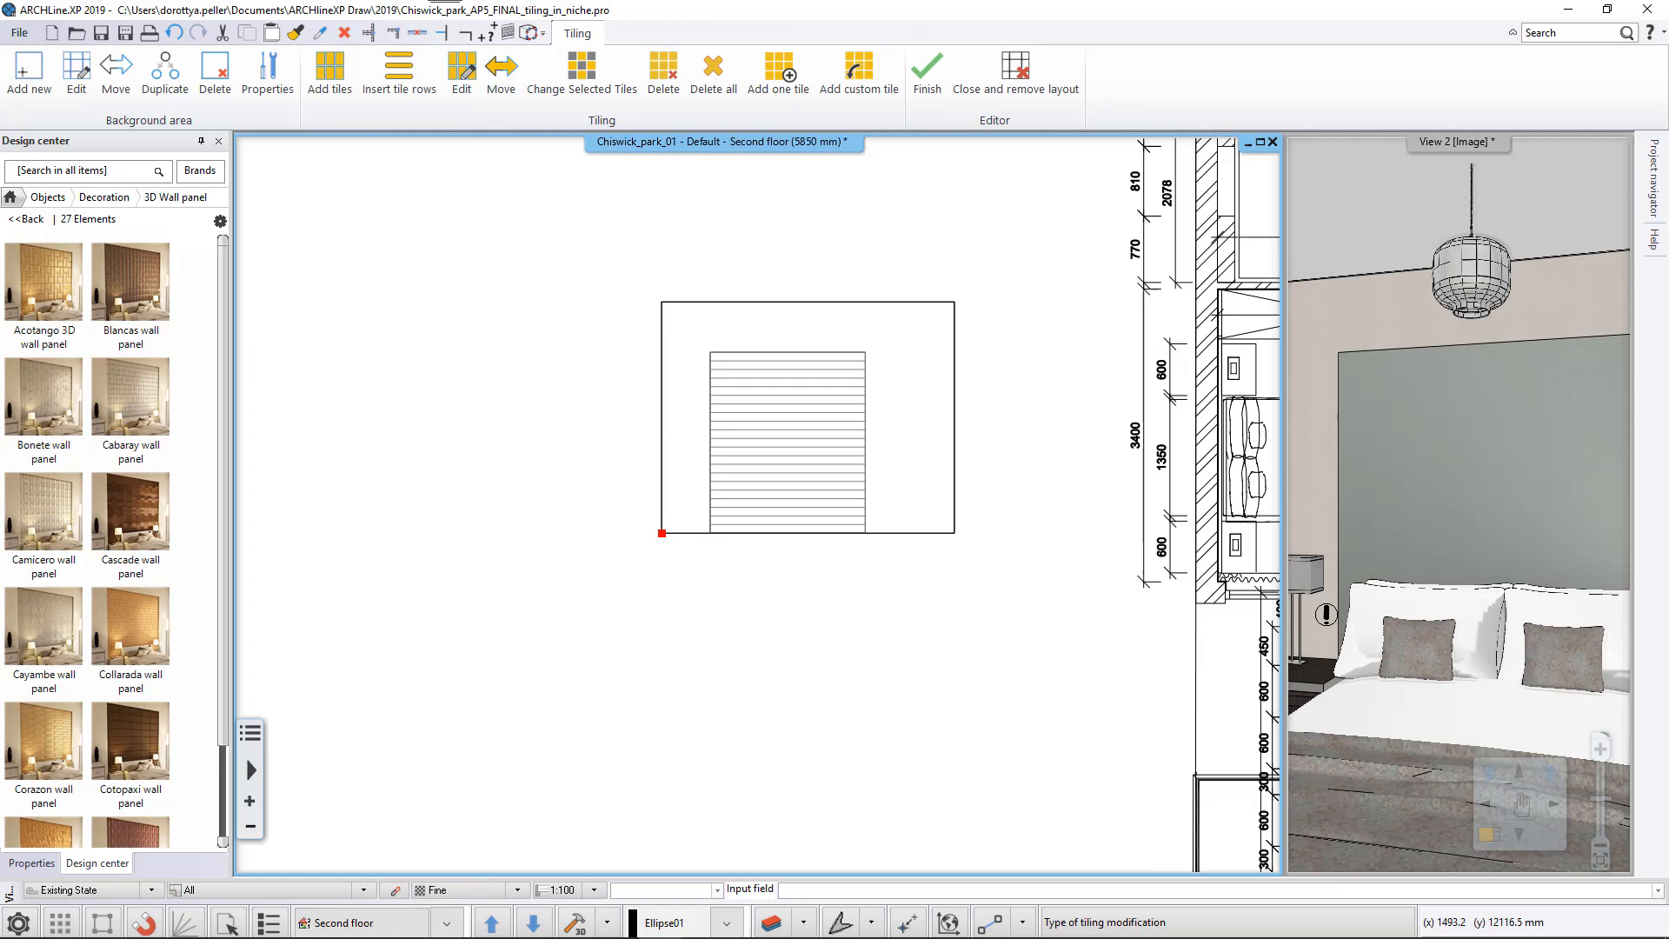
pyautogui.moveTo(911, 664)
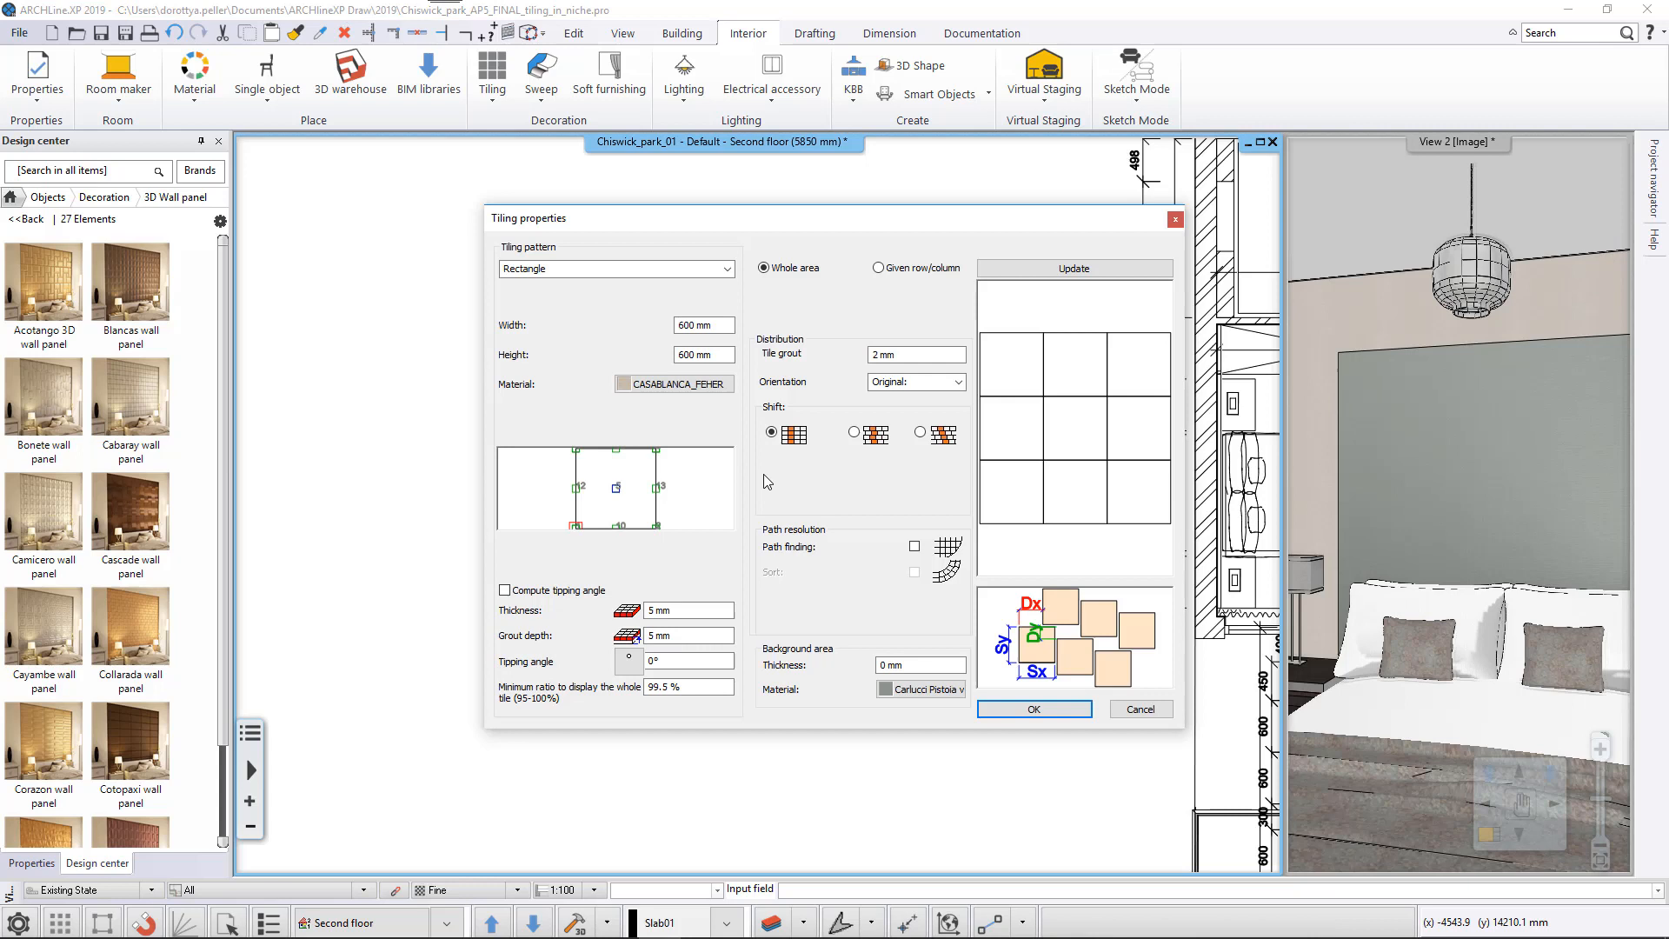
# Switch the tiling pattern type to Select object, listing the 27 Innowall wall panels.
pyautogui.click(727, 267)
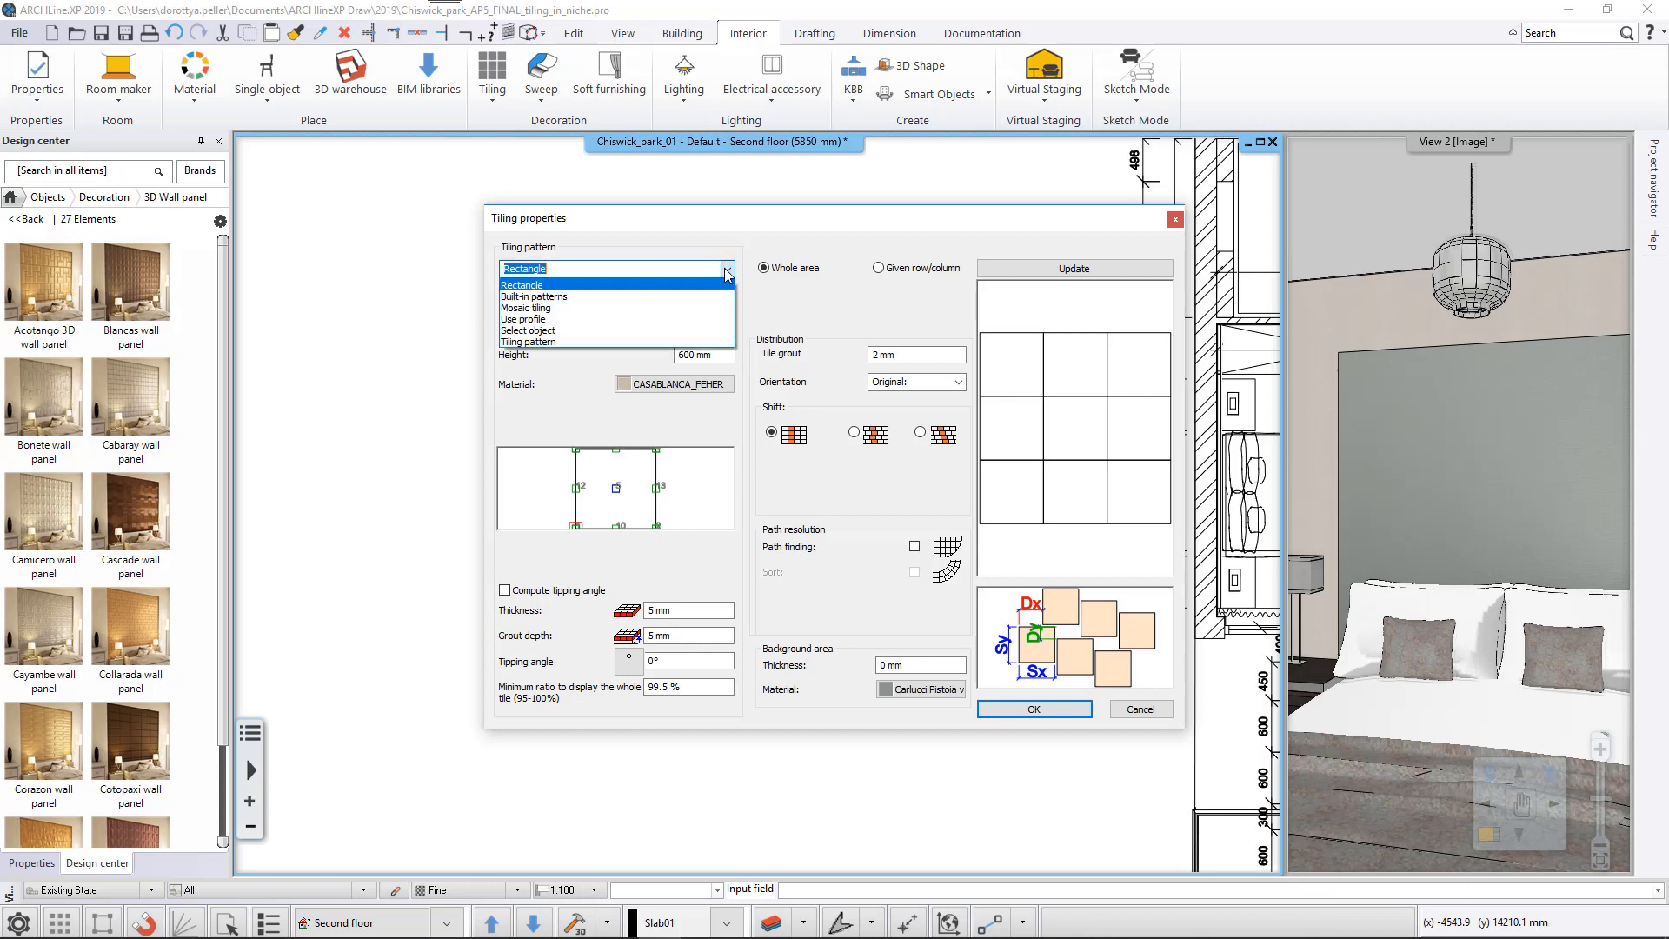
pyautogui.click(528, 330)
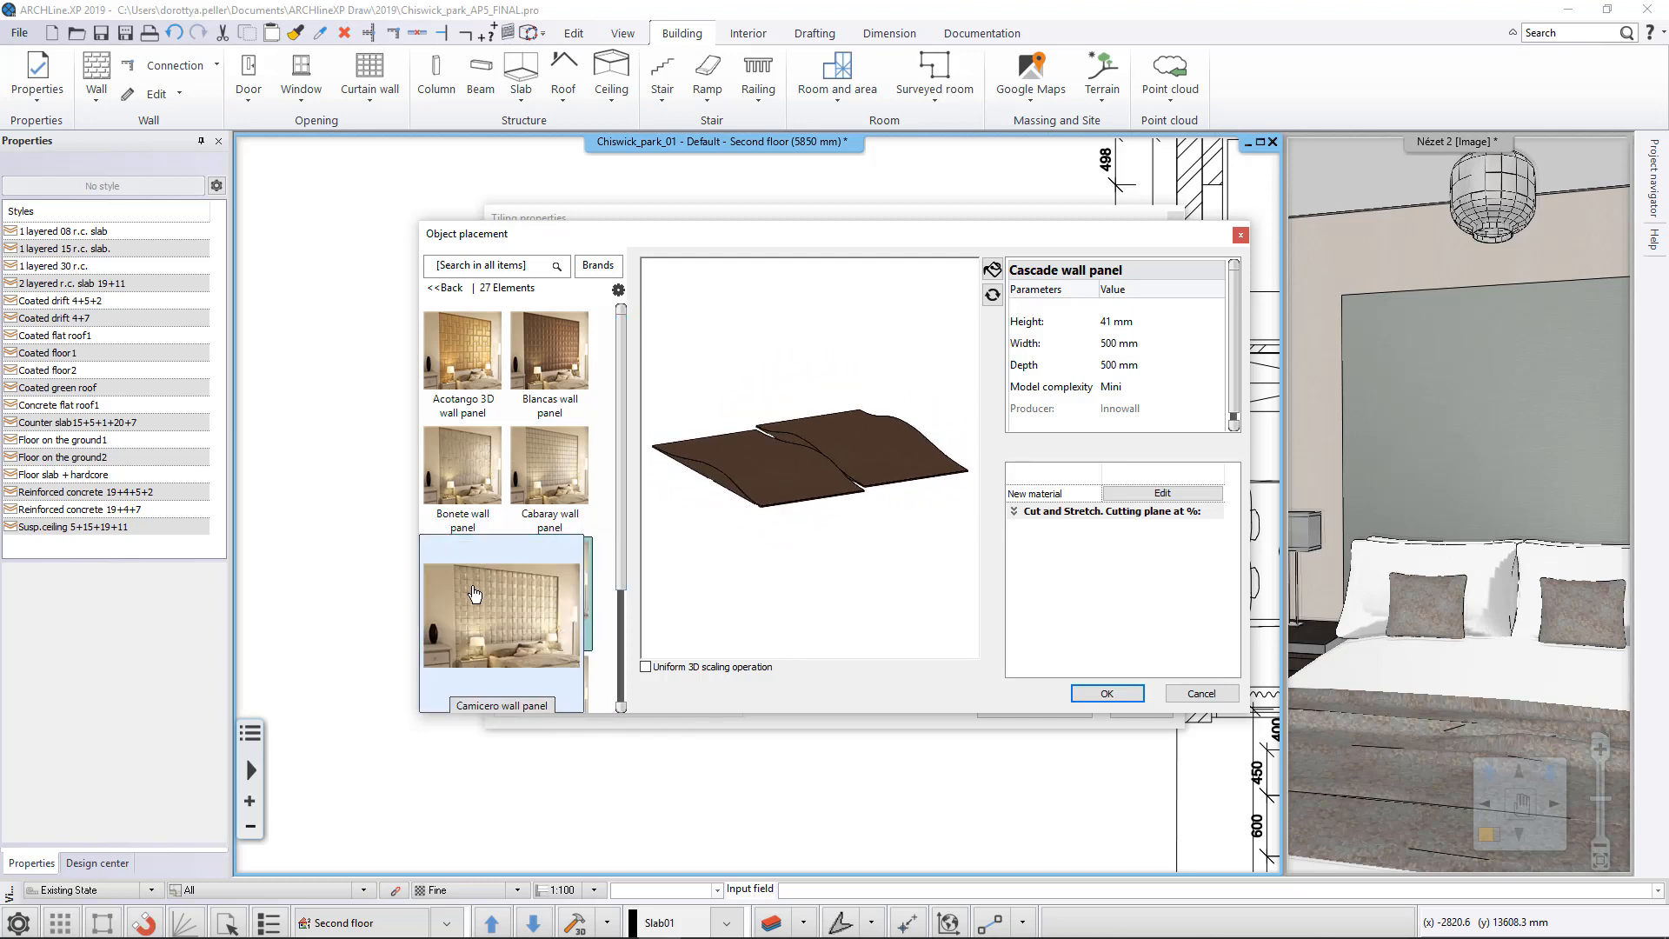
# Preview the Camicero and Cayambe panels and set a 600 mm Innowall panel as the tile object.
pyautogui.click(501, 606)
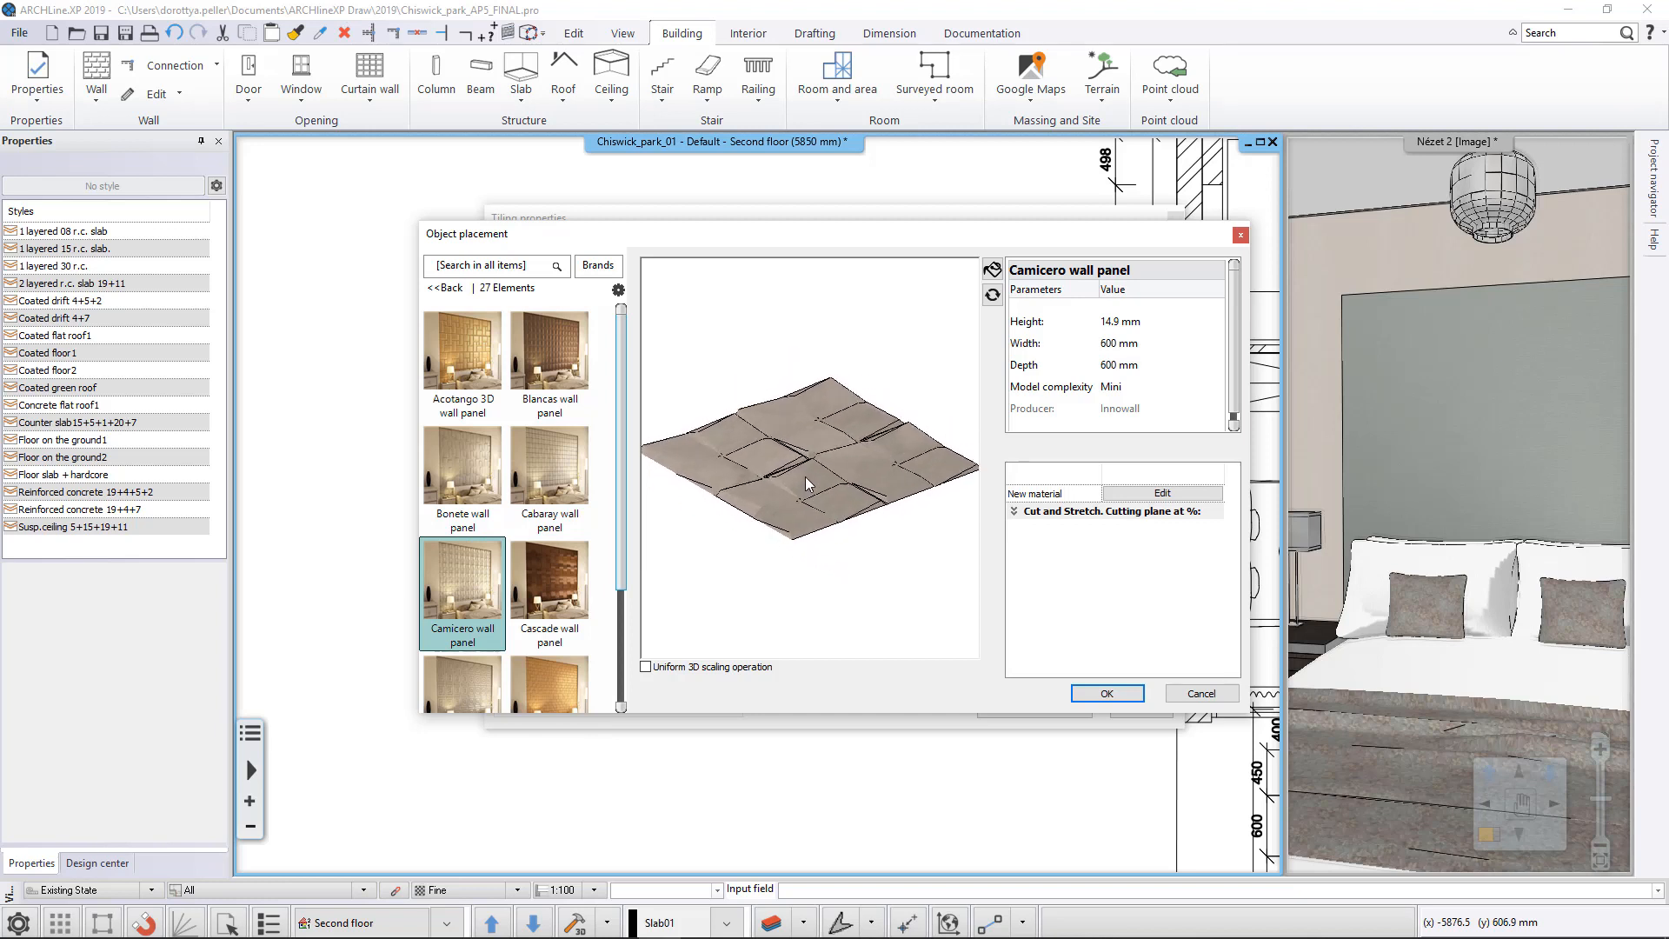
pyautogui.scroll(-3)
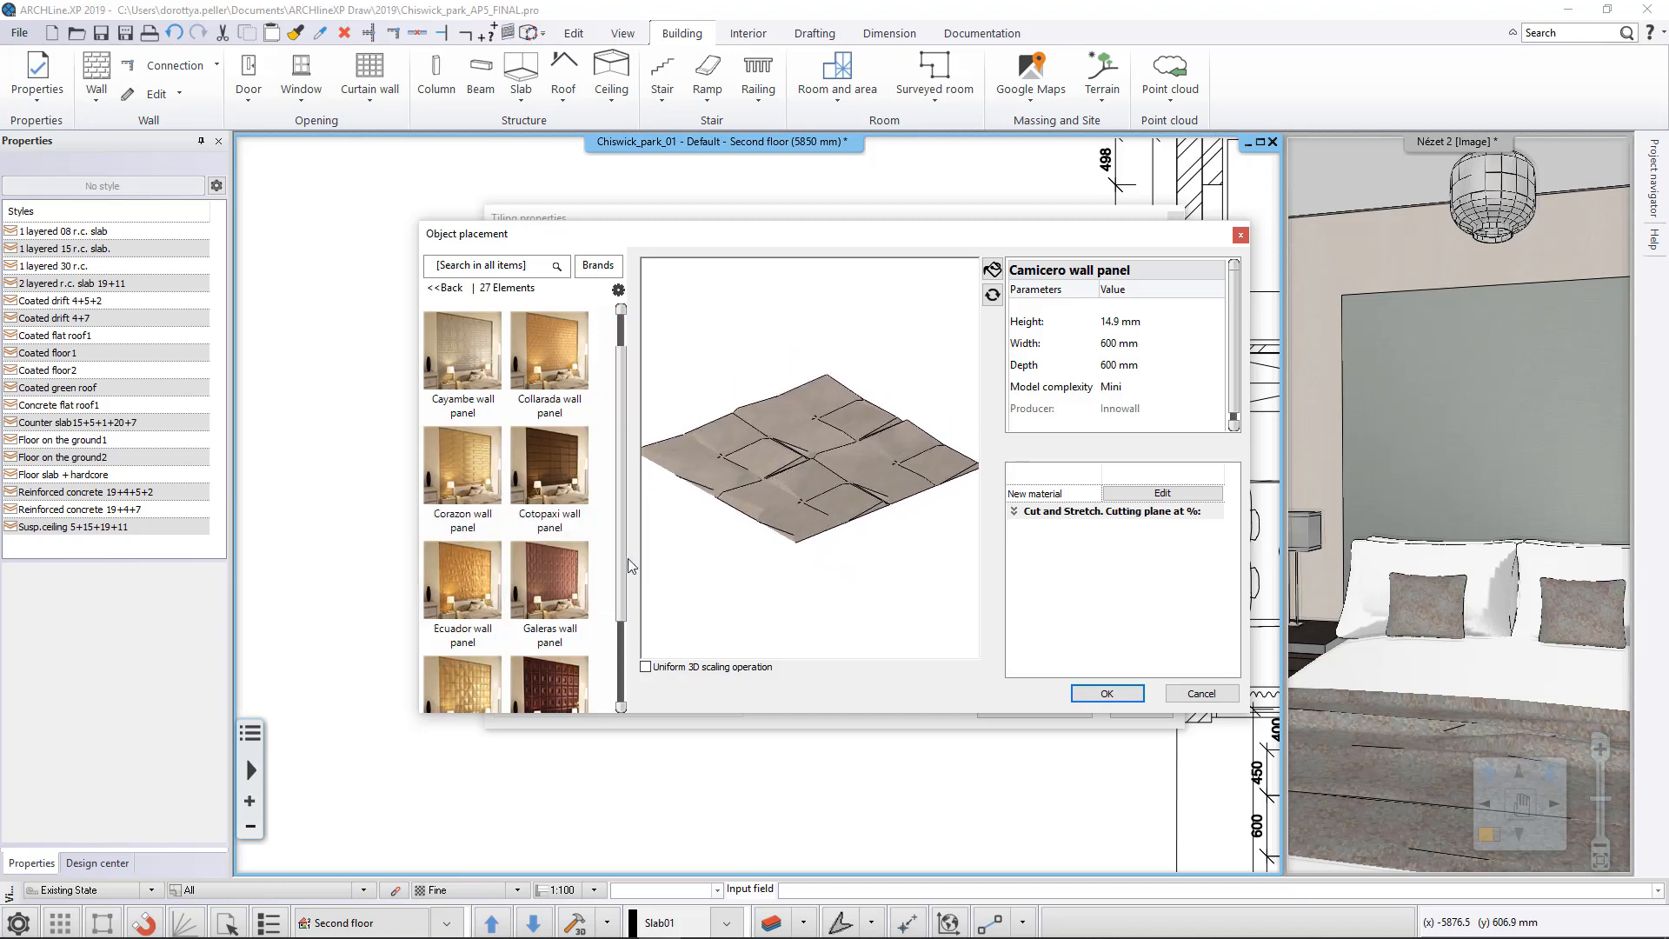
pyautogui.click(460, 349)
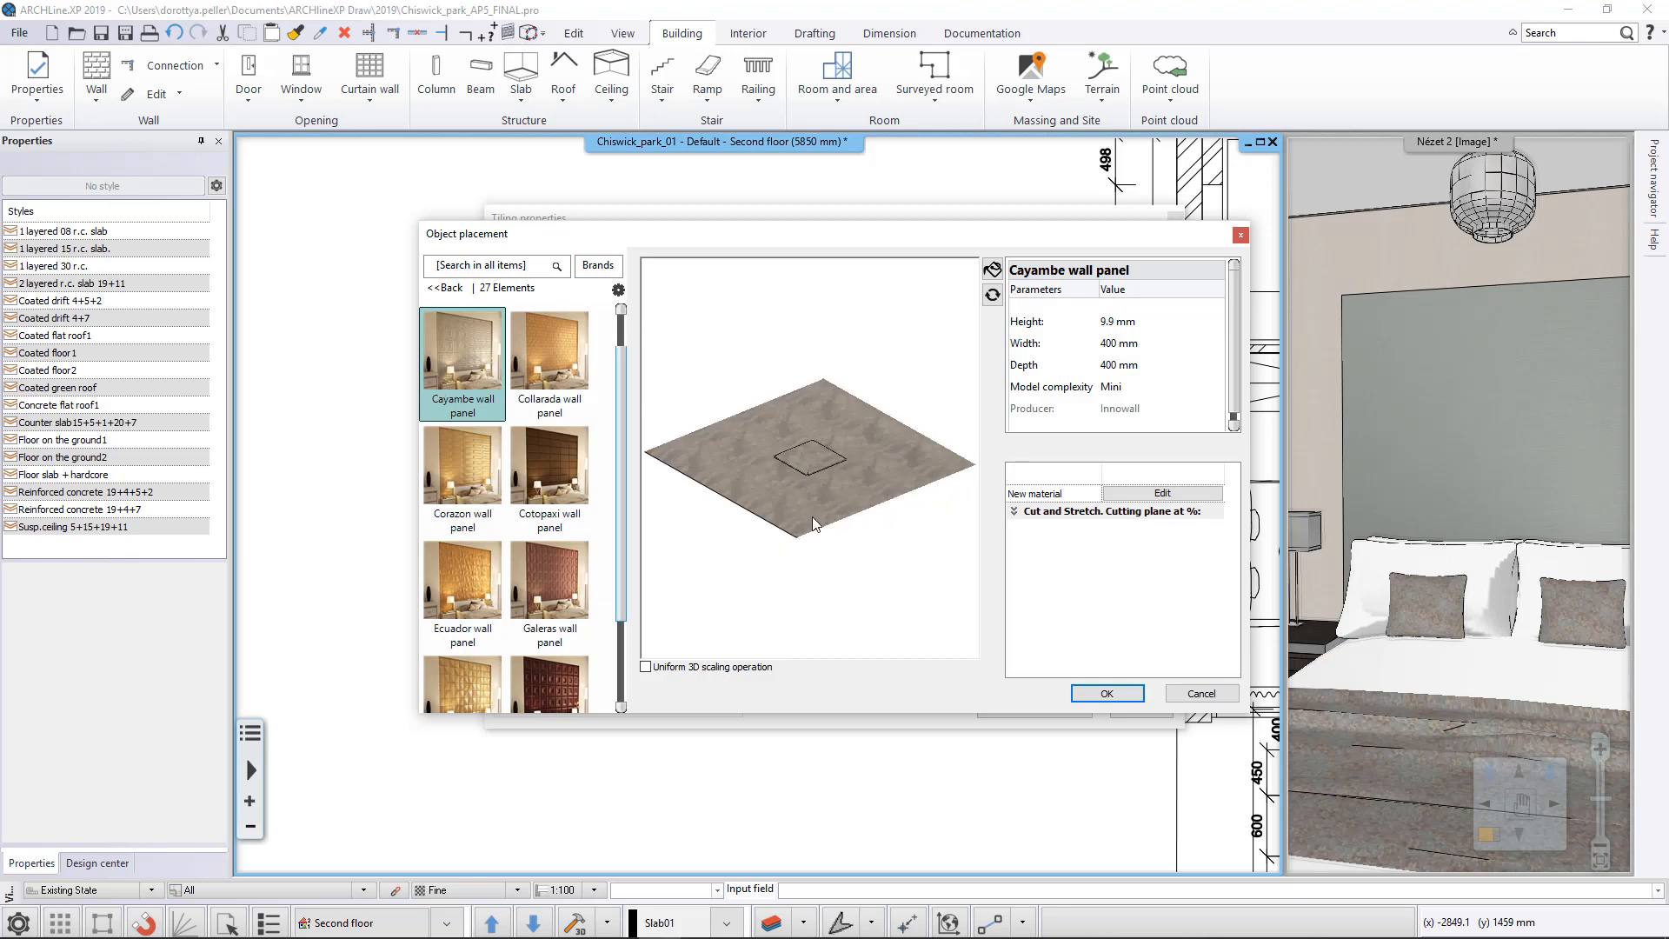
pyautogui.moveTo(814, 527); pyautogui.dragTo(909, 591)
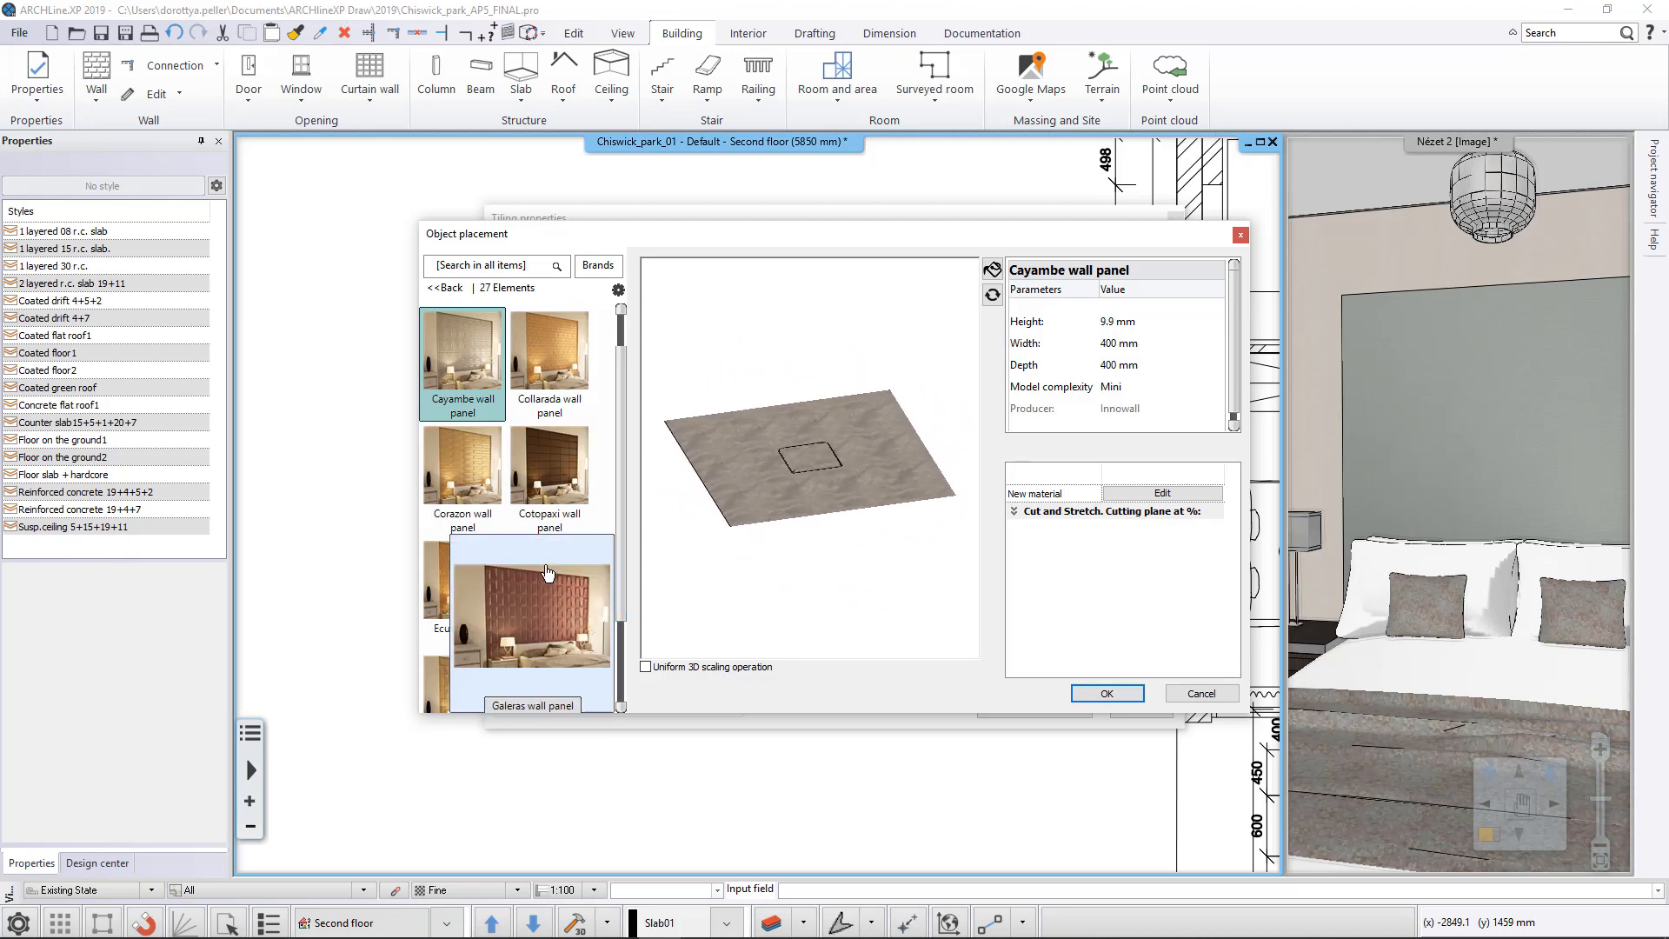
pyautogui.click(550, 580)
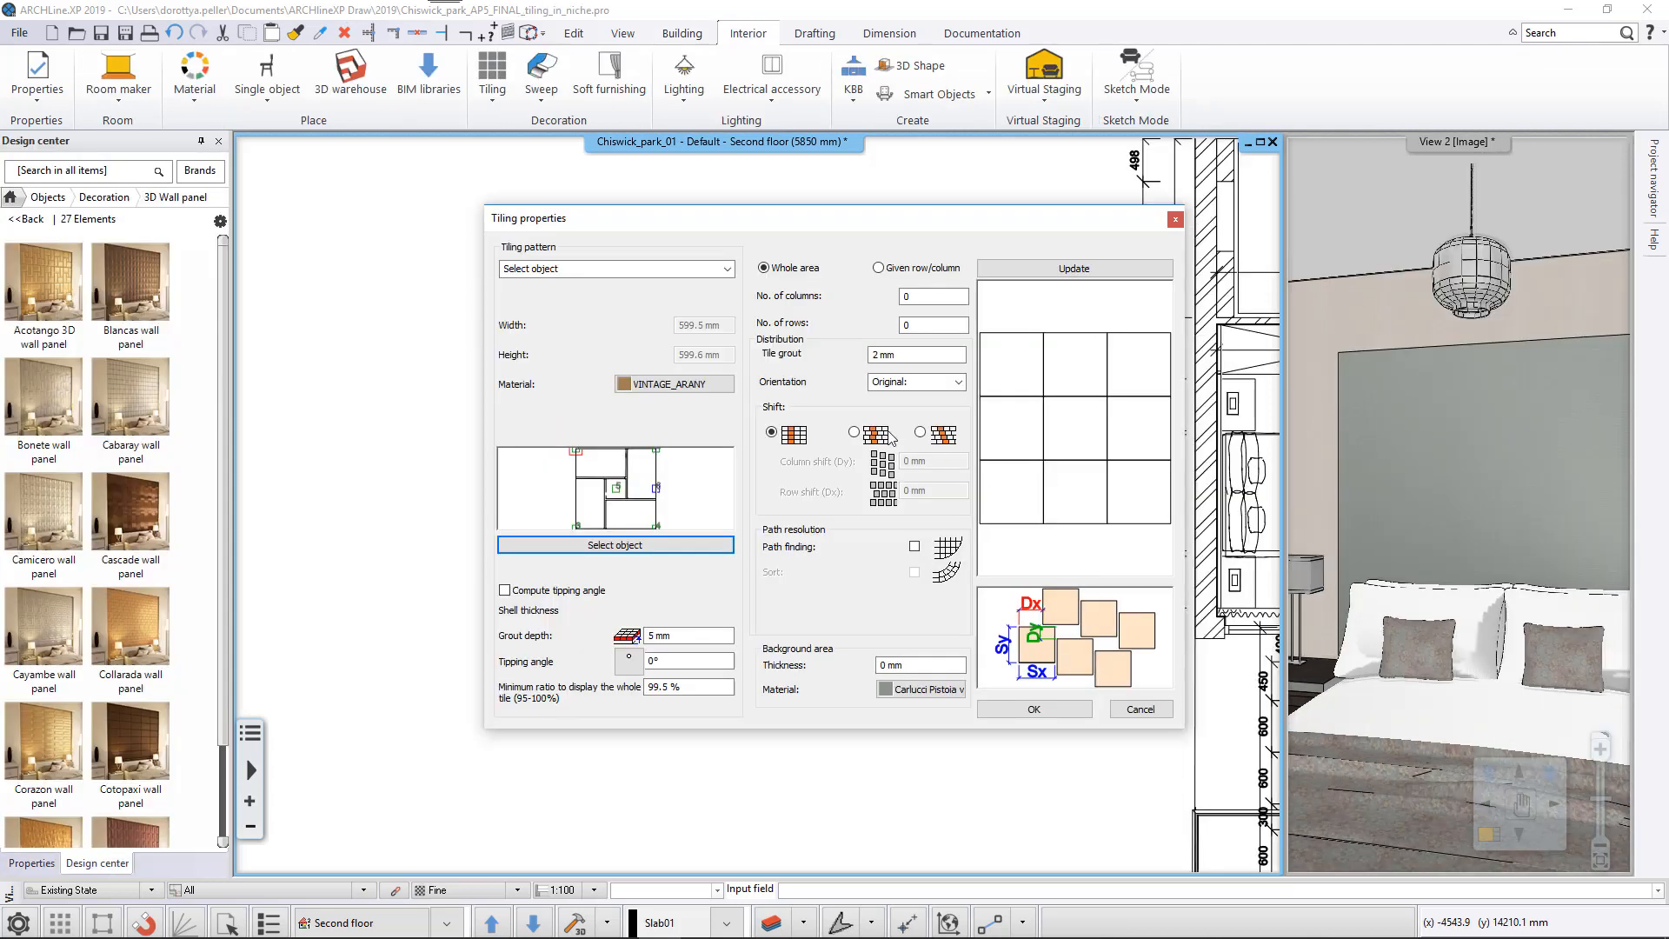
# Set tile grout to 0 mm, apply the tiling to the wall and finish the layout.
pyautogui.click(916, 354)
pyautogui.write('0')
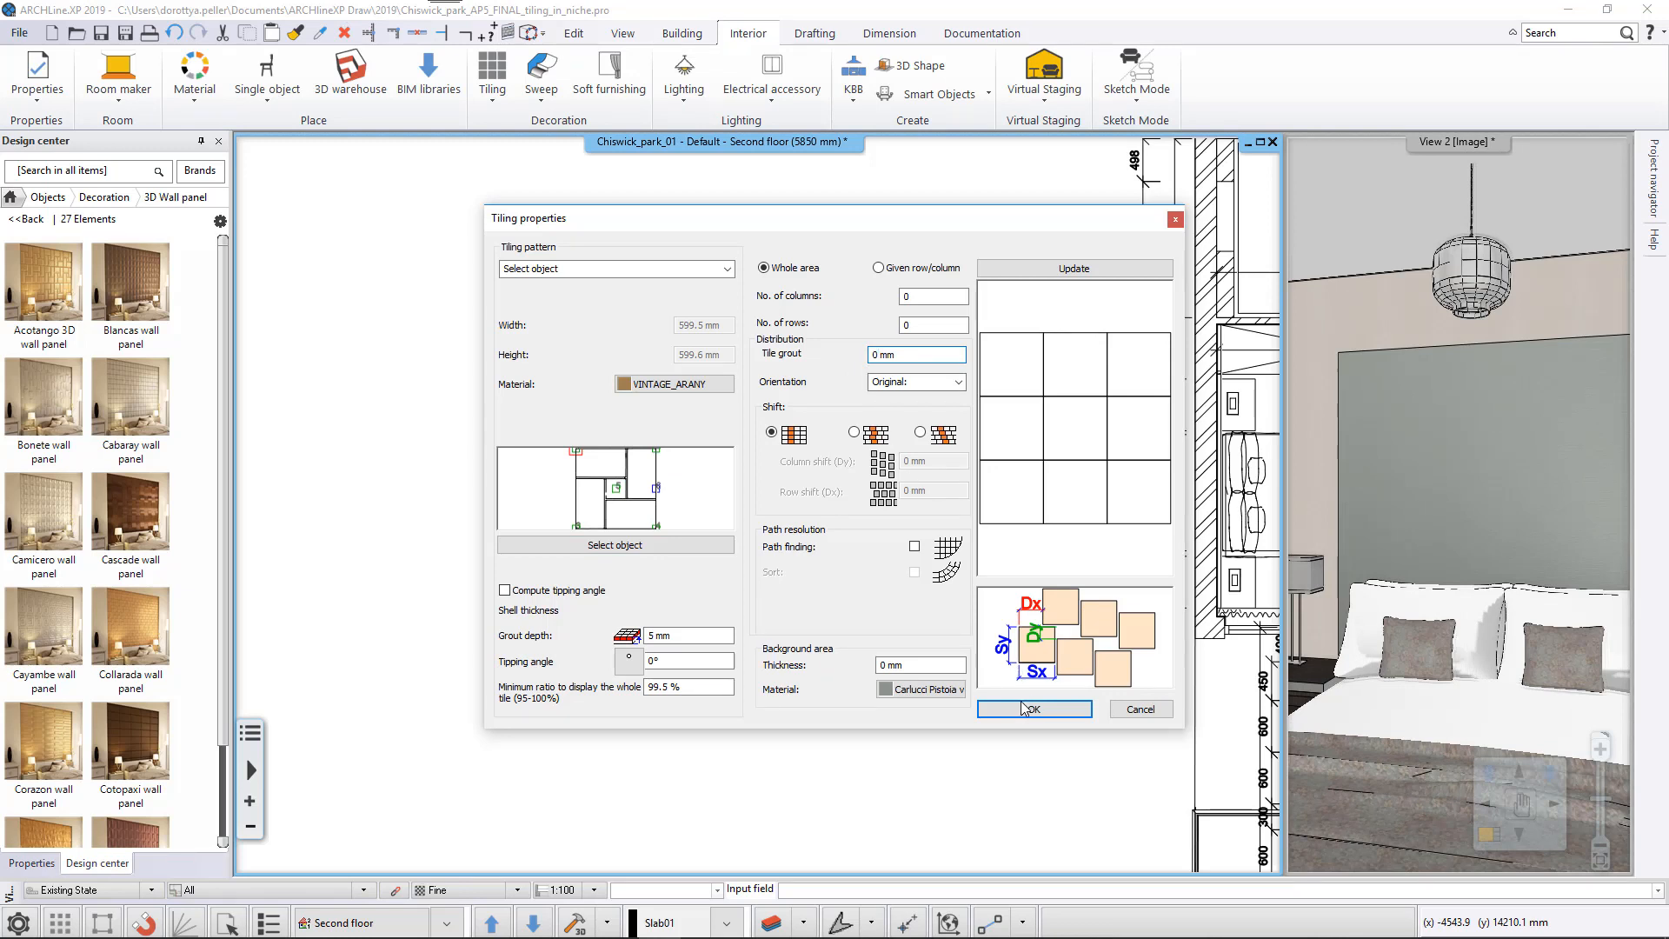
pyautogui.click(1031, 709)
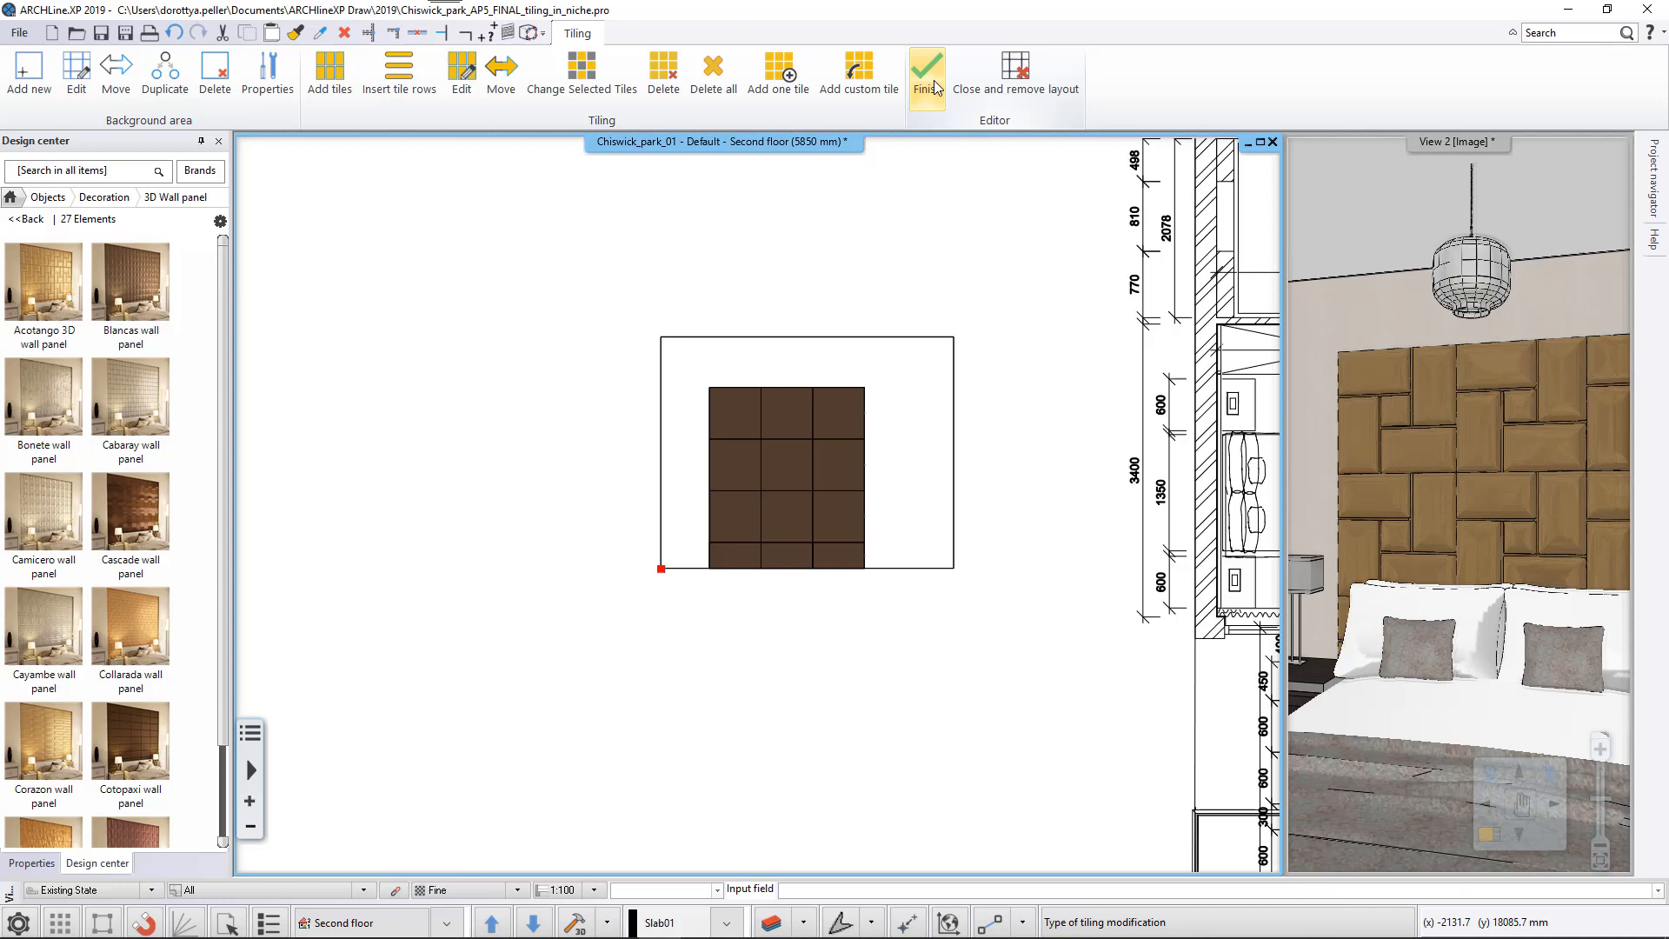
pyautogui.click(925, 68)
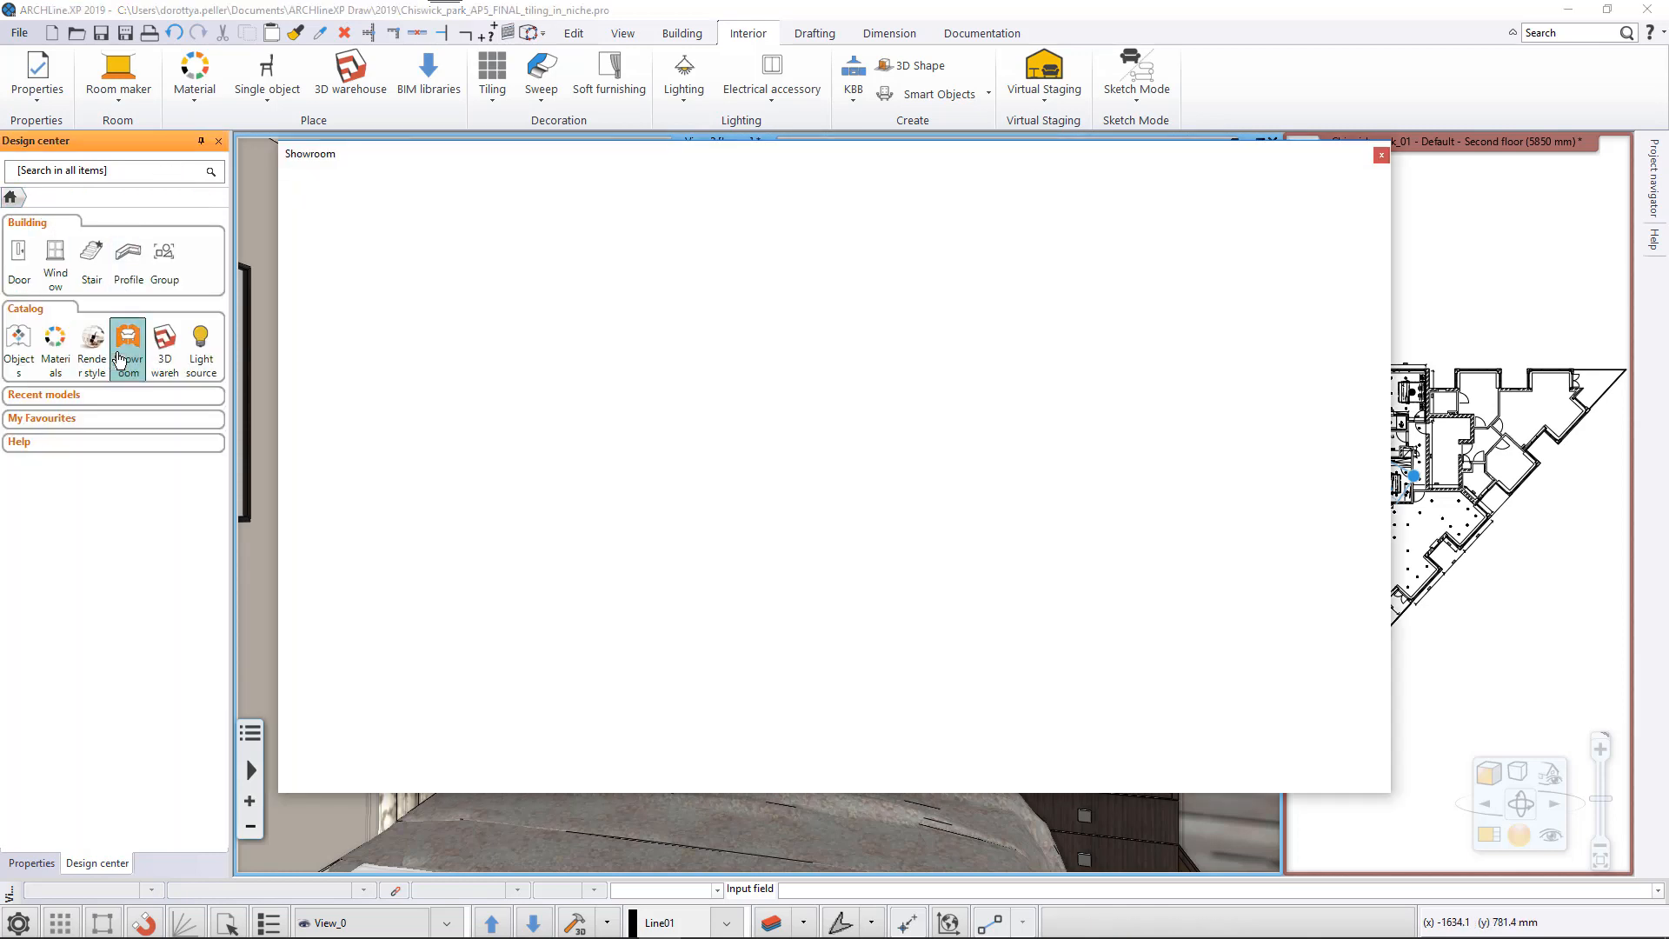
# Download Innowall's Bolero purple (BOLERO_BIBOR) upholstery fabric into the Tapestry fabrics library.
pyautogui.click(127, 341)
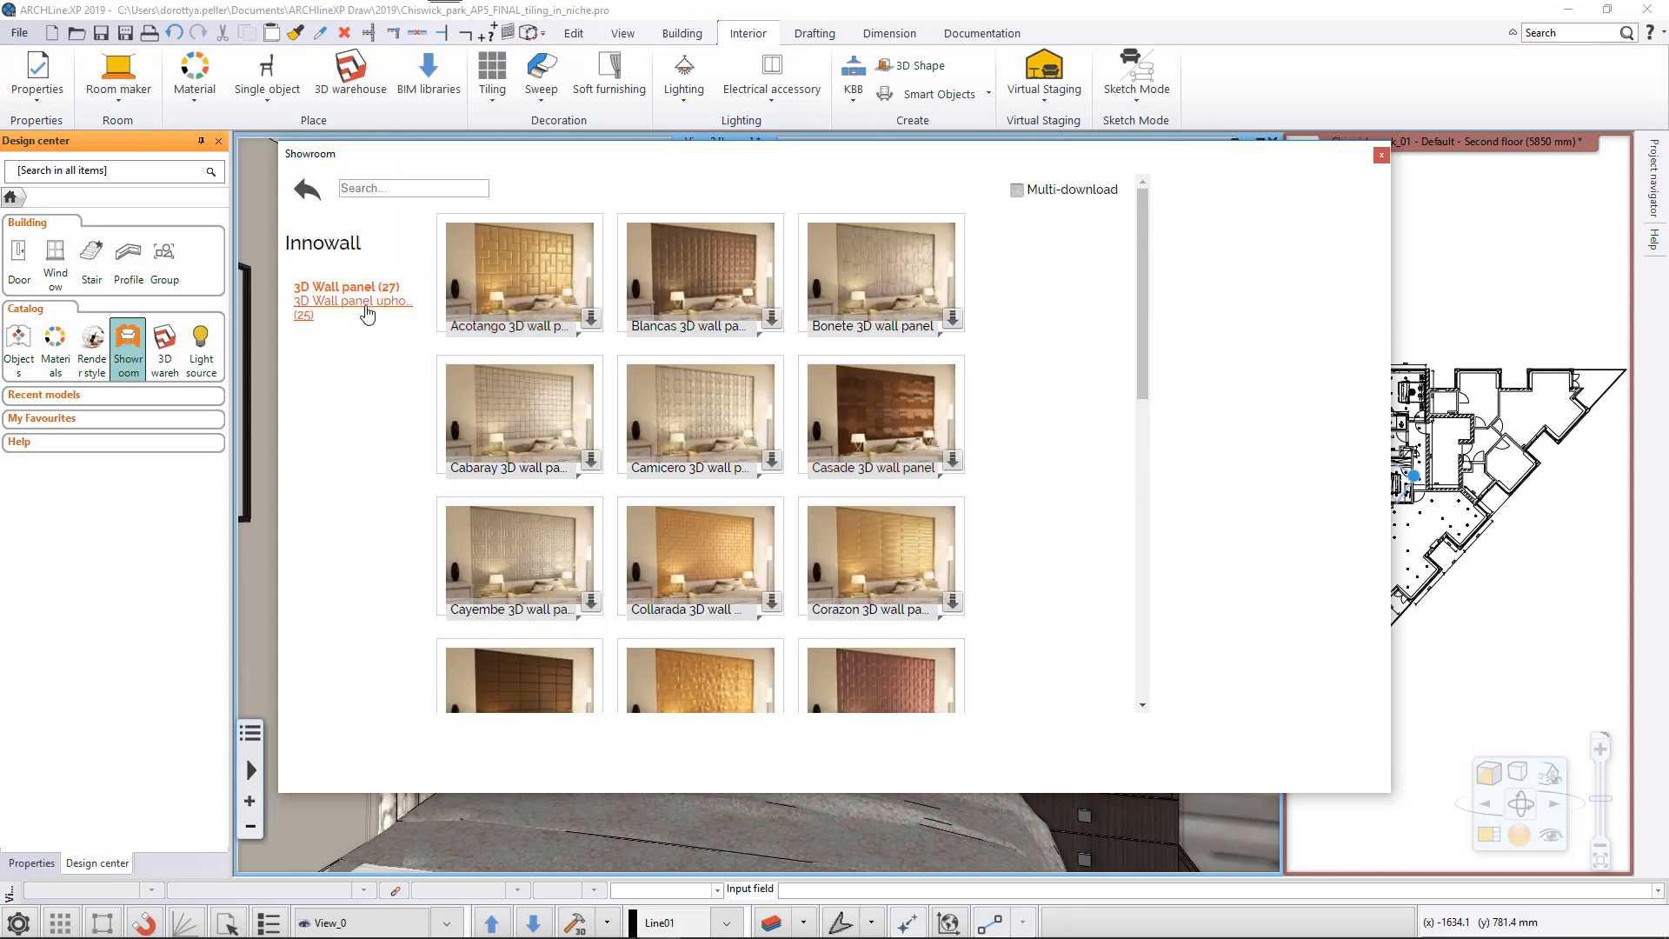
pyautogui.click(351, 306)
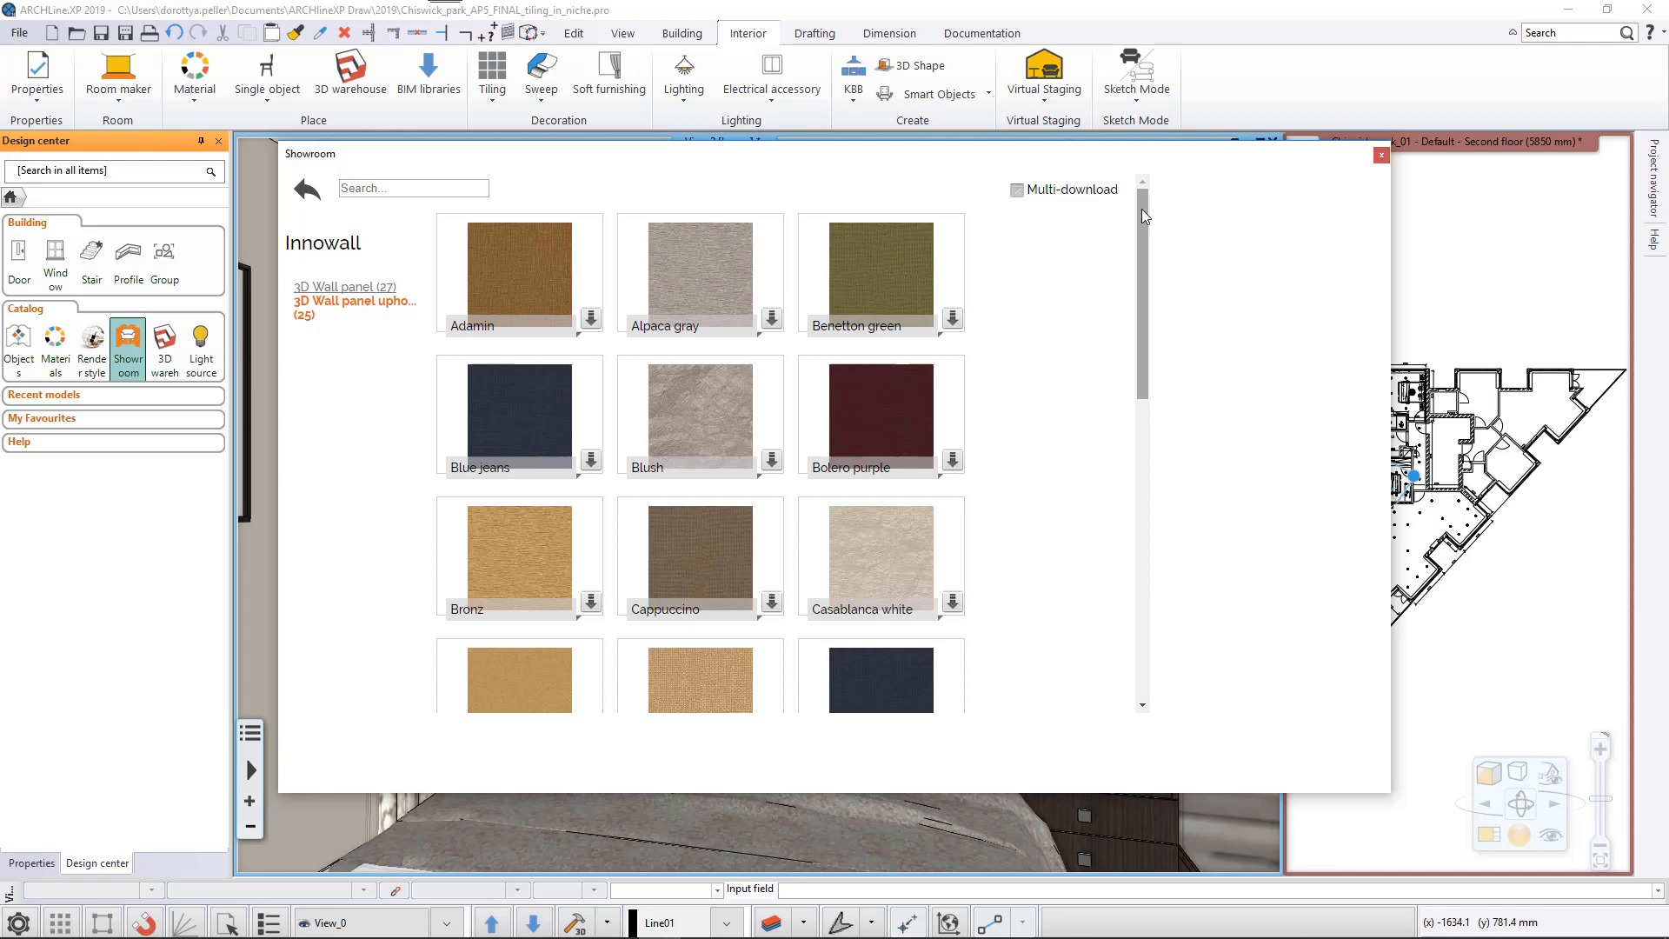
pyautogui.scroll(-3)
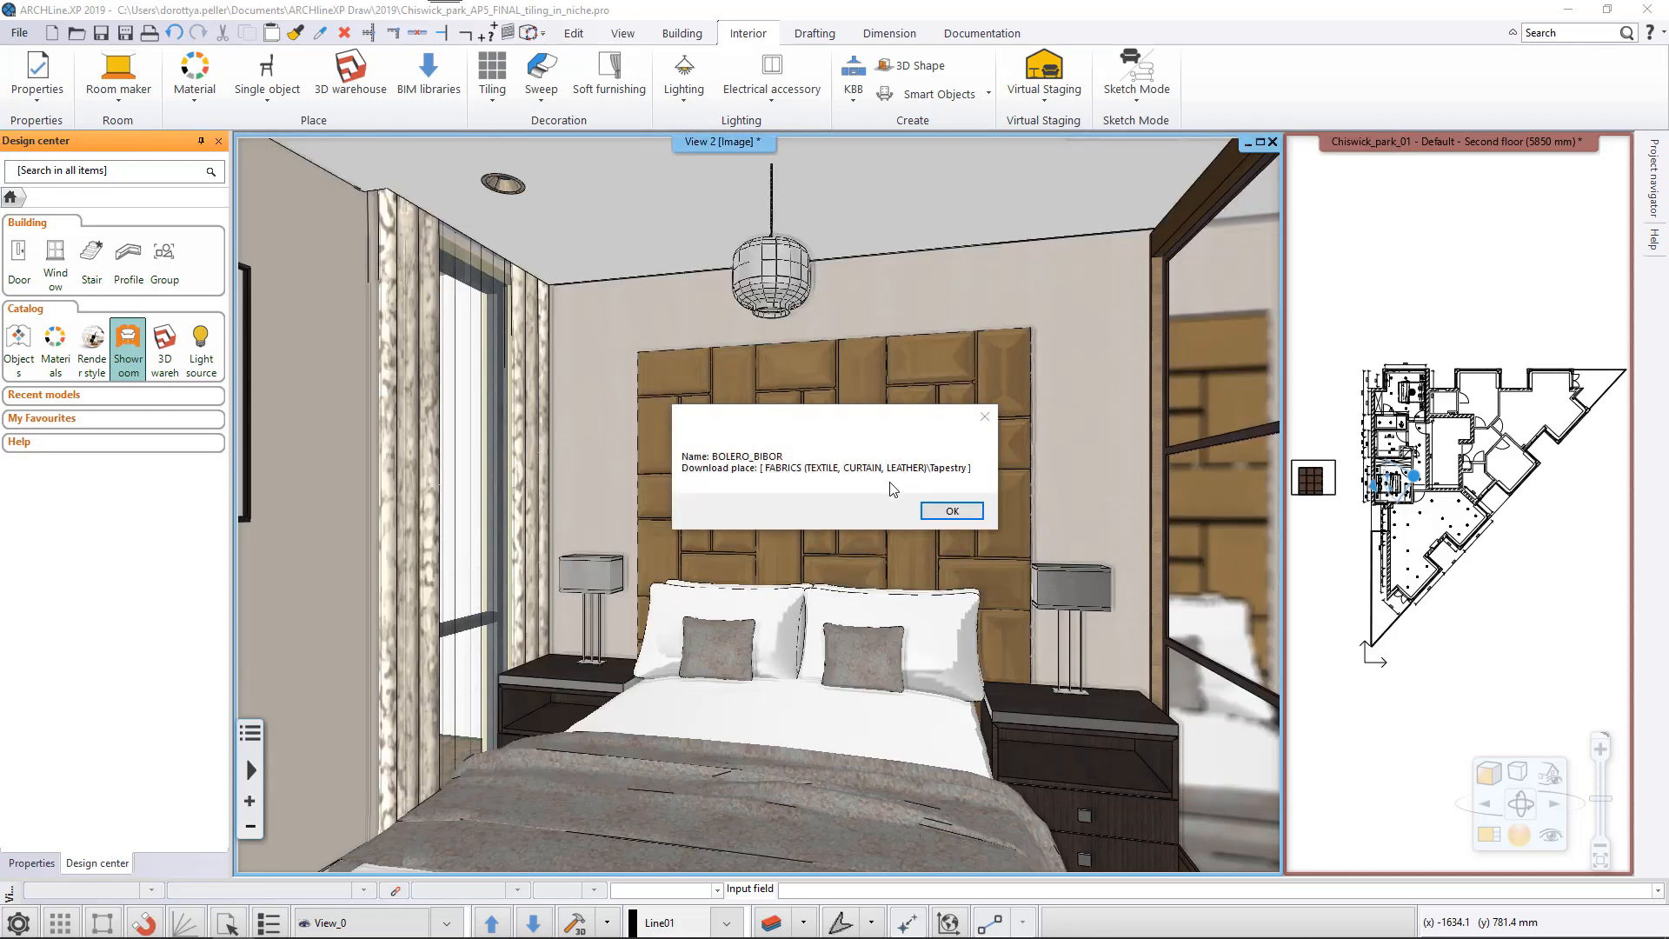
pyautogui.click(949, 511)
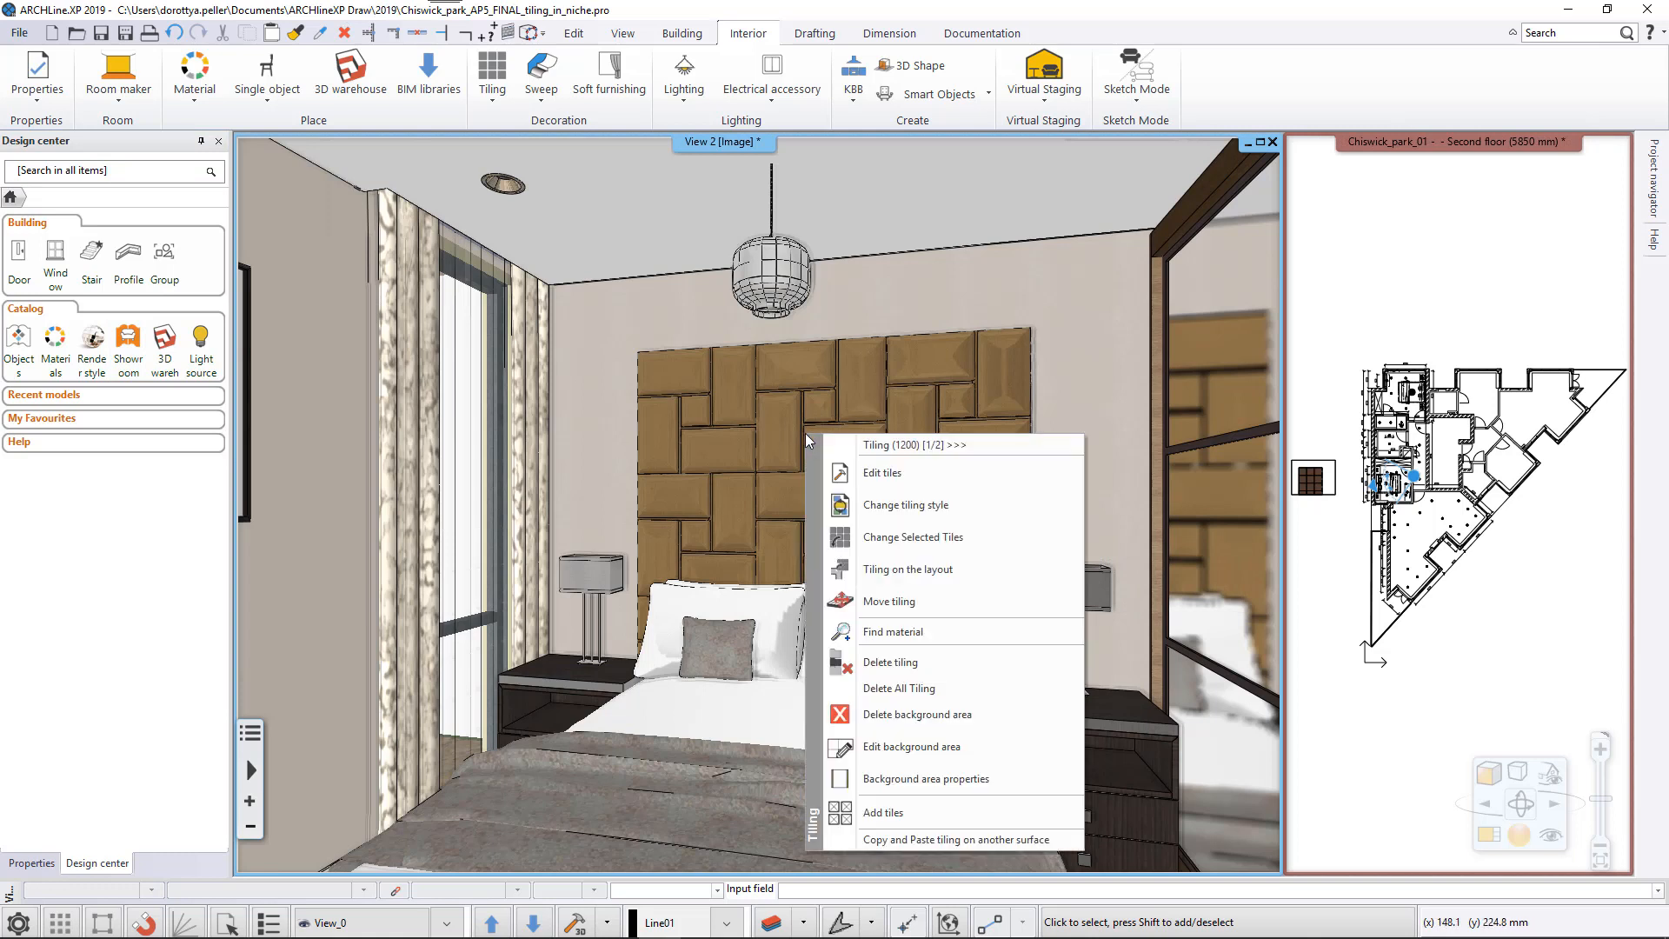
pyautogui.moveTo(881, 473)
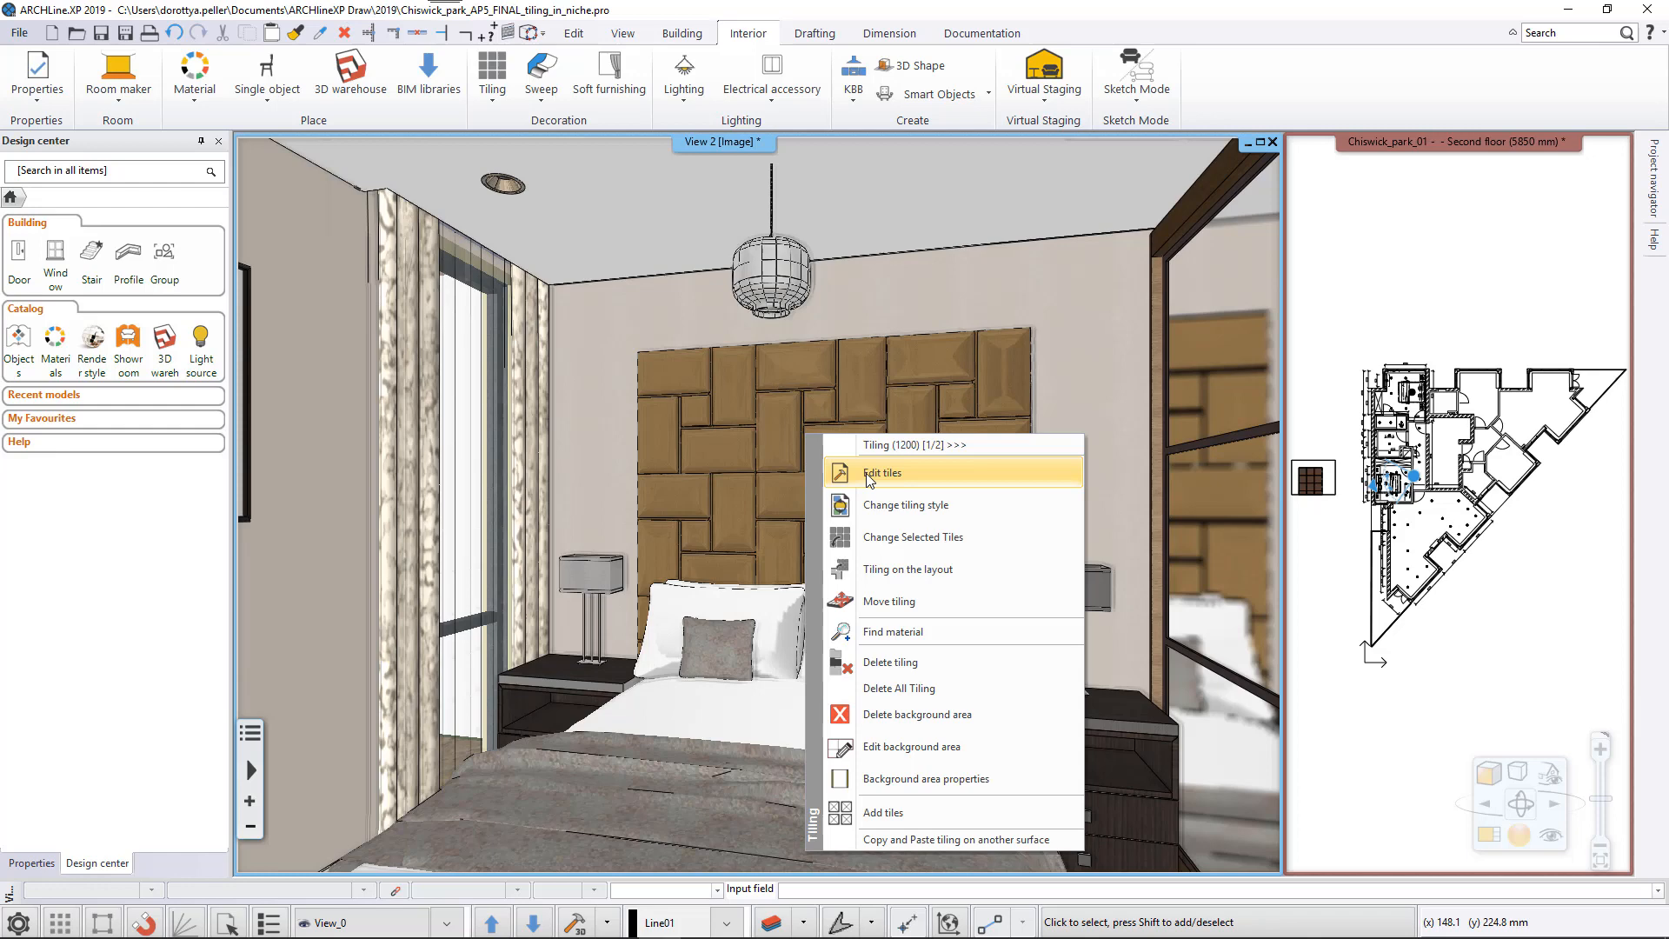
# Edit the headboard tiles and swap their object to the Camicero wall panel.
pyautogui.click(881, 473)
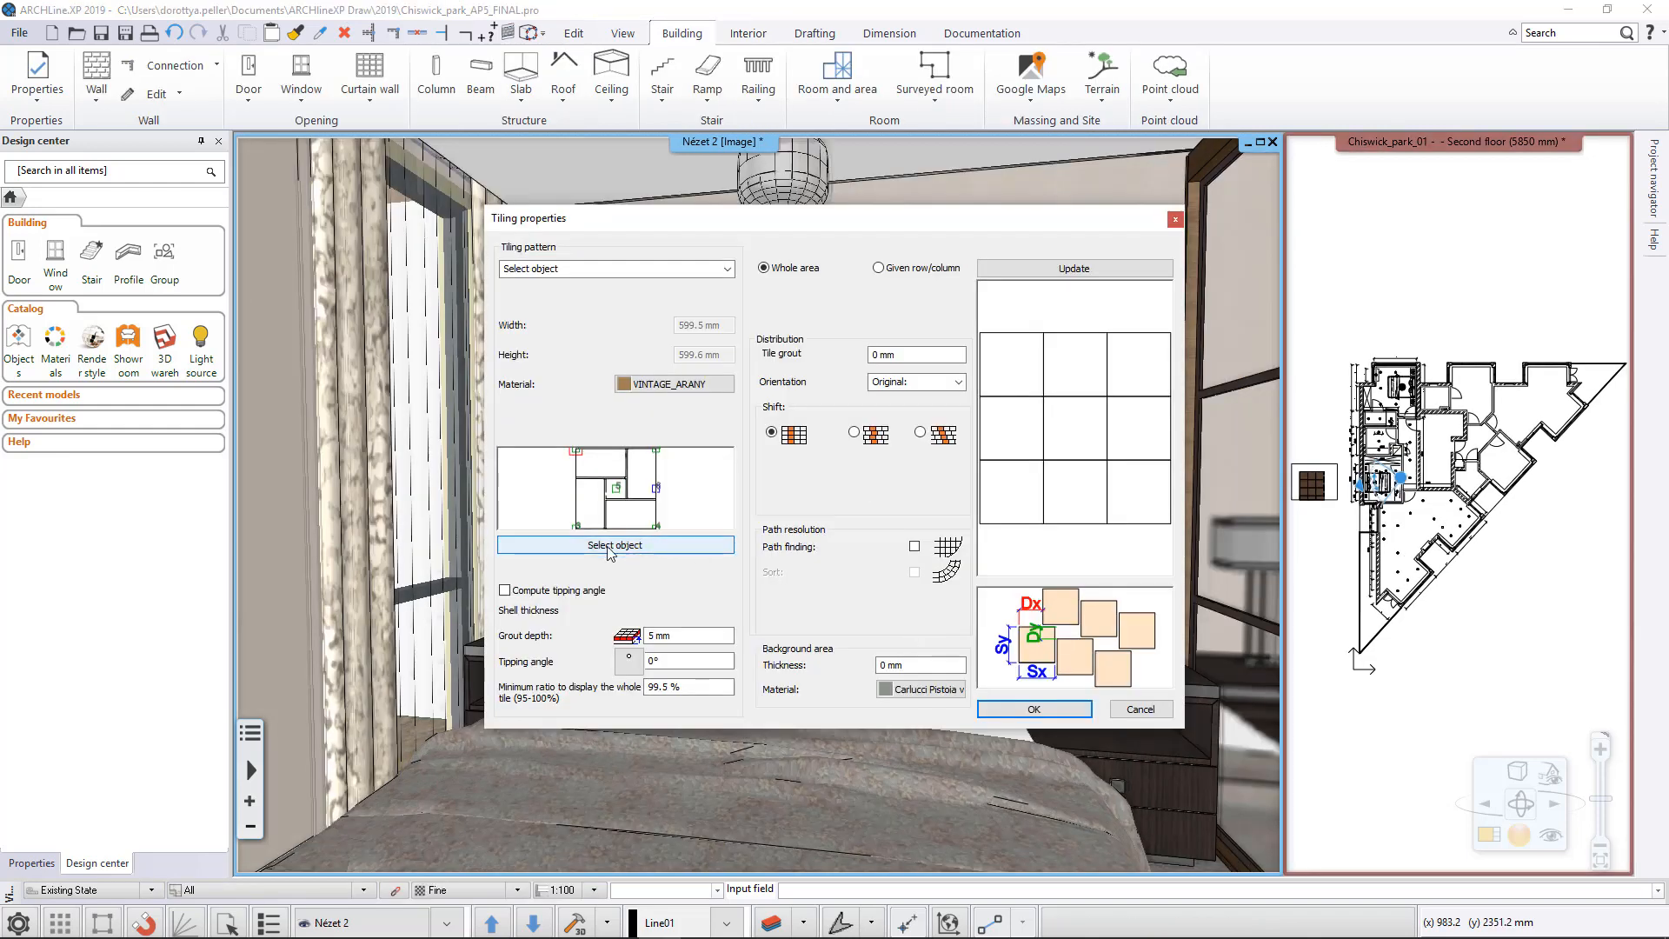
pyautogui.click(615, 544)
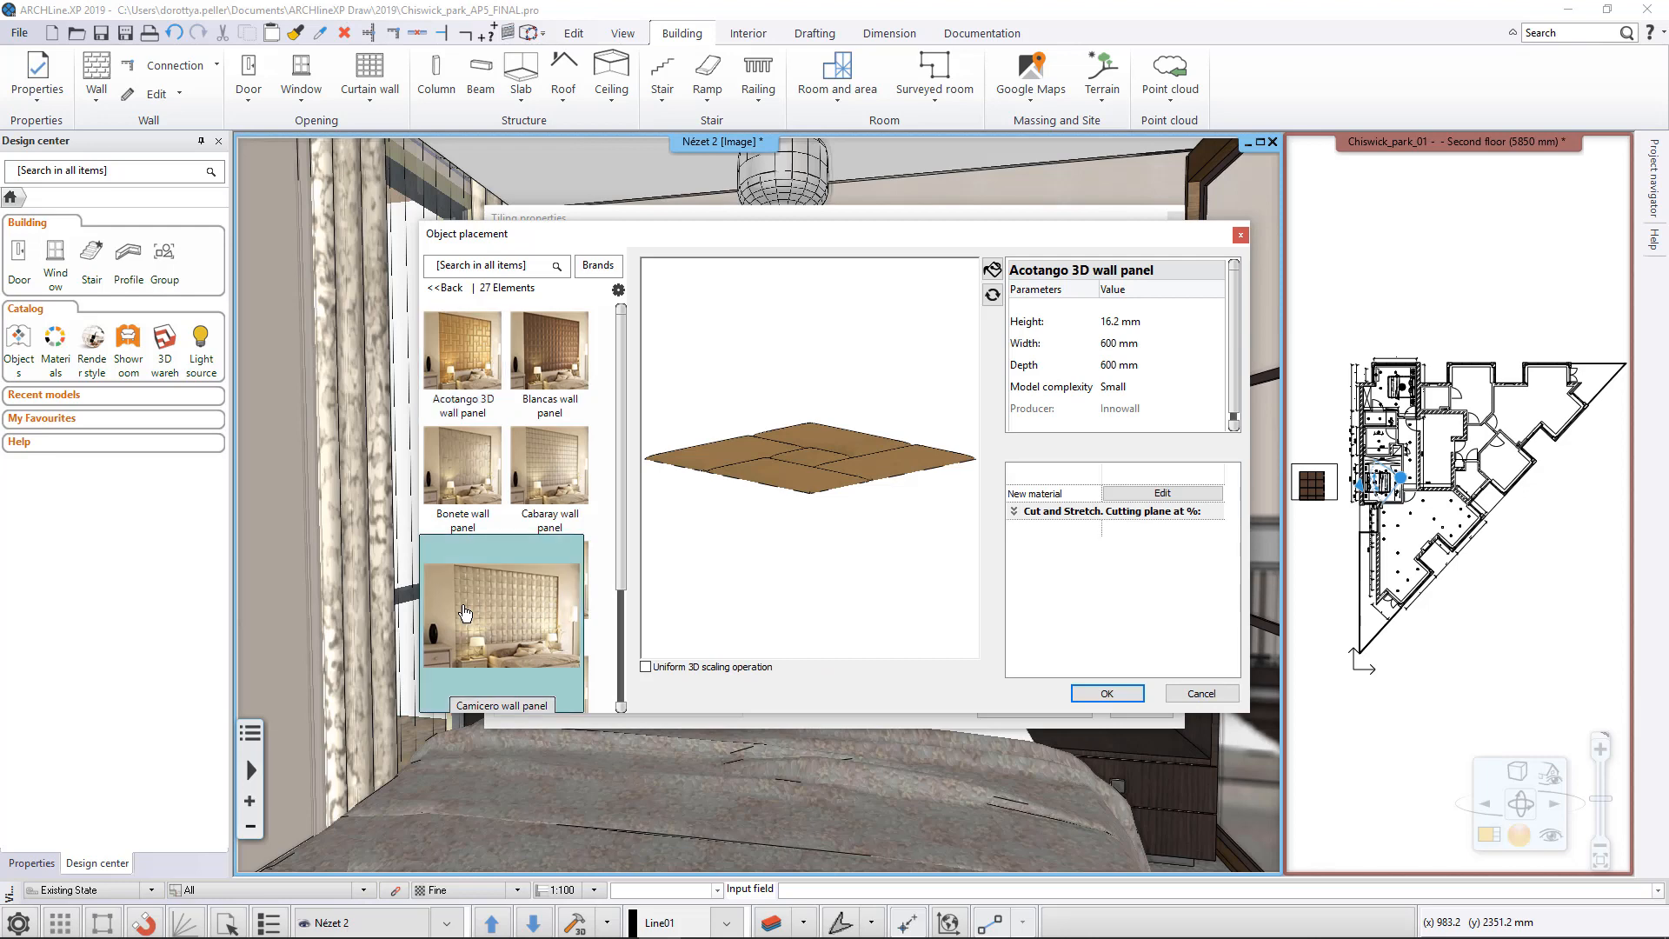
pyautogui.click(462, 576)
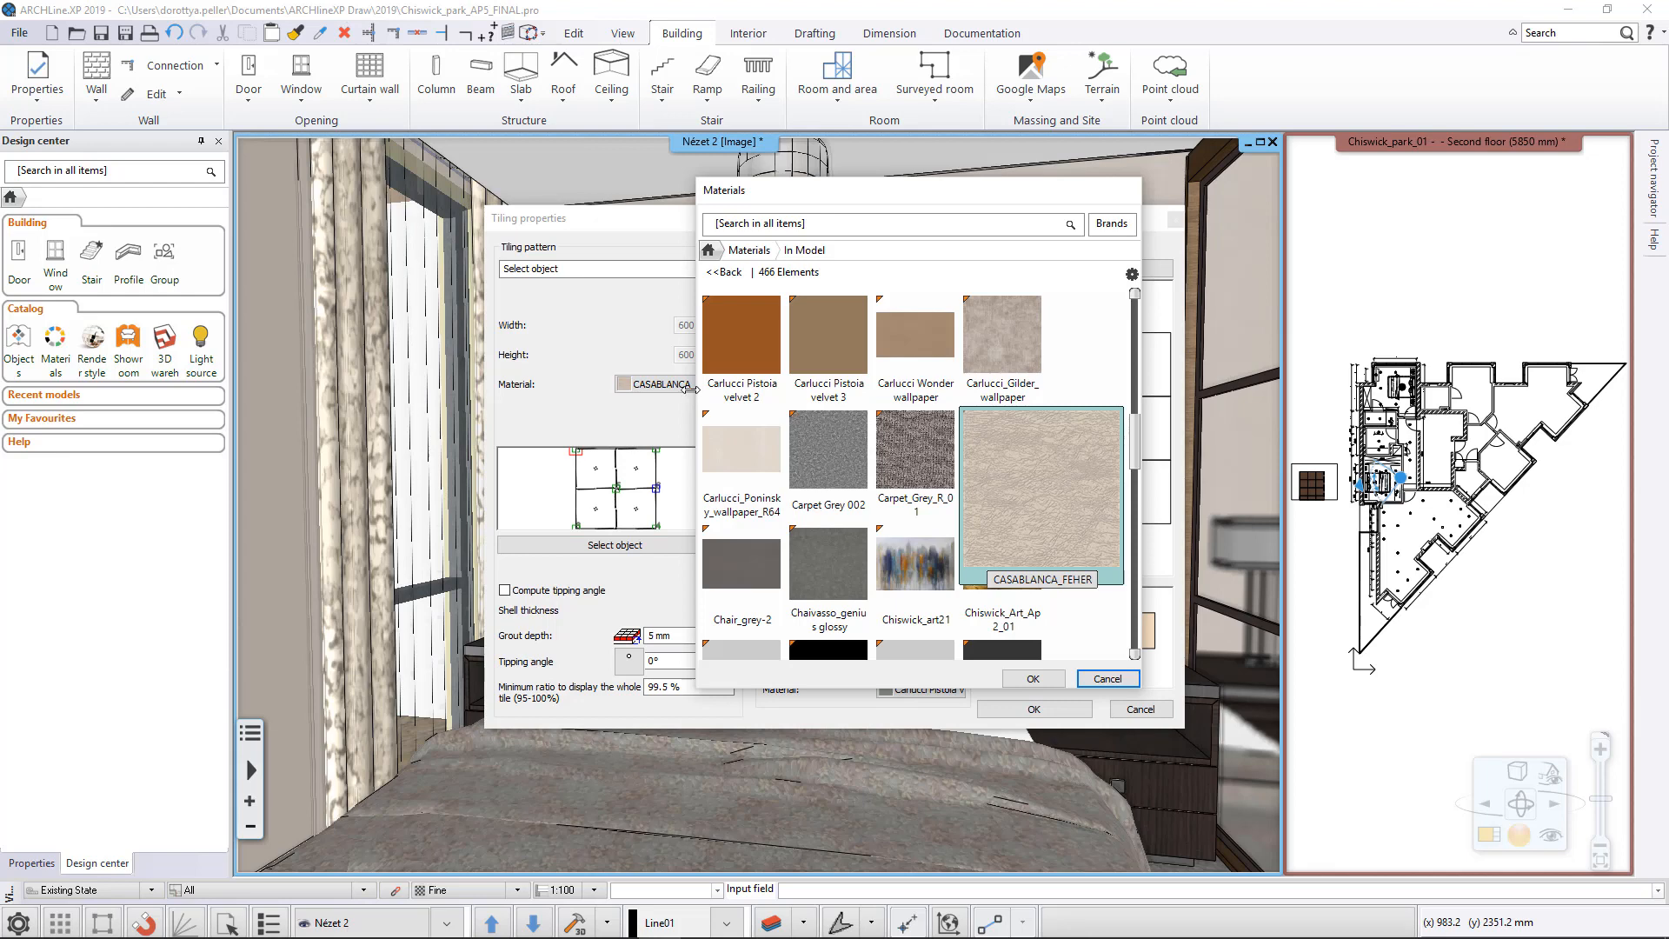
# Set the panels' material to the burgundy BOLERO_BIBOR fabric from Fabrics > Tapestry.
pyautogui.click(725, 271)
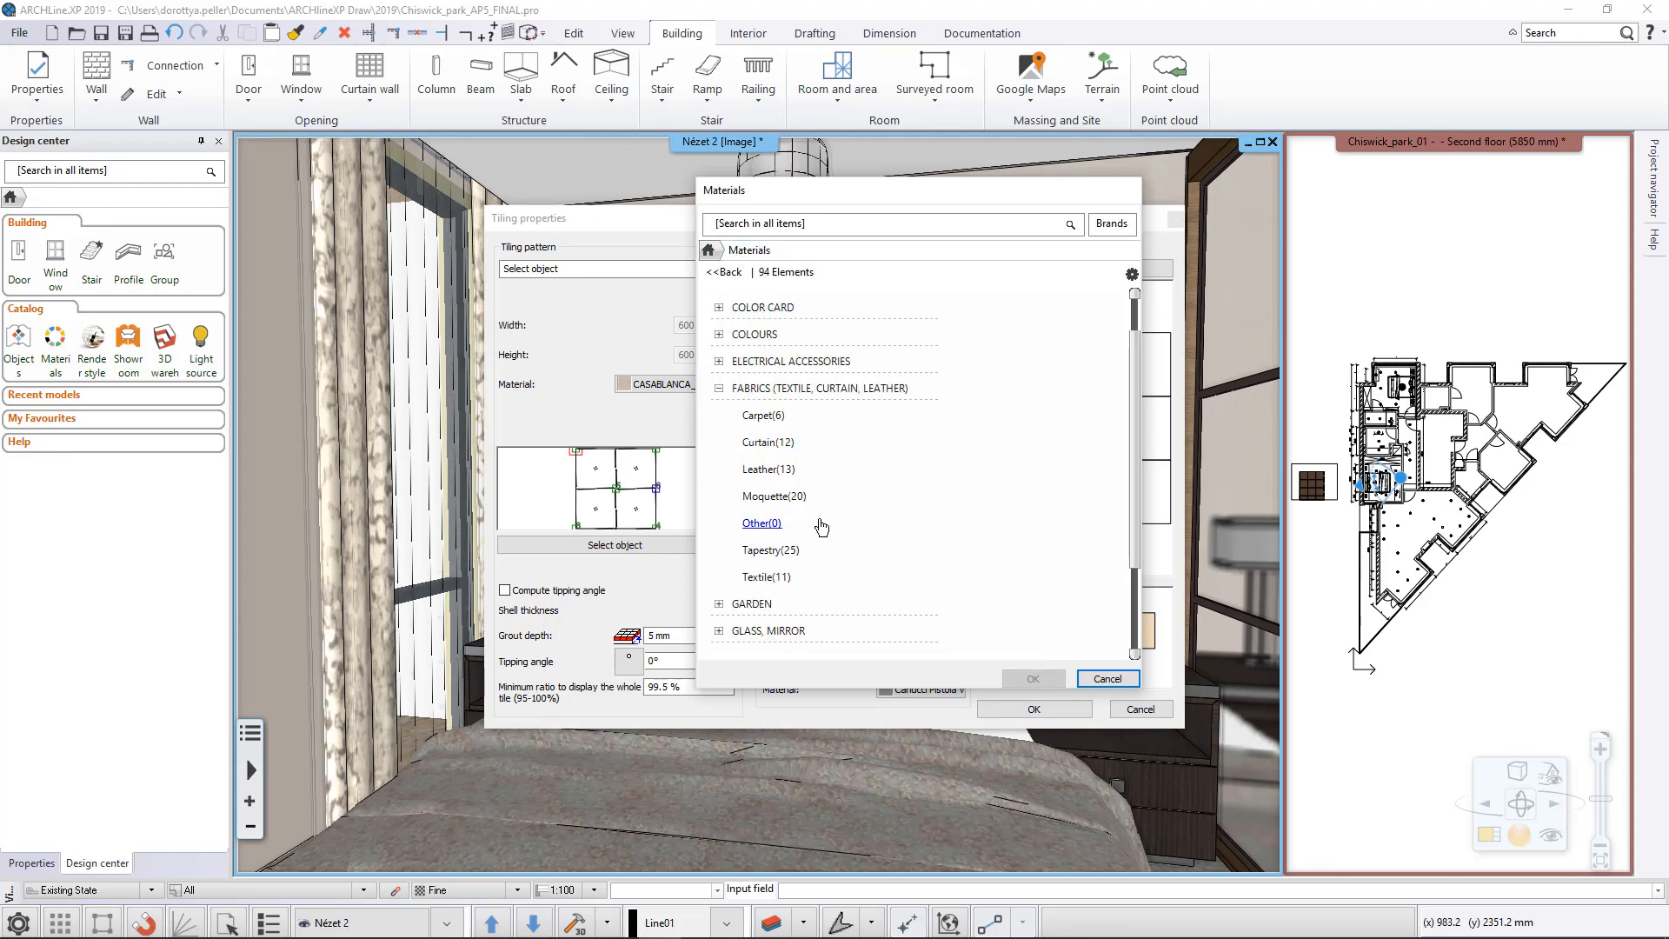
pyautogui.click(767, 551)
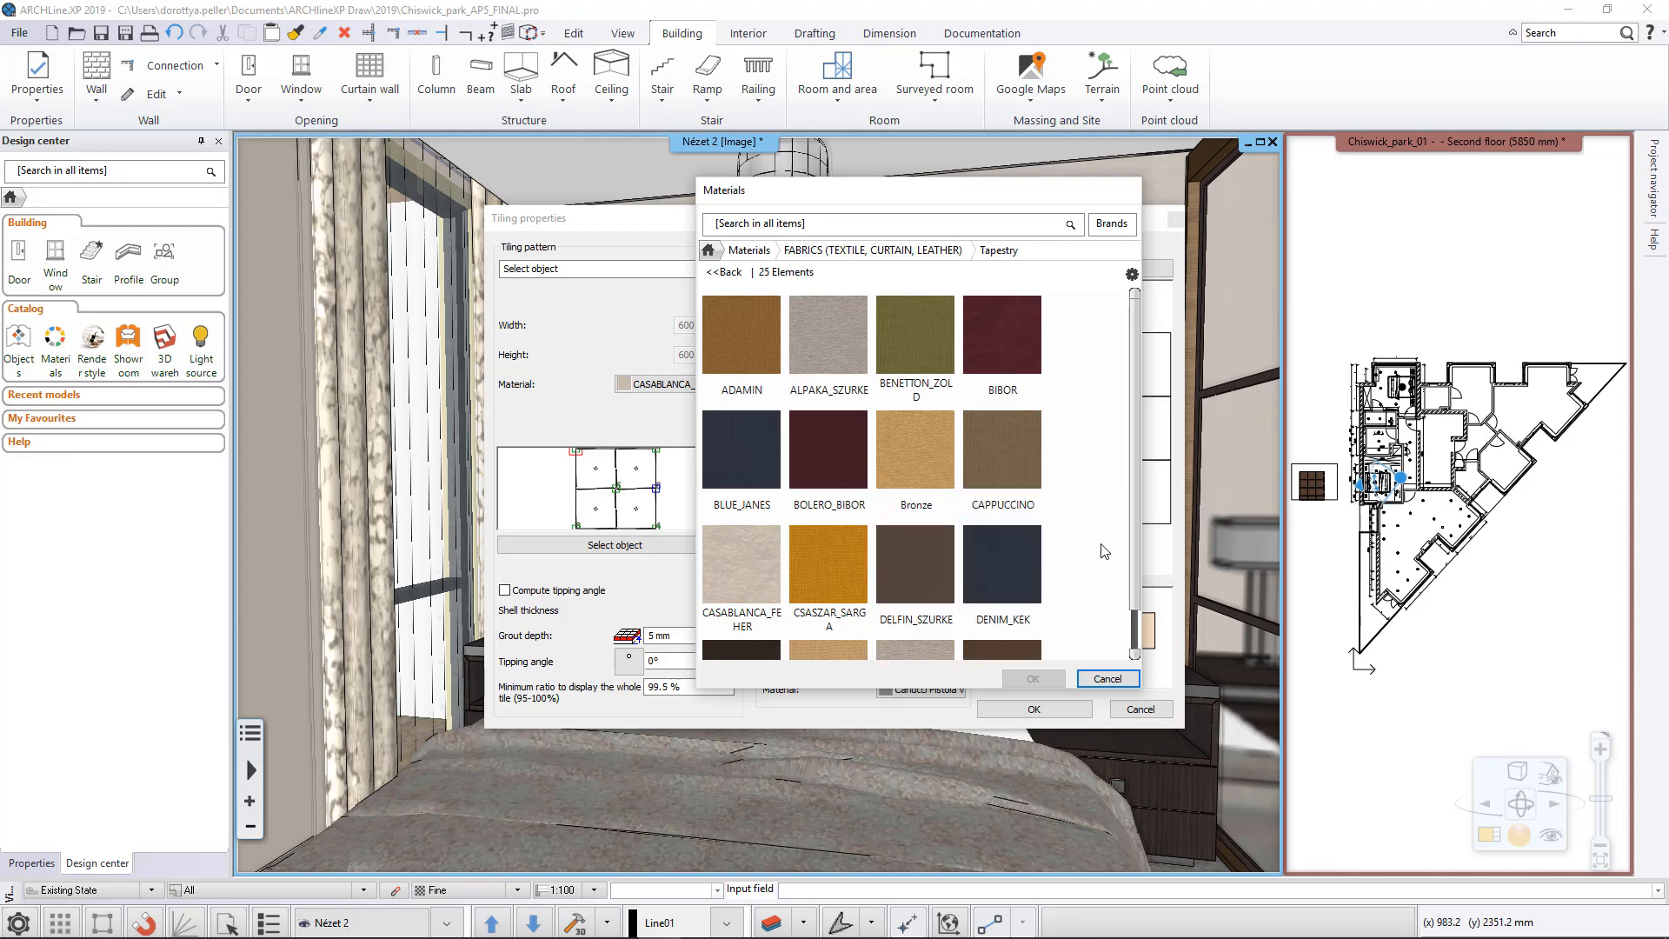
pyautogui.click(828, 449)
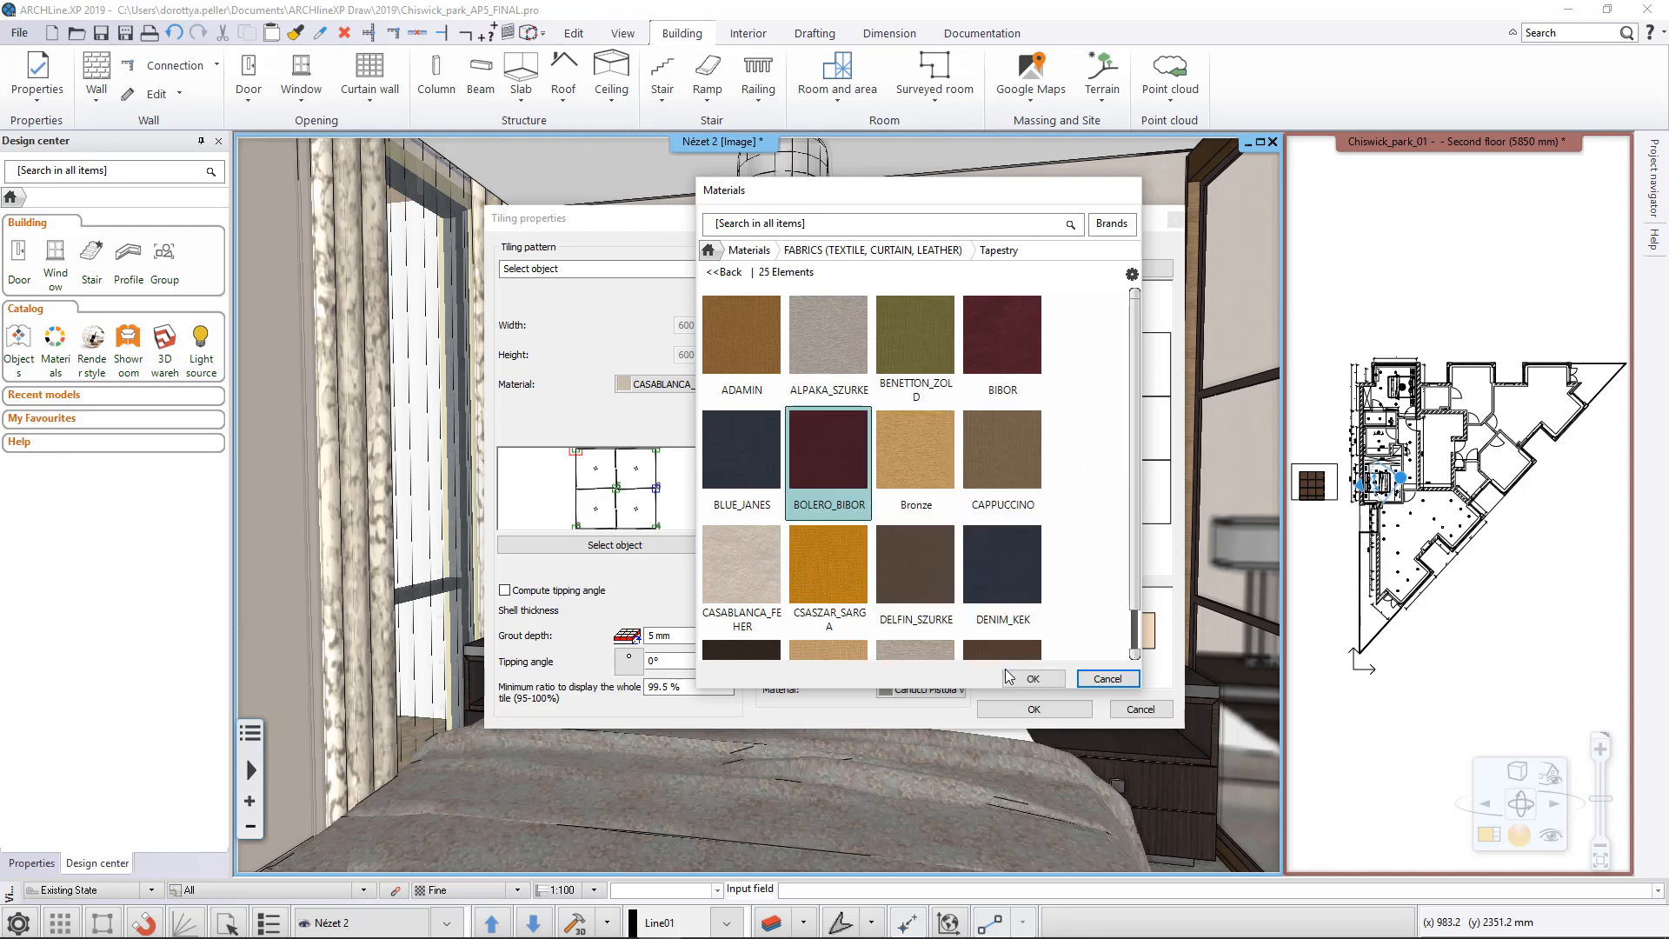
pyautogui.click(1028, 678)
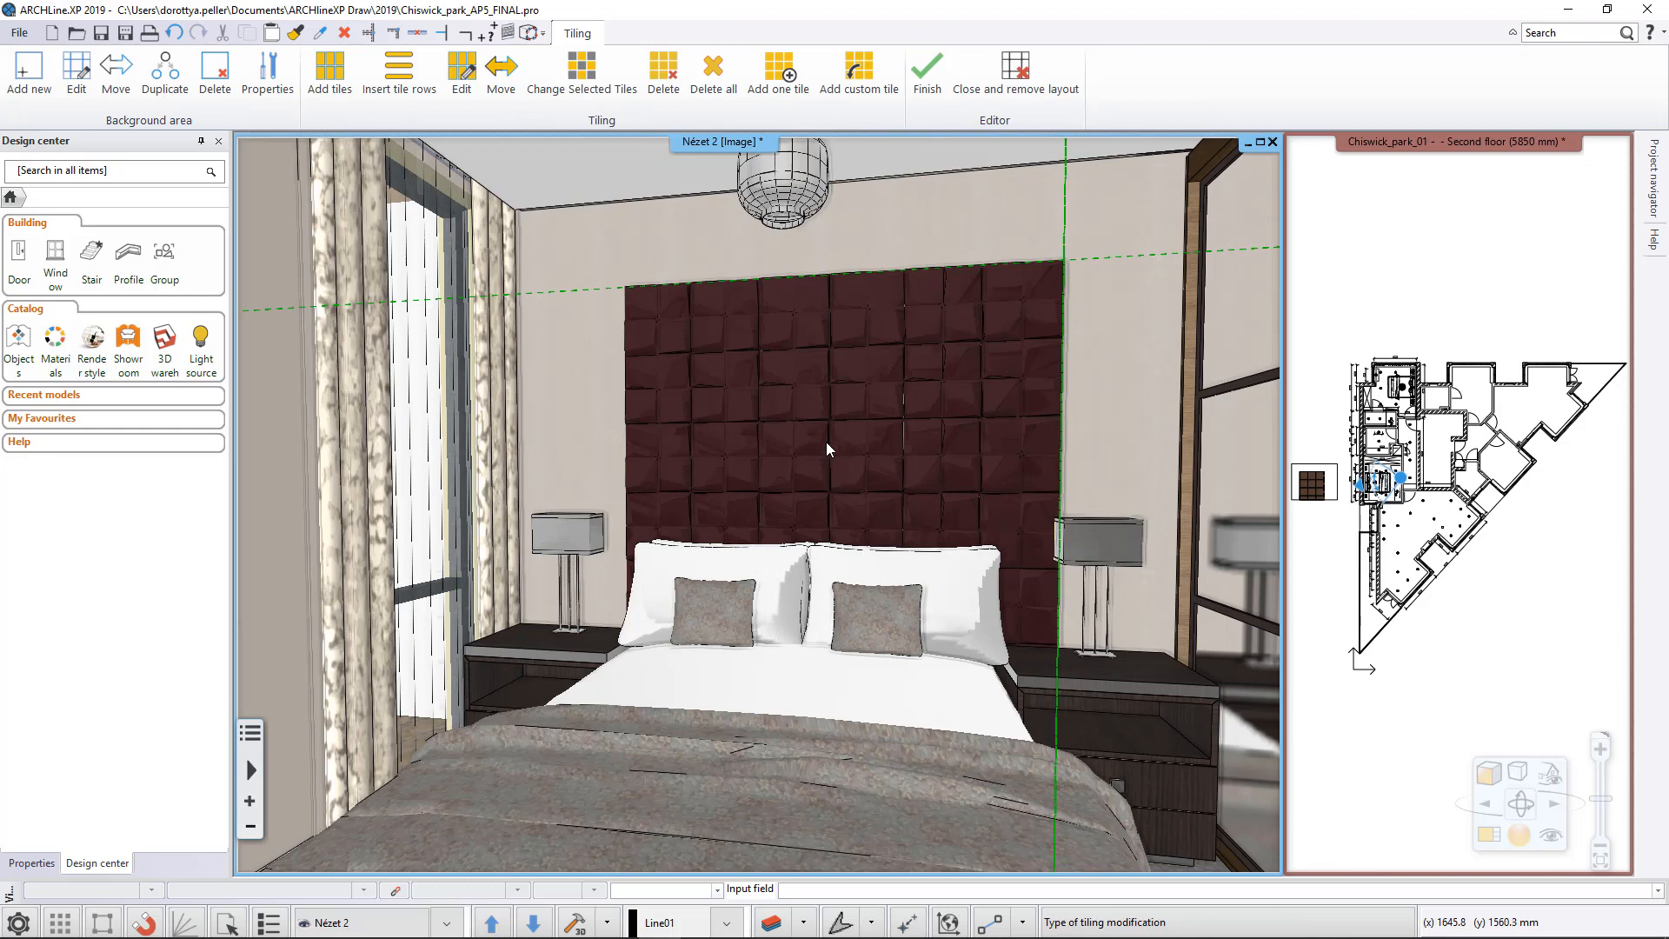
# Use Change Selected Tiles on one panel and browse Fabrics > Tapestry for its tile material.
pyautogui.rightClick(827, 448)
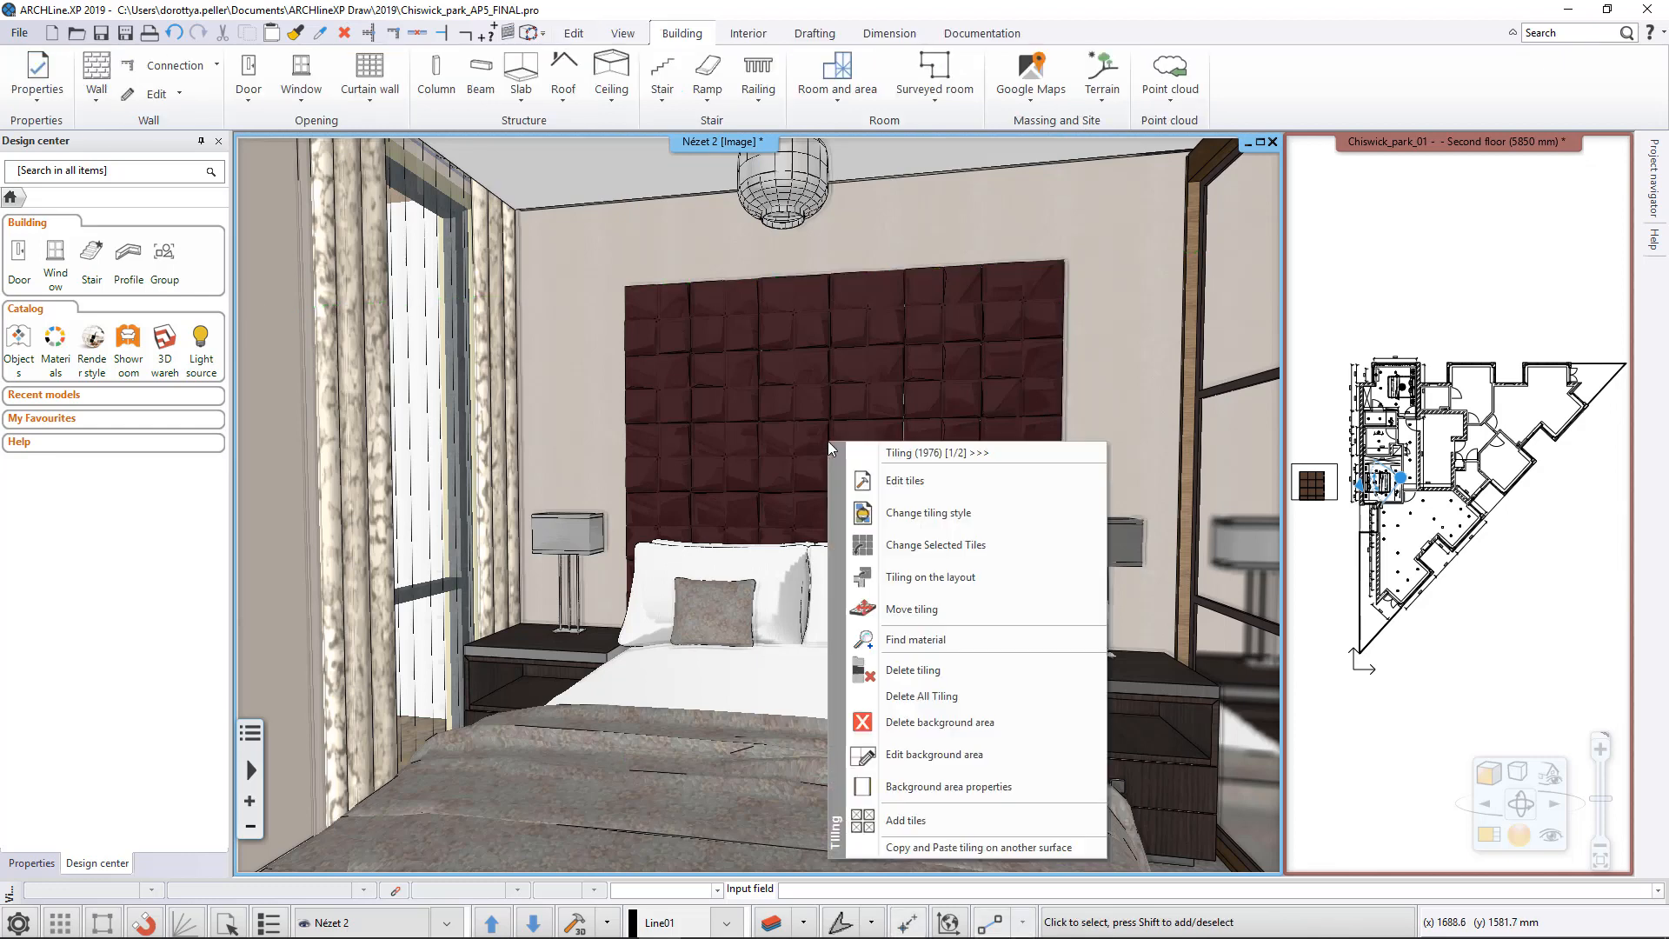
pyautogui.moveTo(935, 544)
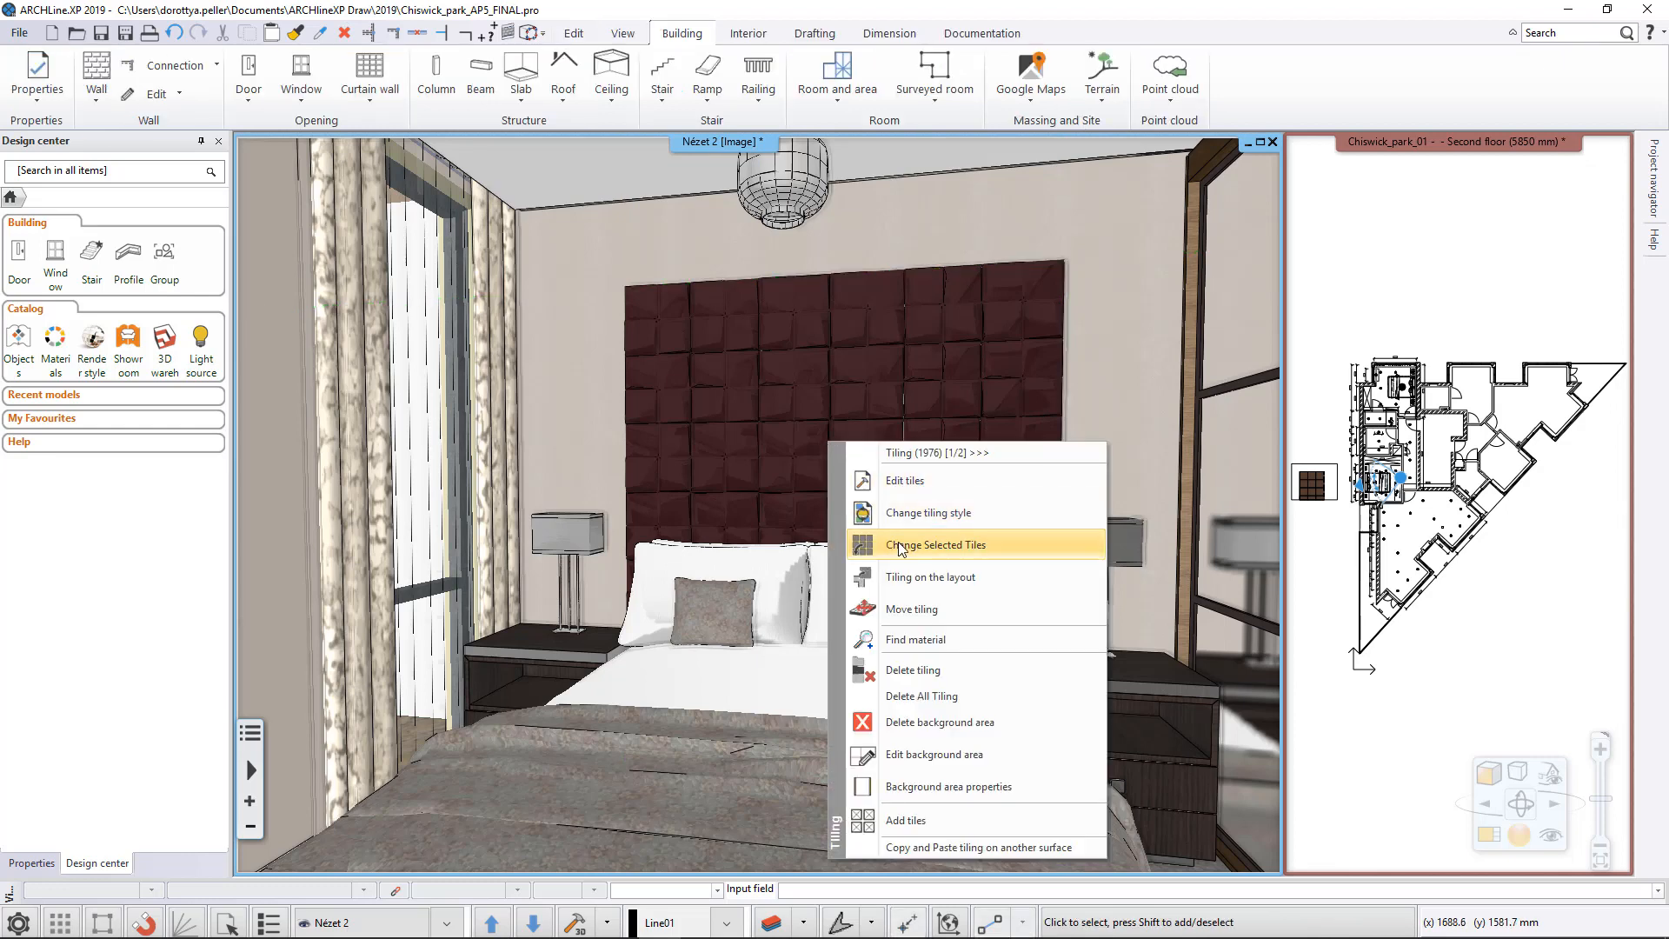
pyautogui.moveTo(904, 553)
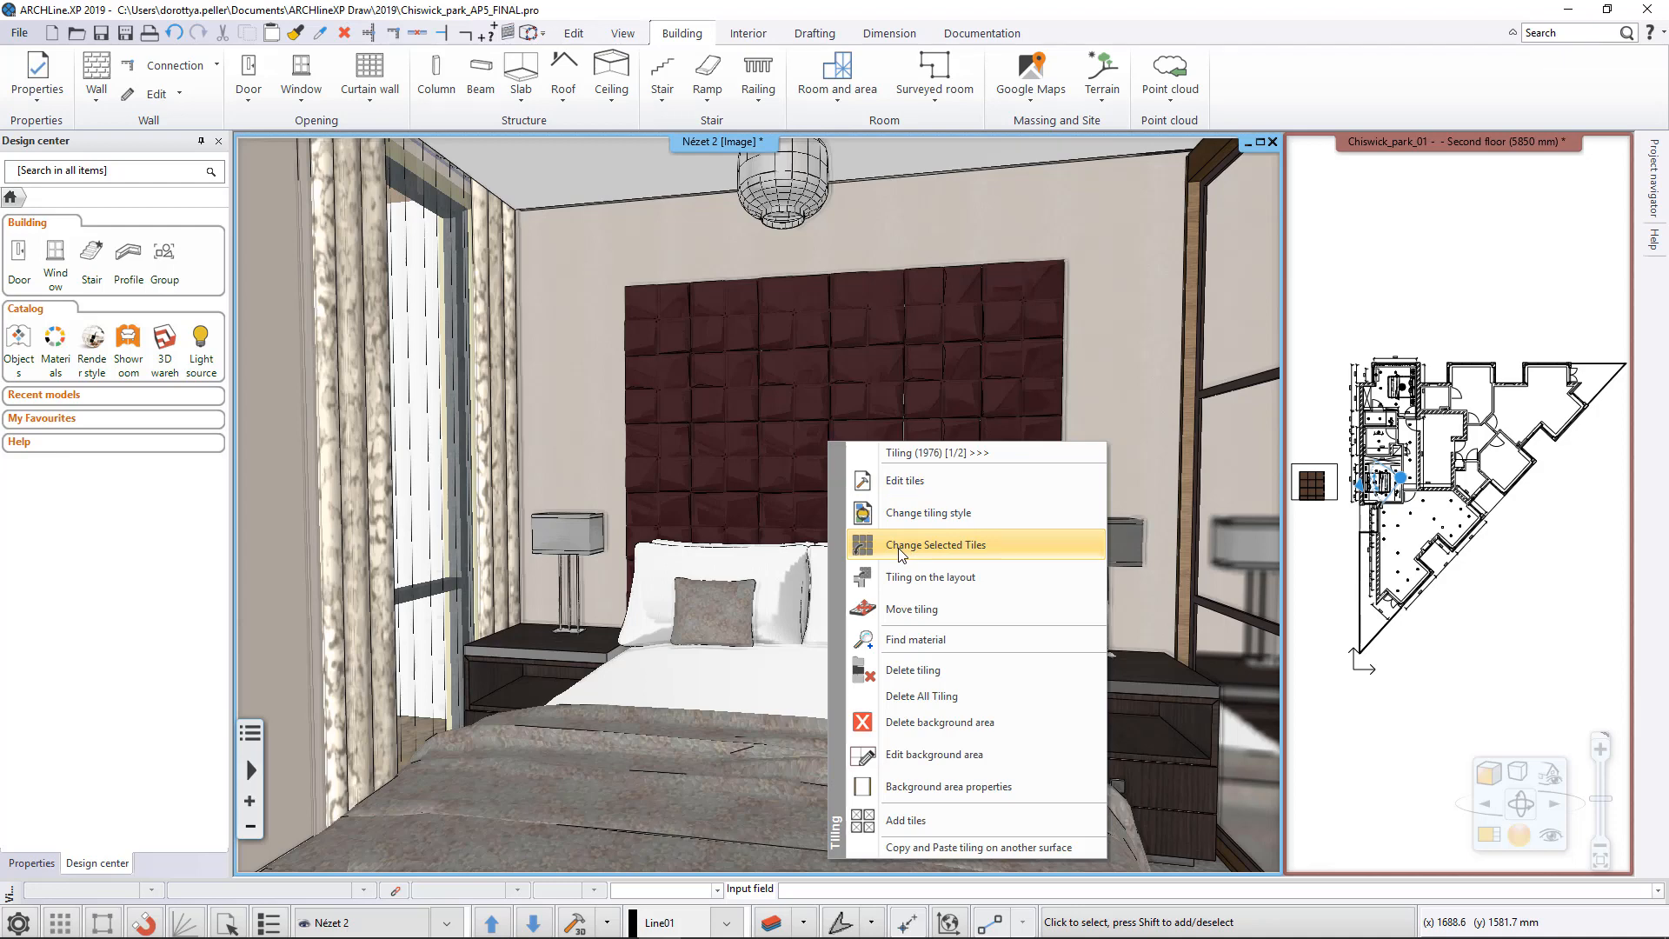
pyautogui.click(938, 544)
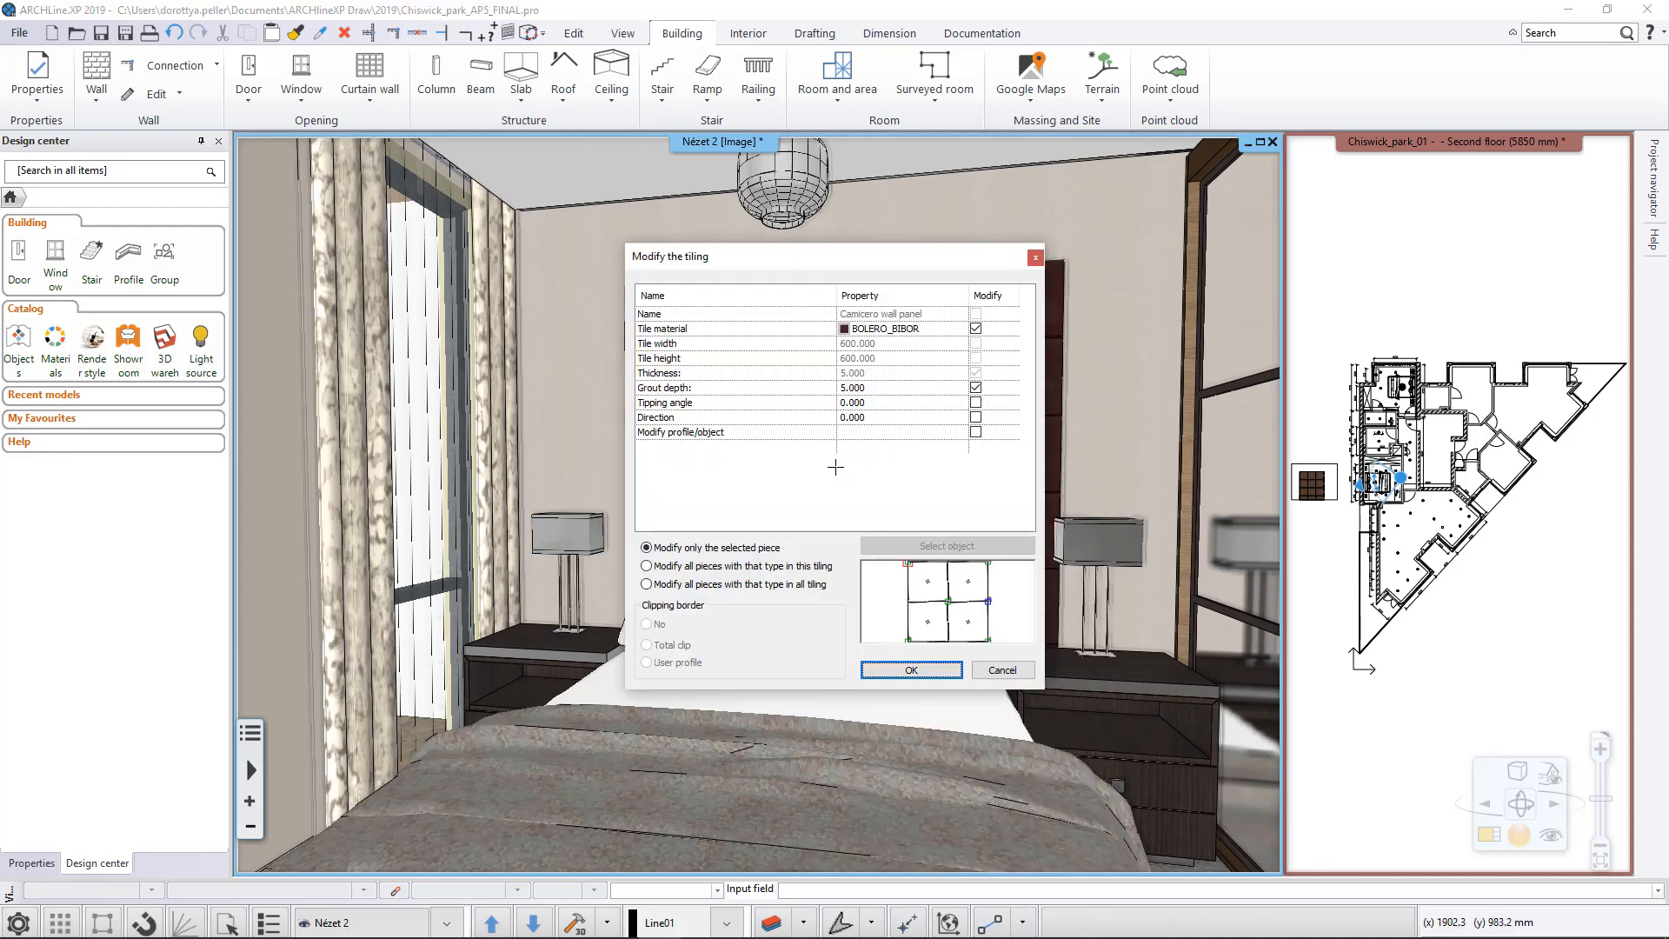
pyautogui.click(883, 329)
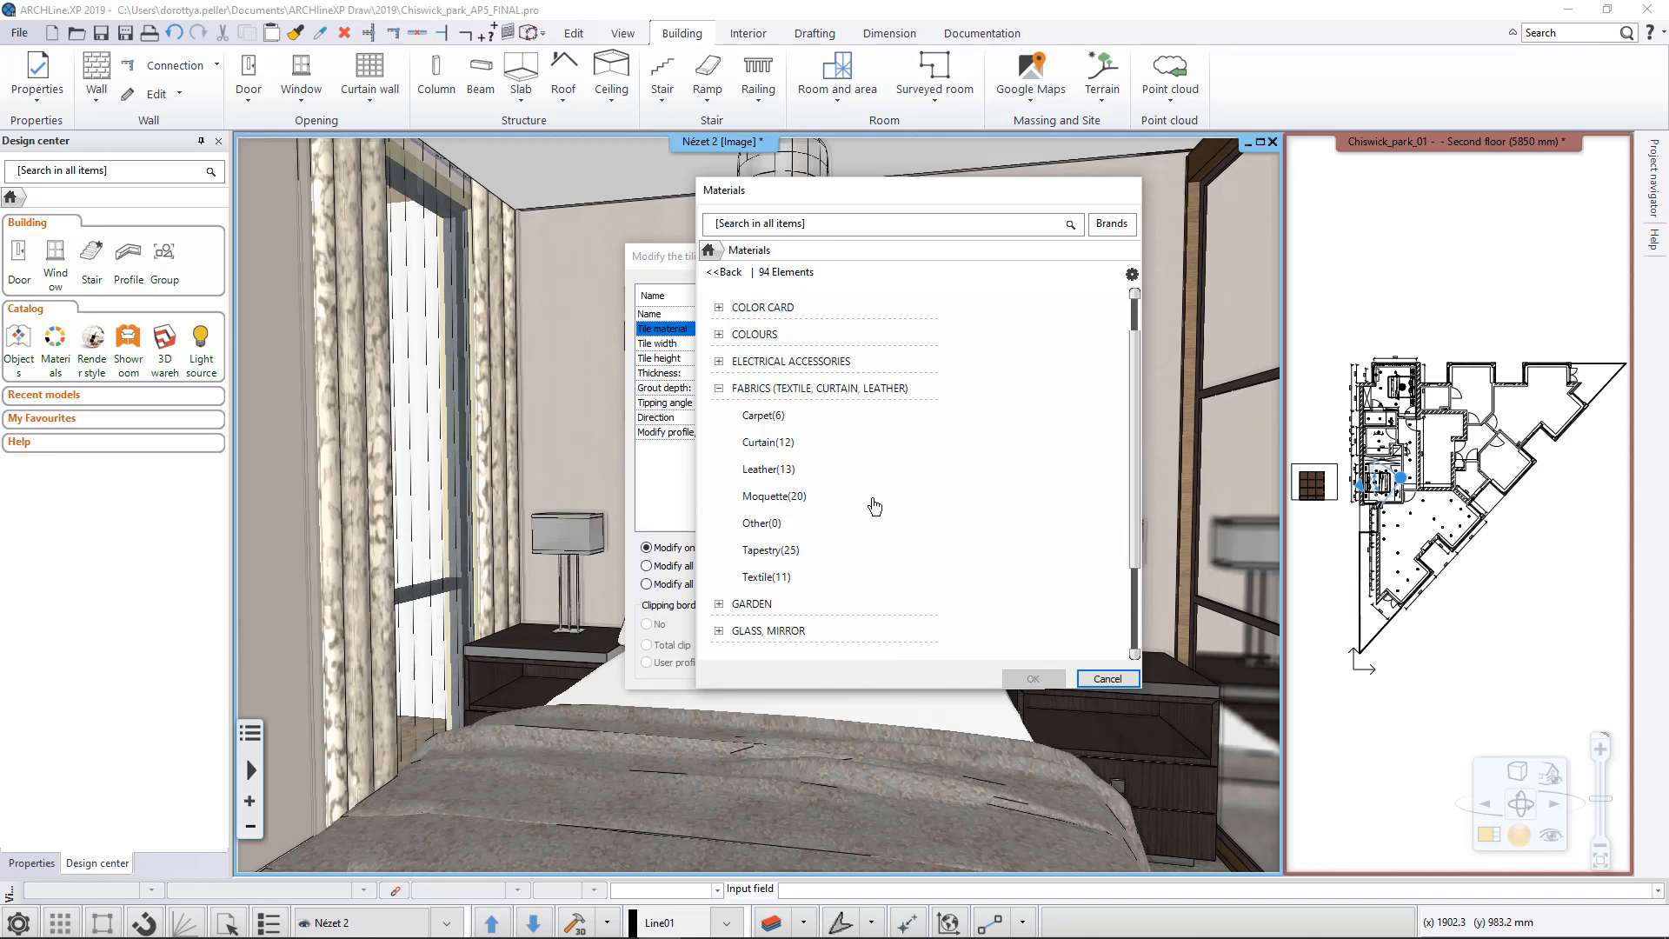
pyautogui.click(770, 551)
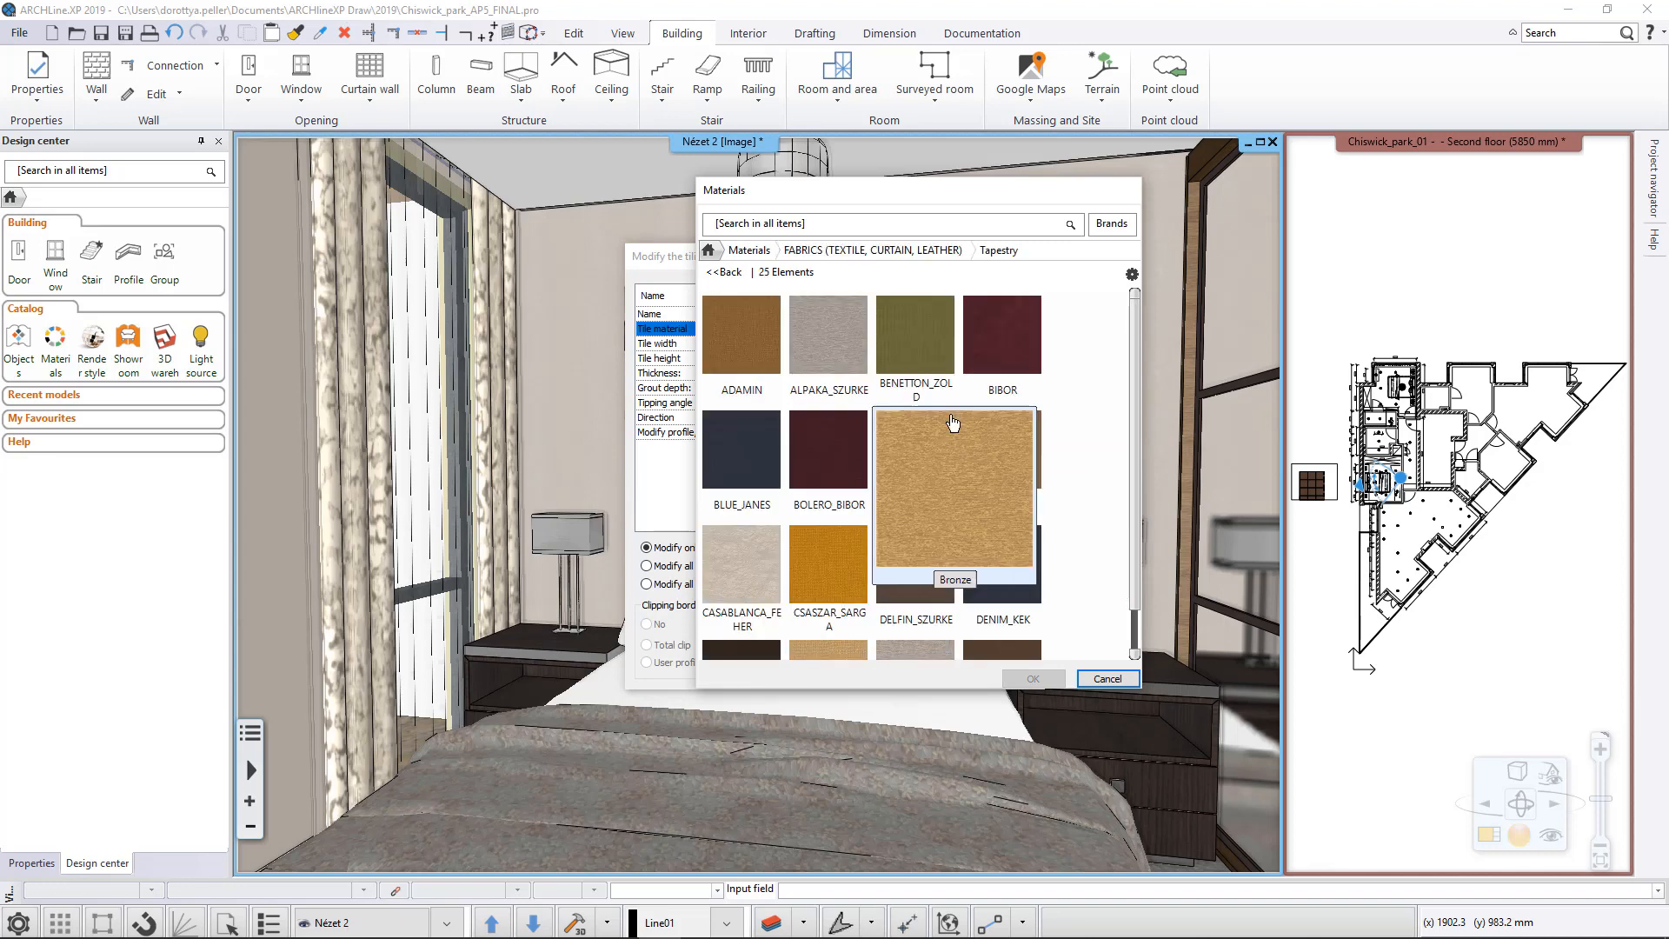